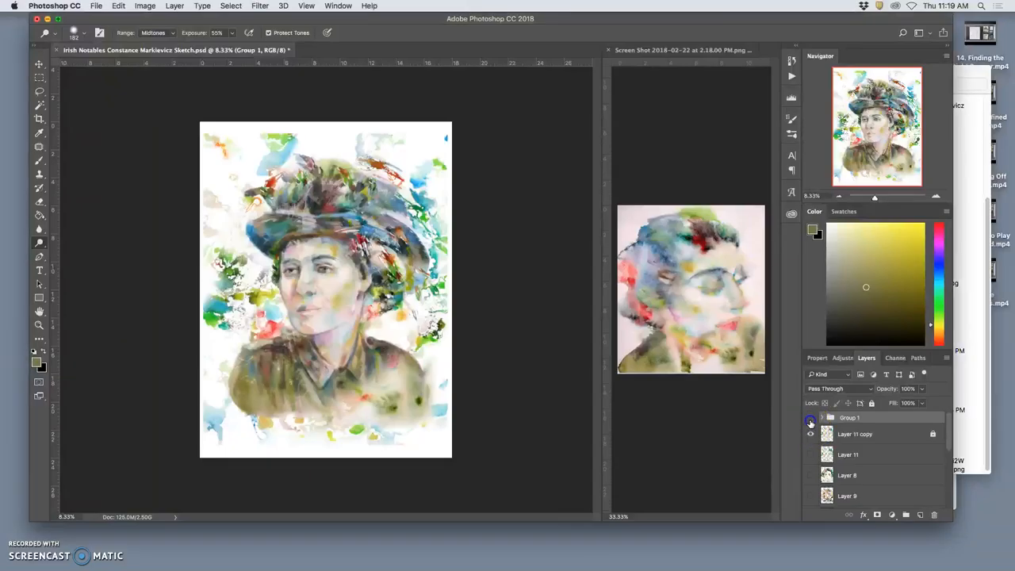
# Hide and re-show the Layer 11 copy splash layer to compare the portrait without it.
pyautogui.click(809, 417)
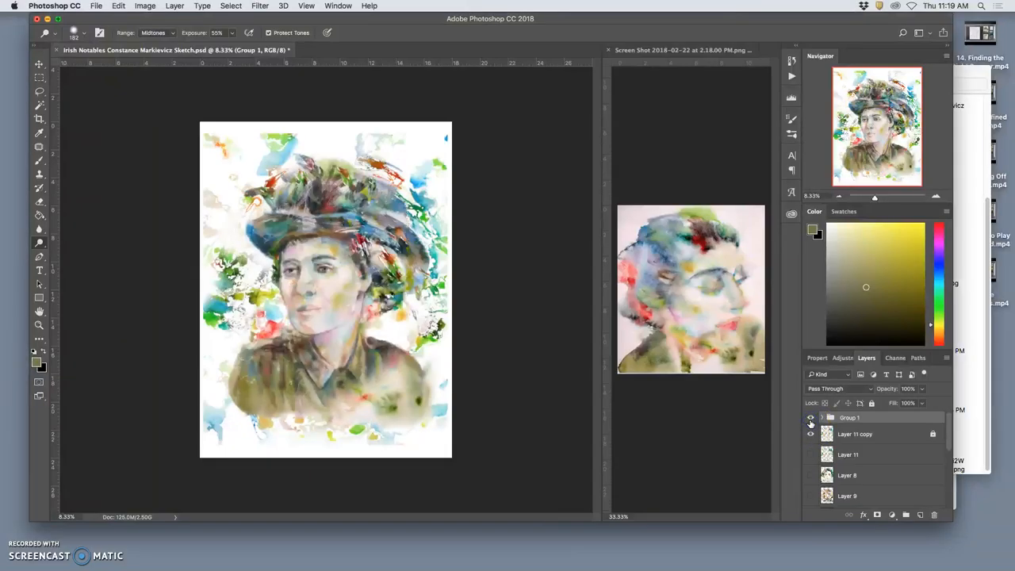
pyautogui.click(811, 434)
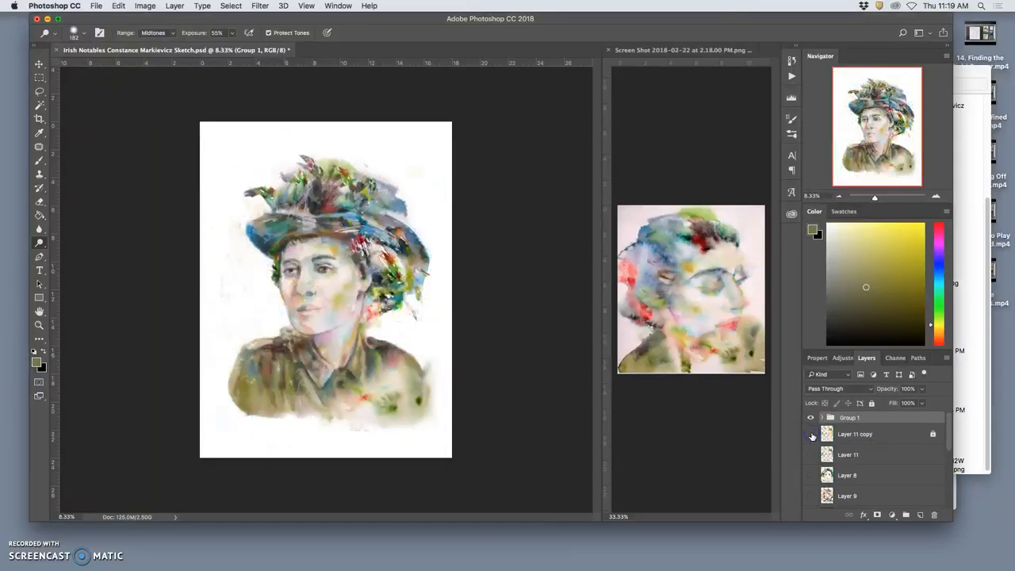
pyautogui.click(811, 435)
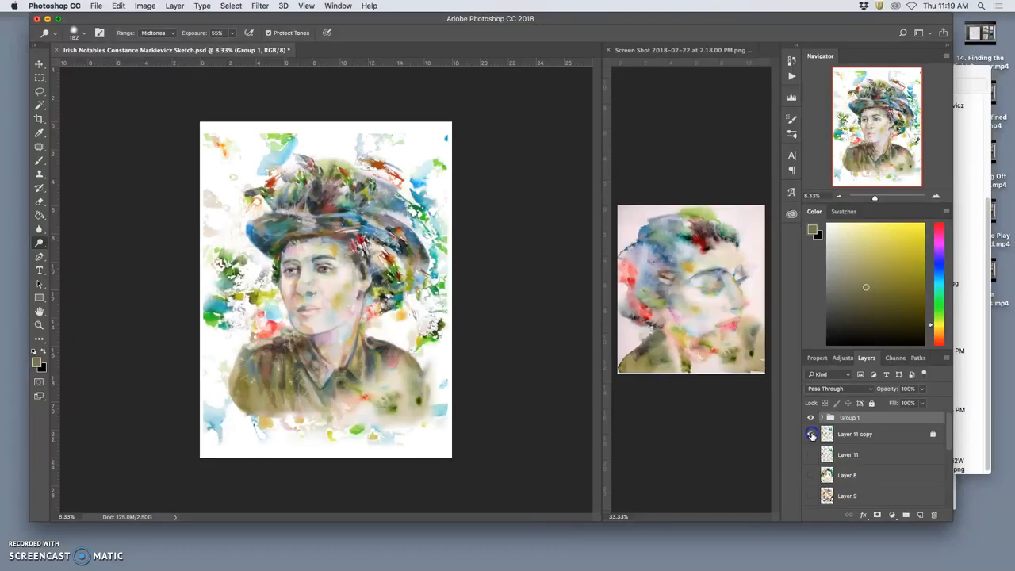
# Expand Group 1 to reveal its texture layers and bring Layer 6 into view.
pyautogui.click(811, 435)
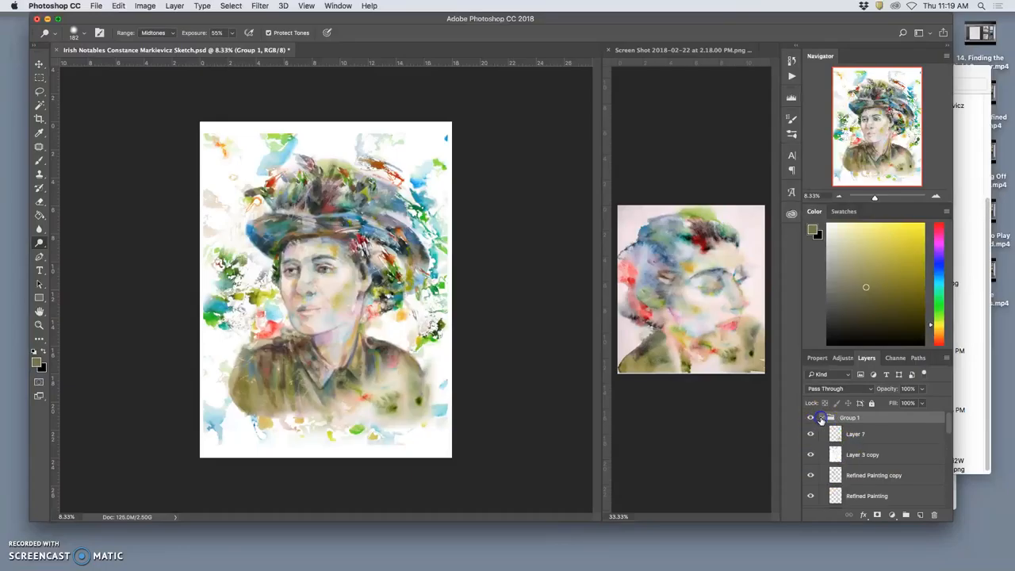
pyautogui.click(811, 434)
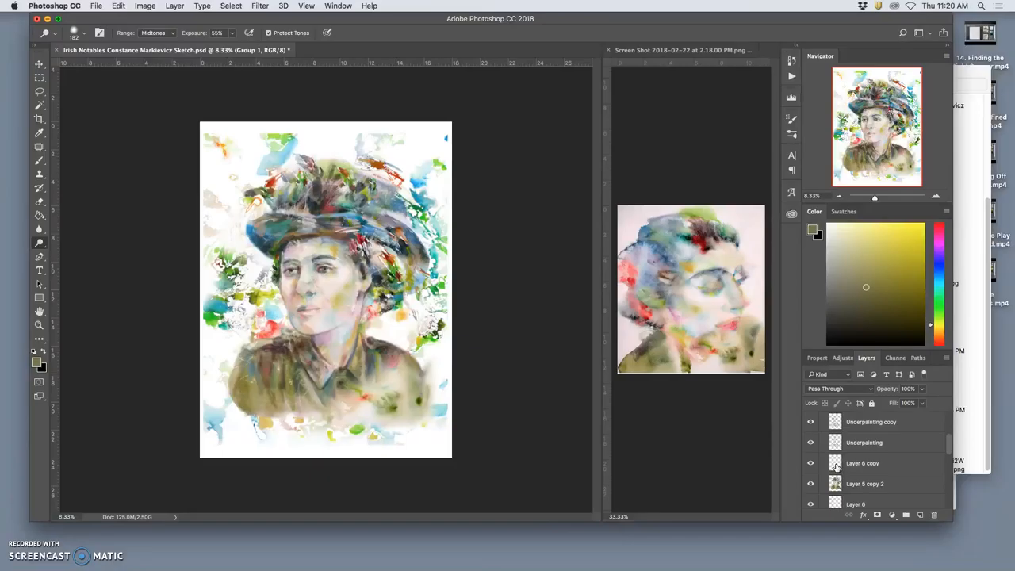
pyautogui.scroll(-3)
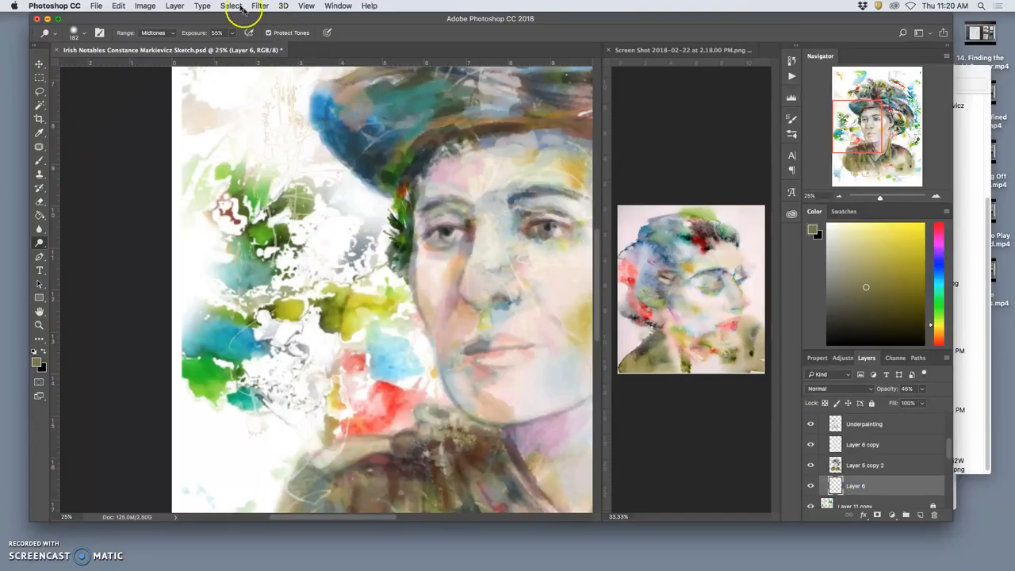
# Blend the Layer 6 copy texture into the portrait with Soft Light.
pyautogui.click(261, 6)
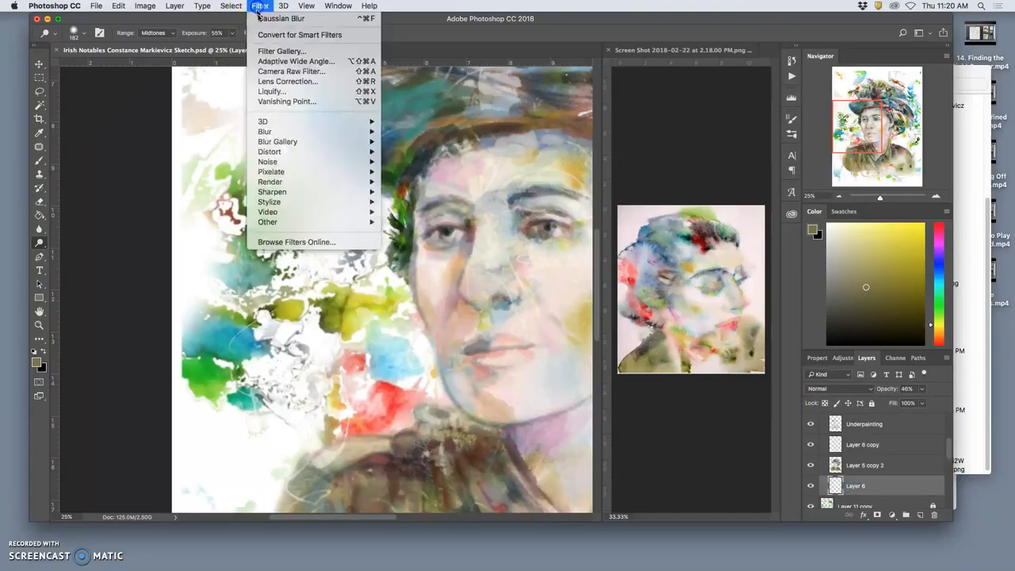
pyautogui.click(305, 94)
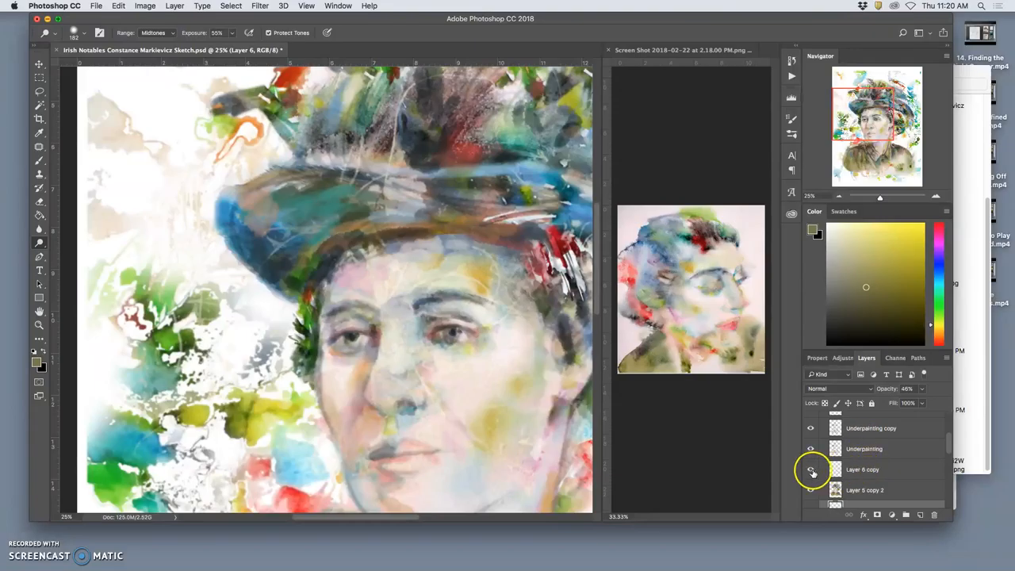
pyautogui.click(864, 470)
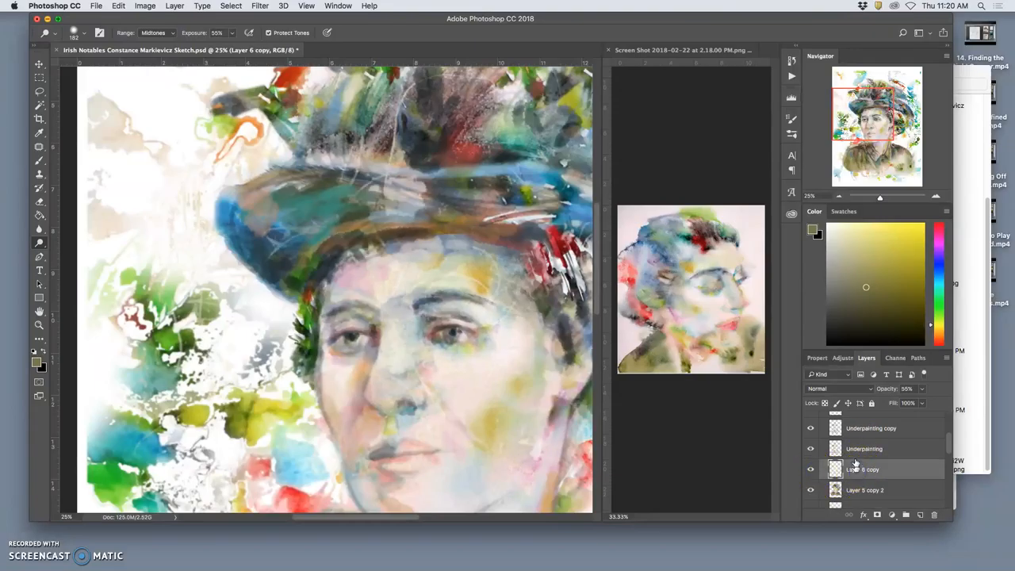
pyautogui.click(838, 389)
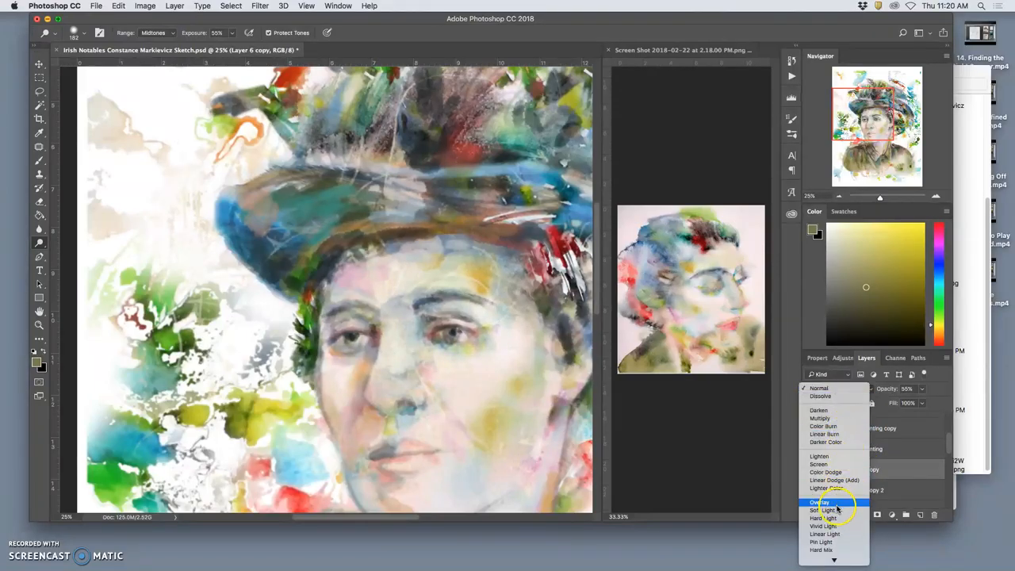
pyautogui.click(822, 502)
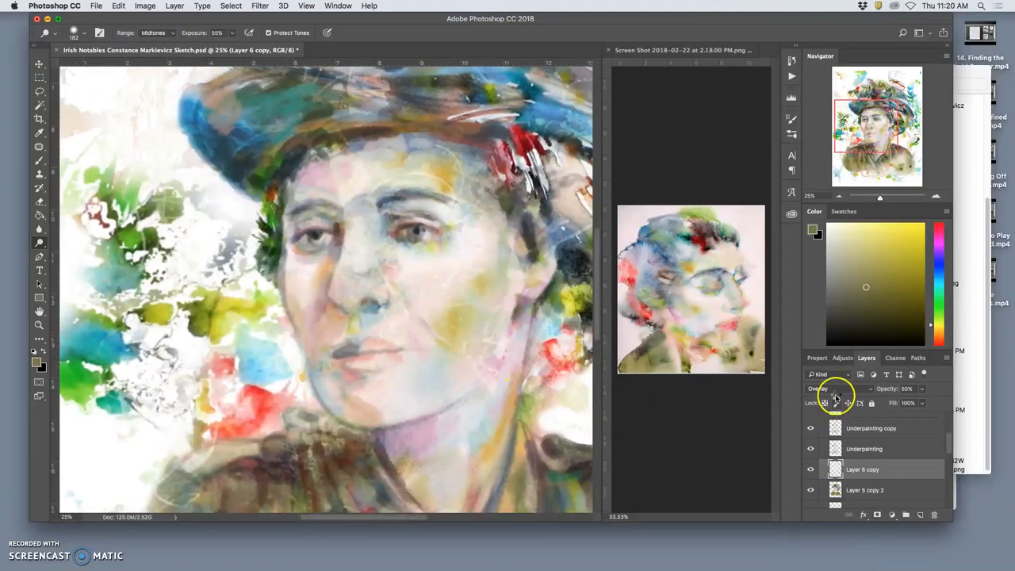
# Try another blending mode on the Underpainting layer and toggle its visibility to compare.
pyautogui.click(838, 389)
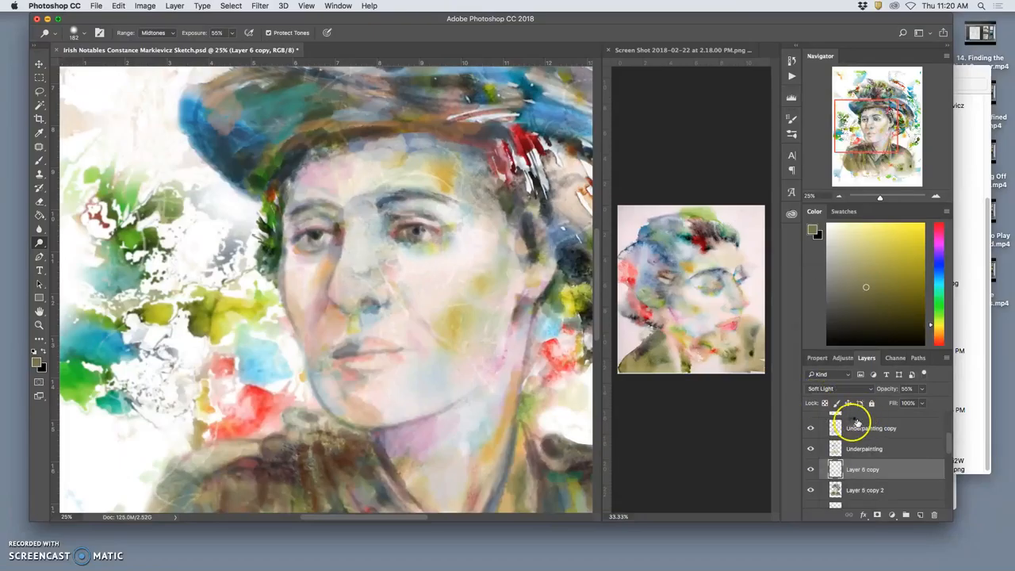
pyautogui.click(837, 389)
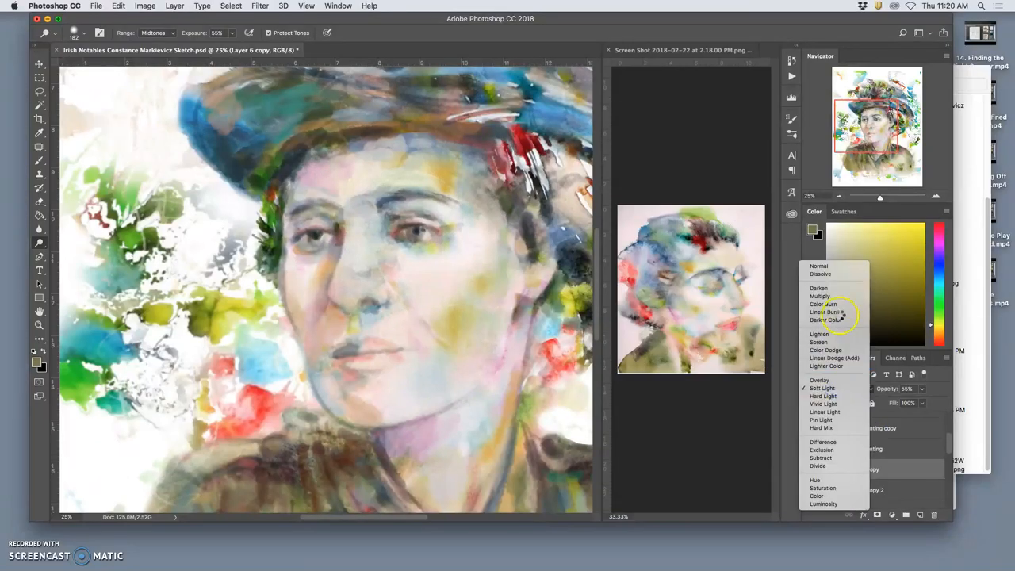
pyautogui.click(819, 267)
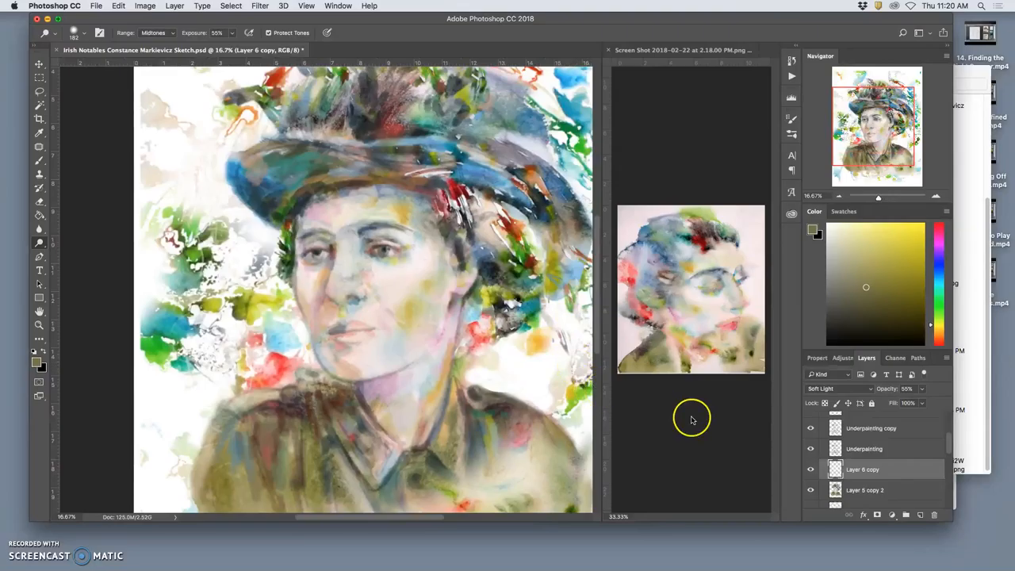
pyautogui.click(811, 470)
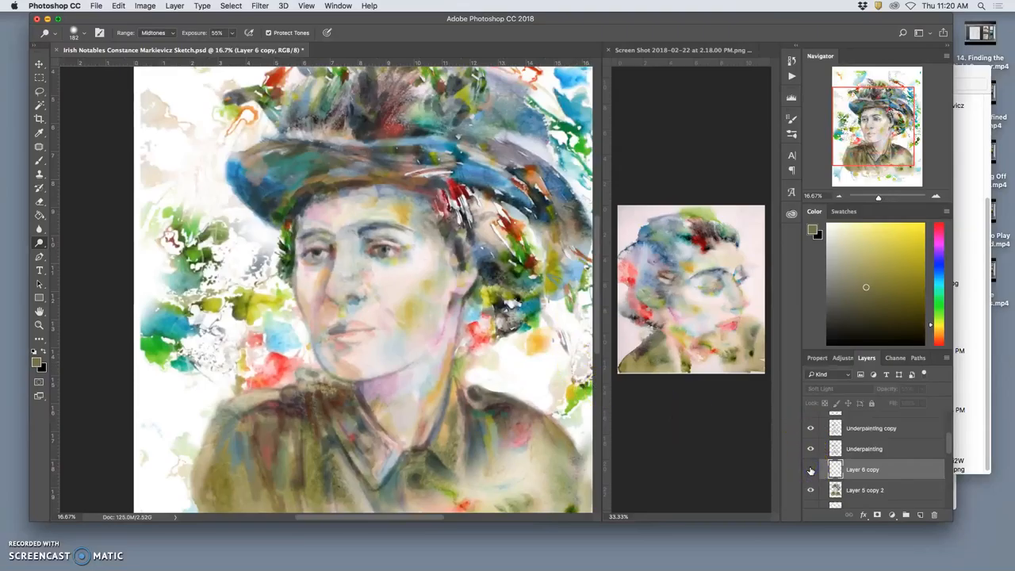
pyautogui.click(811, 469)
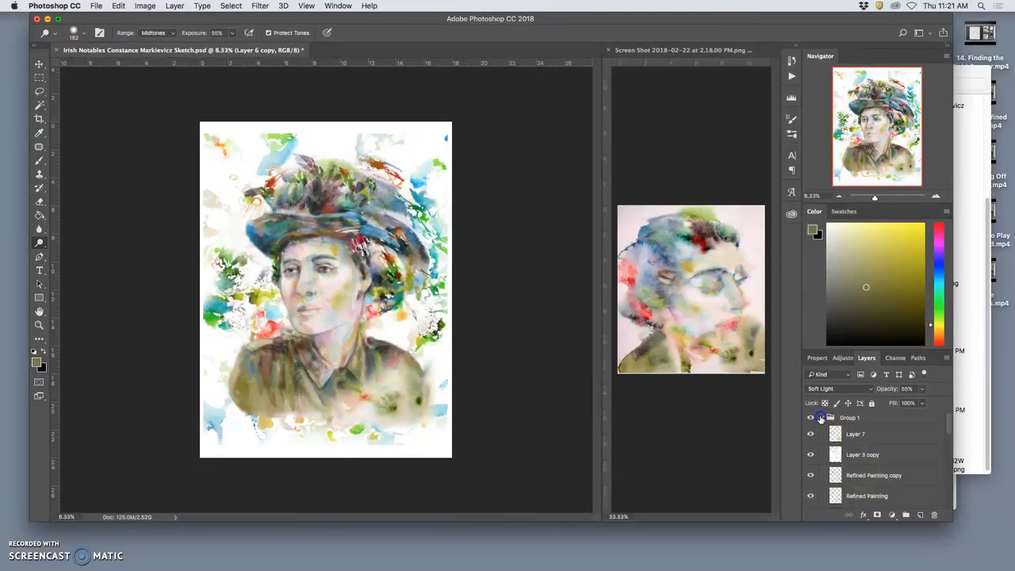
# Collapse Group 1, delete the unused bottom layers and make Layer 11 copy active.
pyautogui.click(851, 417)
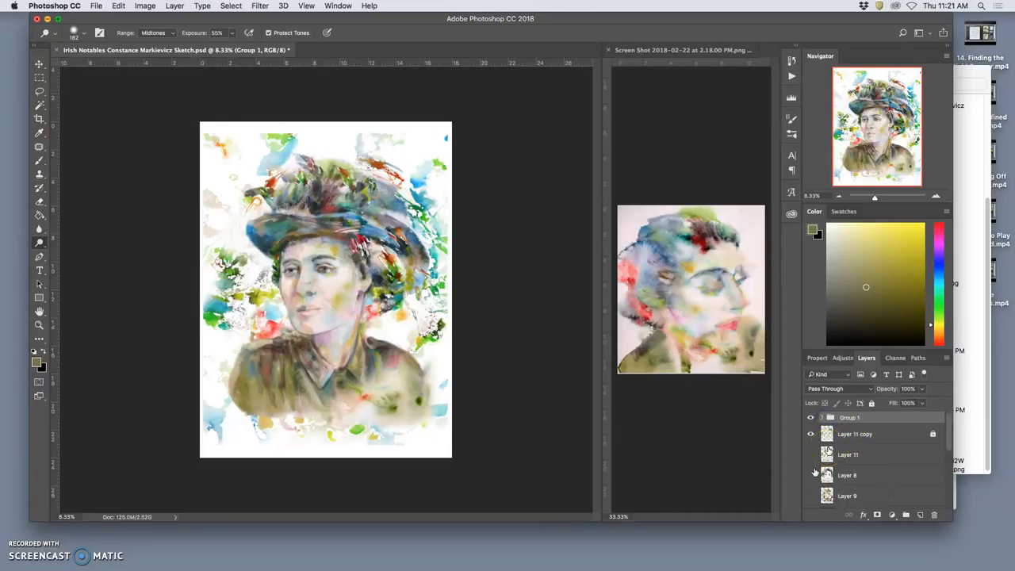
pyautogui.click(848, 476)
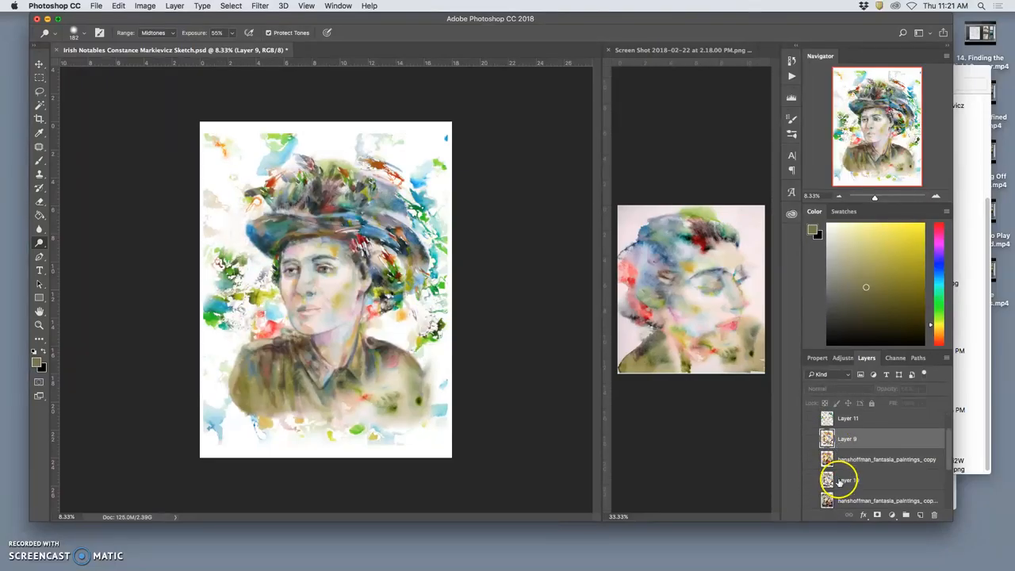
pyautogui.click(813, 479)
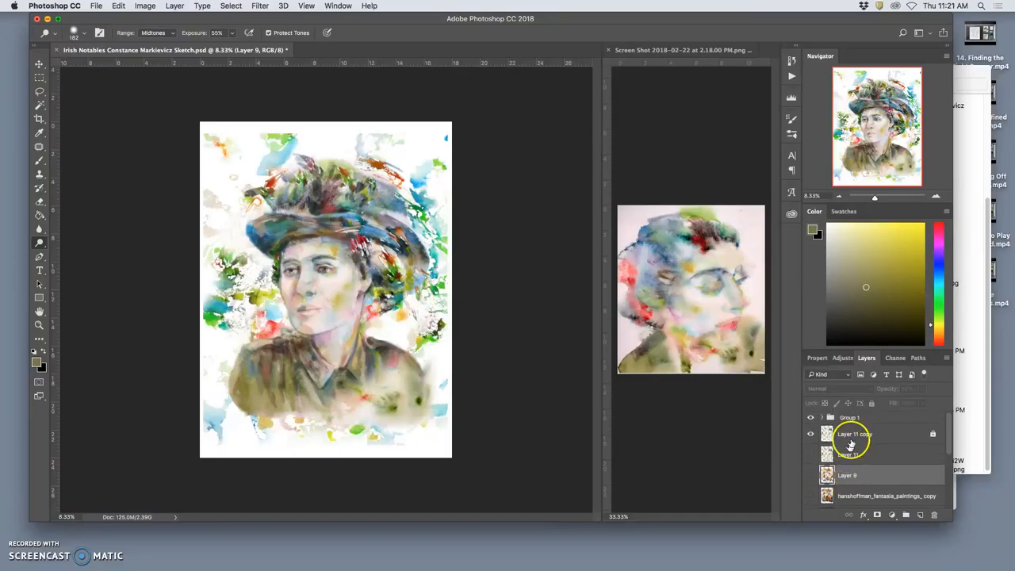
pyautogui.click(855, 435)
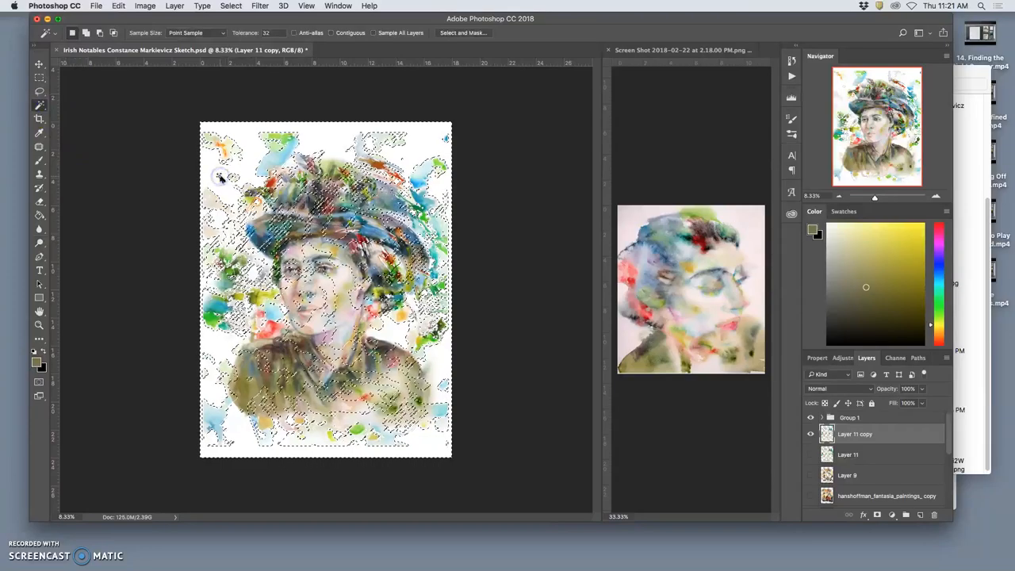
# Invert the selection to the painted shapes and show Layer 9's warm wash.
pyautogui.click(231, 7)
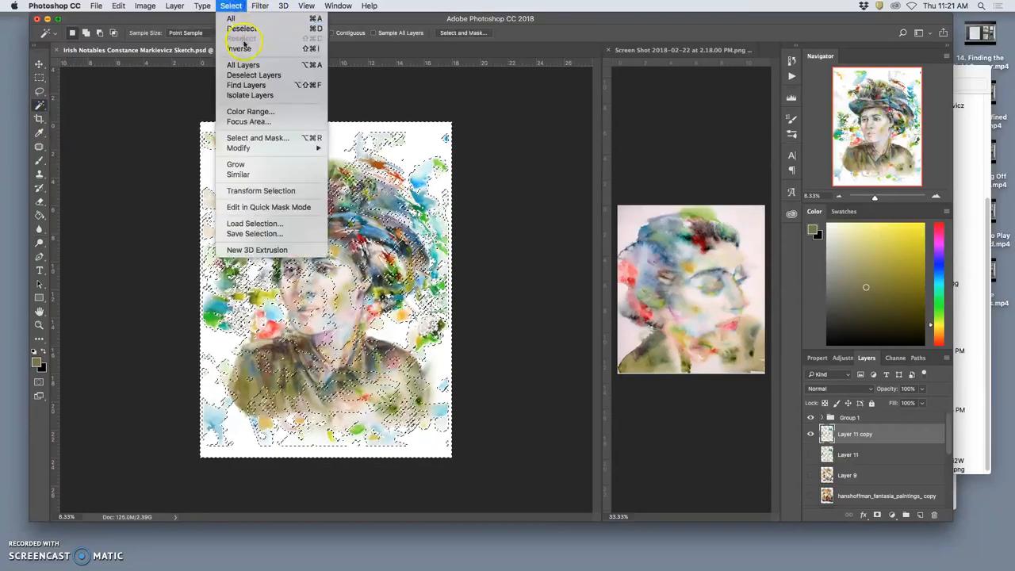
pyautogui.click(241, 48)
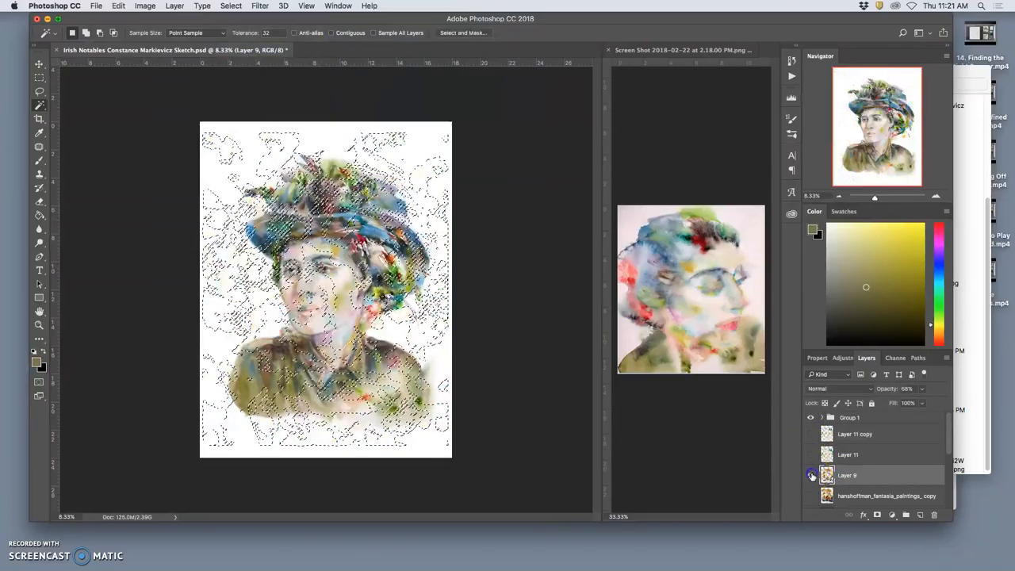
pyautogui.click(811, 495)
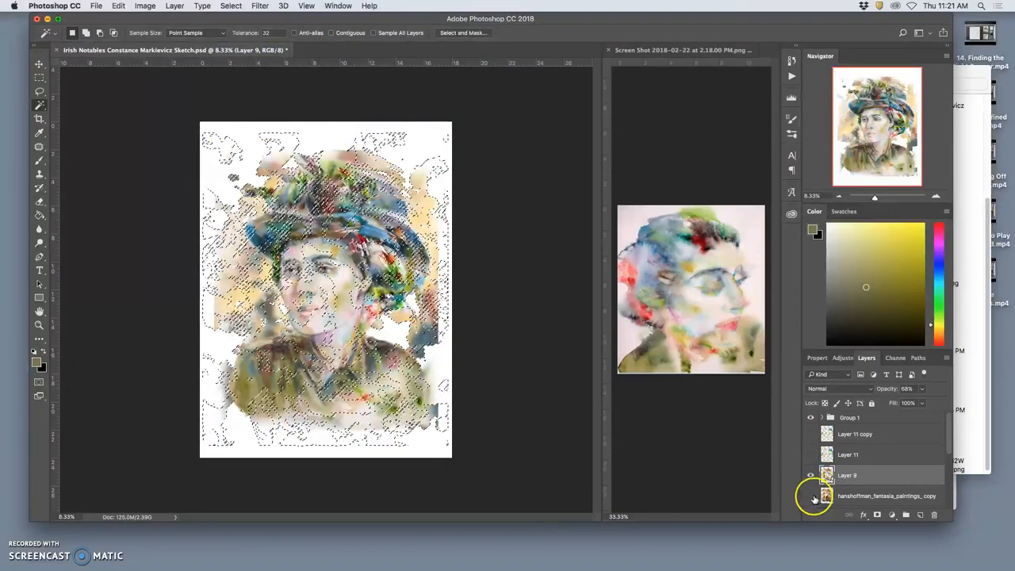
pyautogui.click(811, 495)
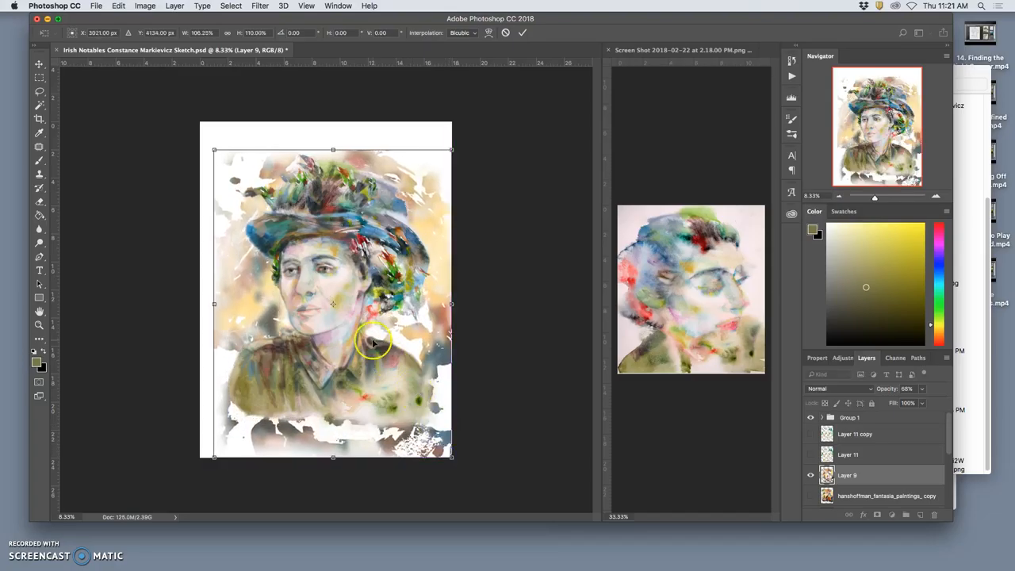
# Stretch the Layer 9 texture outward with Free Transform so it covers more canvas.
pyautogui.moveTo(212, 149); pyautogui.dragTo(200, 124)
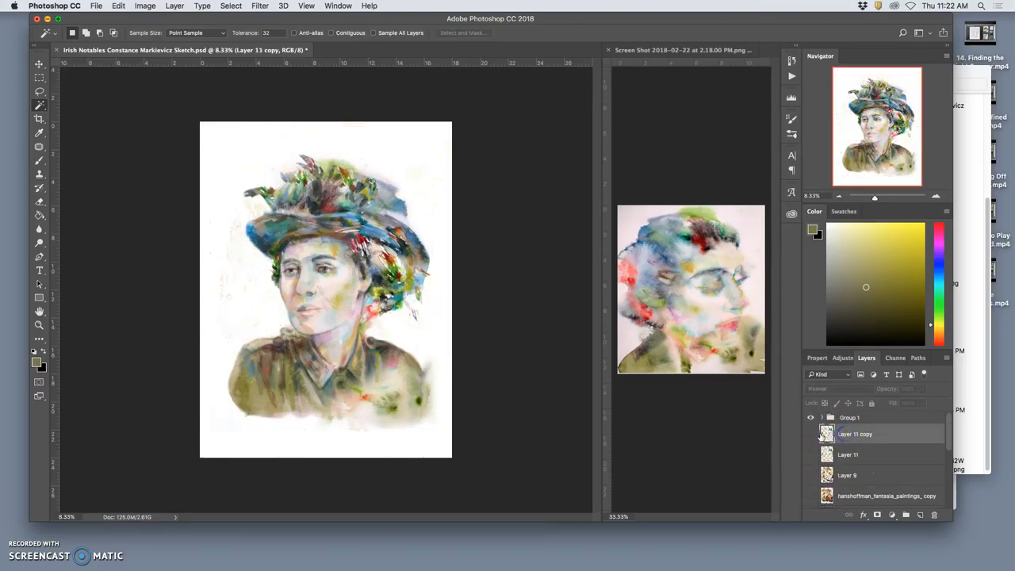
# Show the splash layer, wand-select its white background and invert to the painted areas.
pyautogui.click(811, 434)
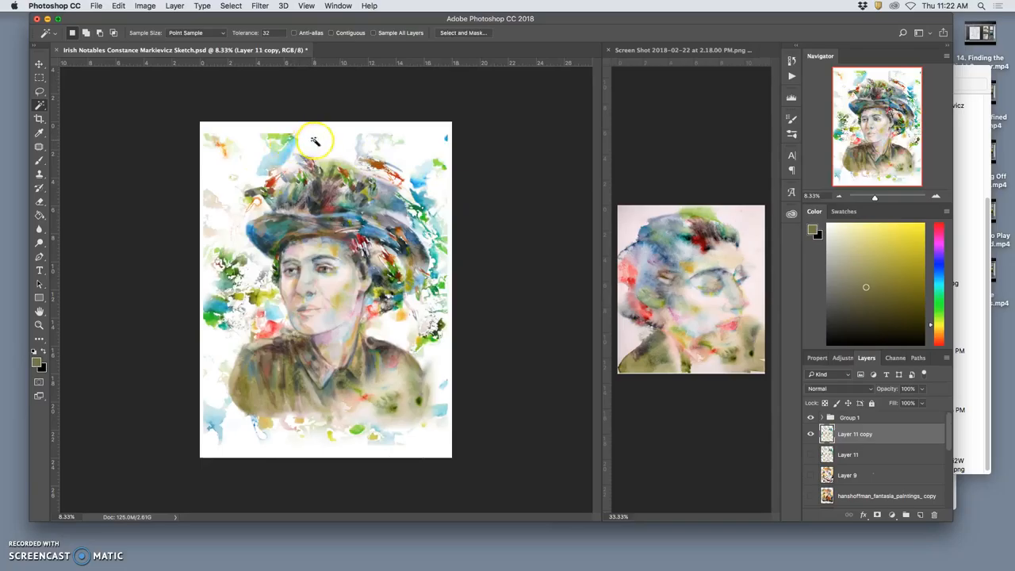
pyautogui.click(315, 139)
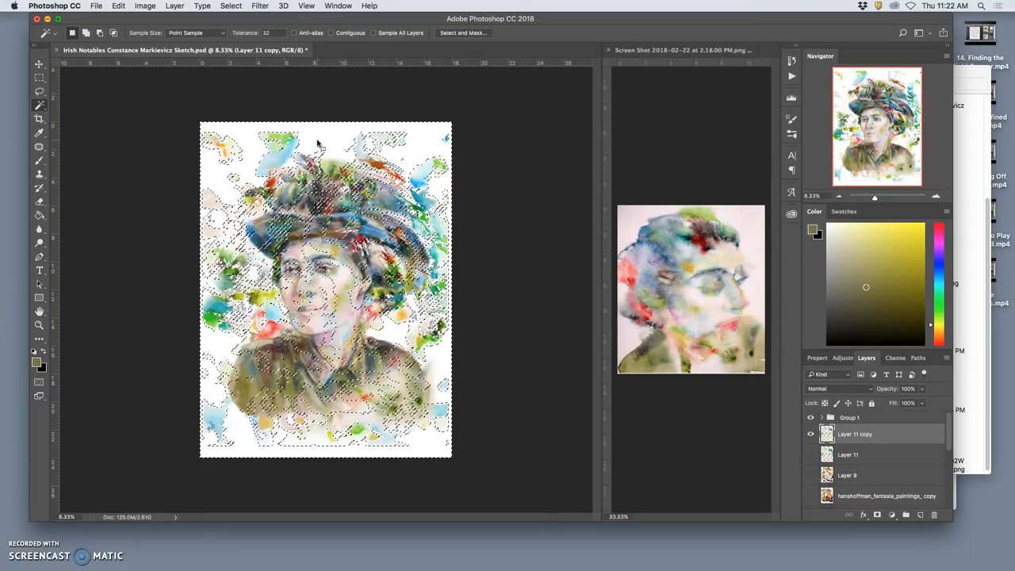
pyautogui.click(232, 7)
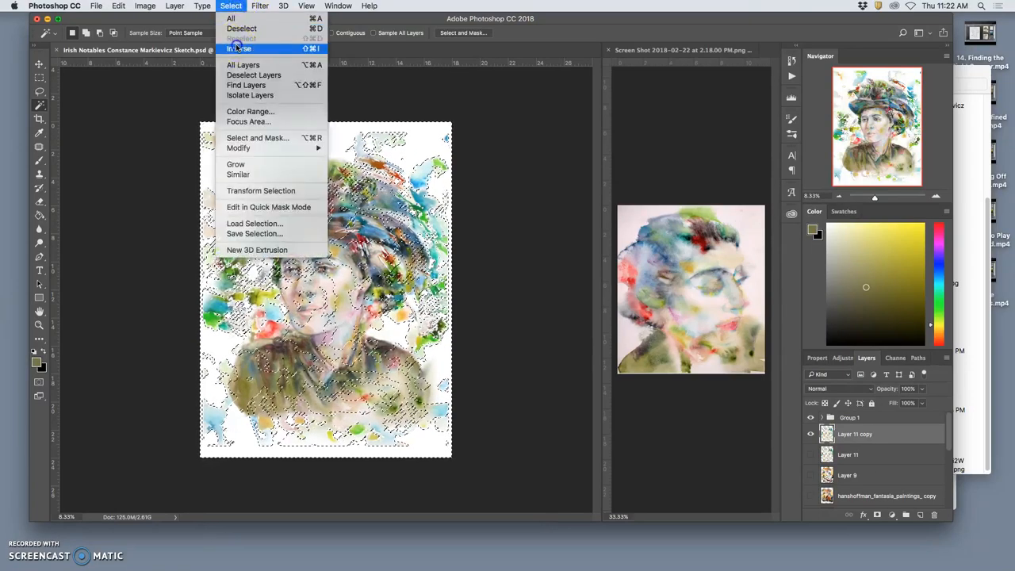
pyautogui.click(238, 48)
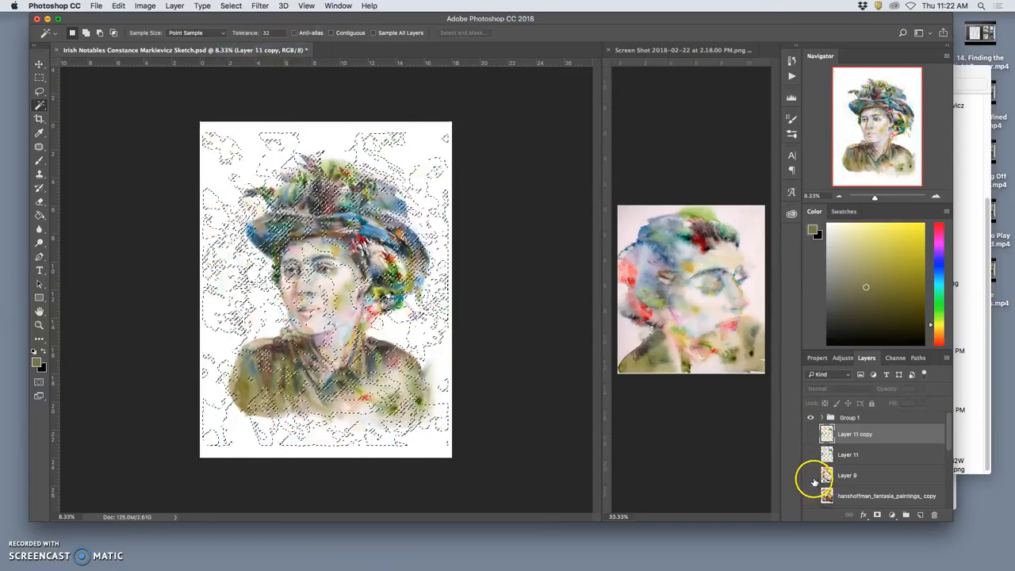
# Toggle Layer 12's texture visibility to judge its effect on the portrait.
pyautogui.click(847, 476)
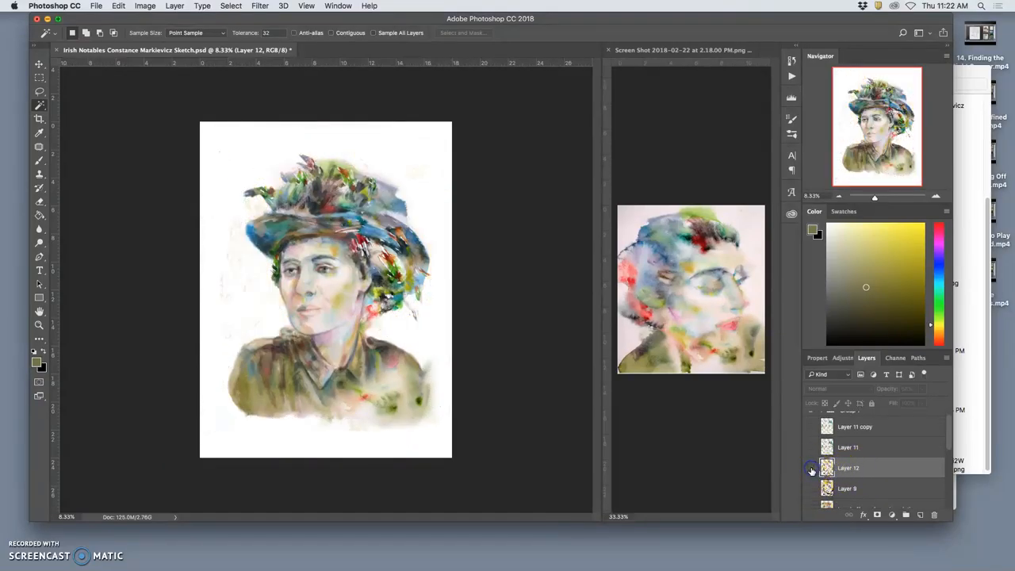
pyautogui.click(812, 467)
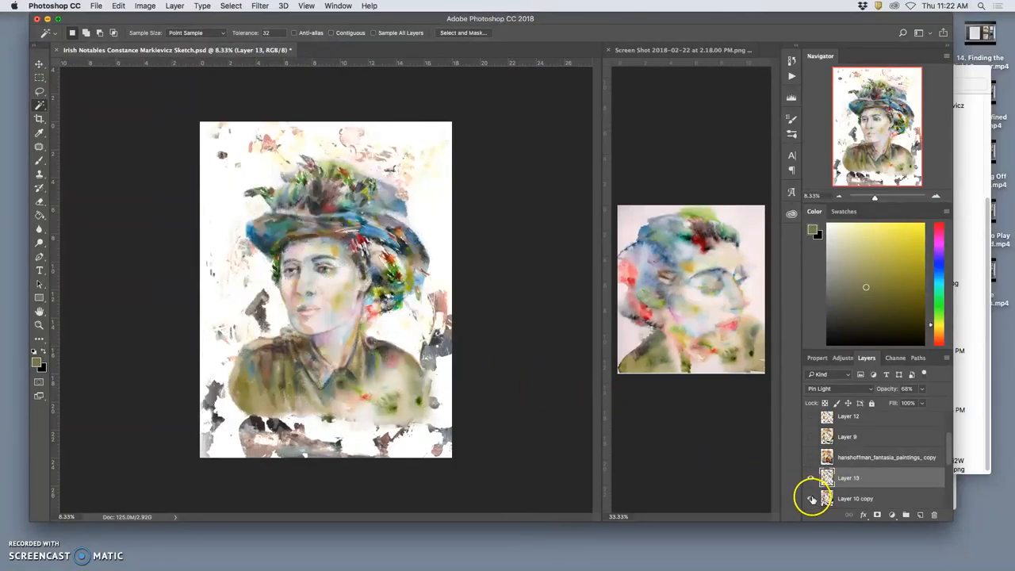
# Toggle the Layer 10 copy, Layer 11 and Layer 12 textures on to compare them.
pyautogui.click(809, 478)
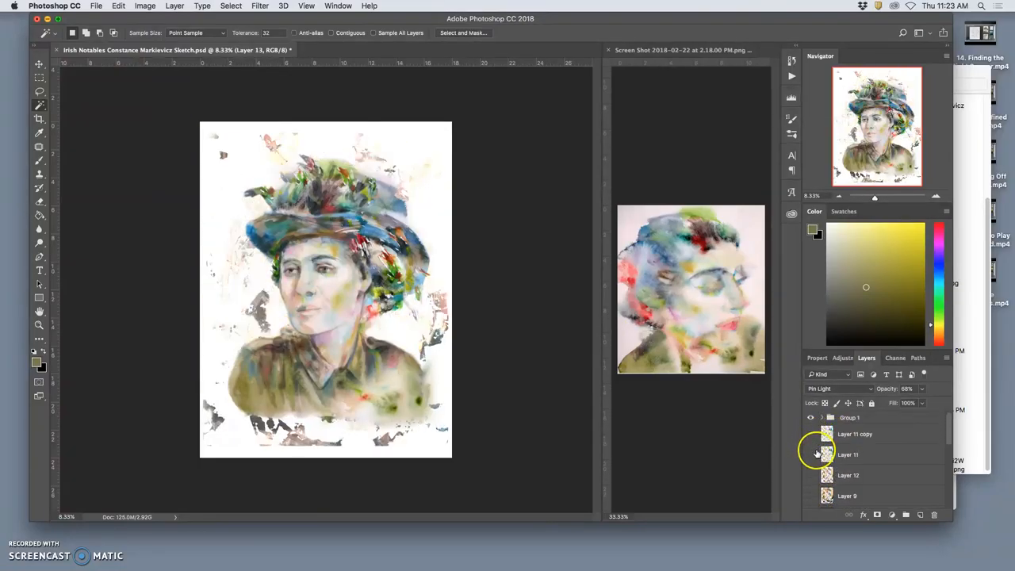
pyautogui.click(811, 476)
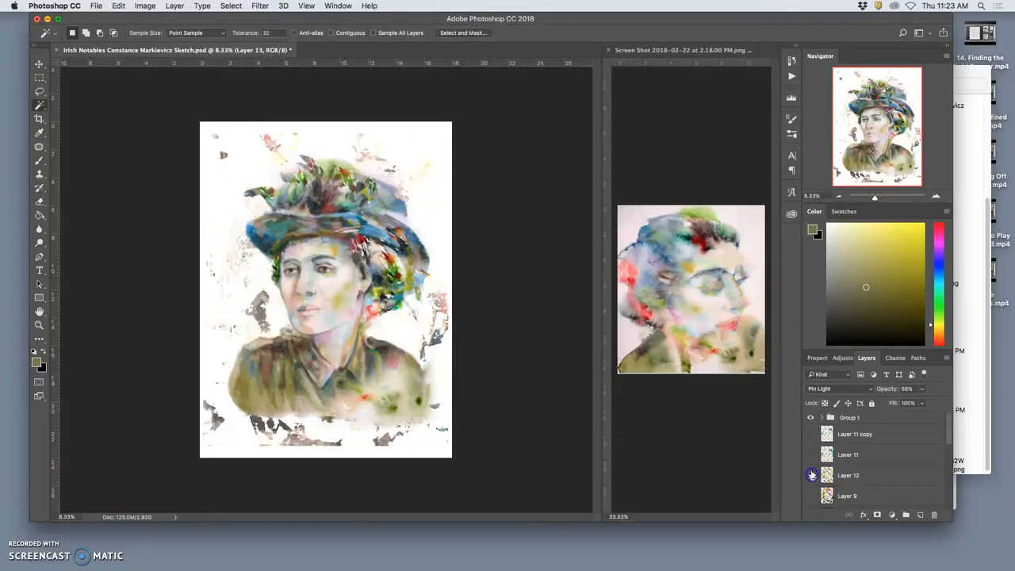
pyautogui.click(811, 476)
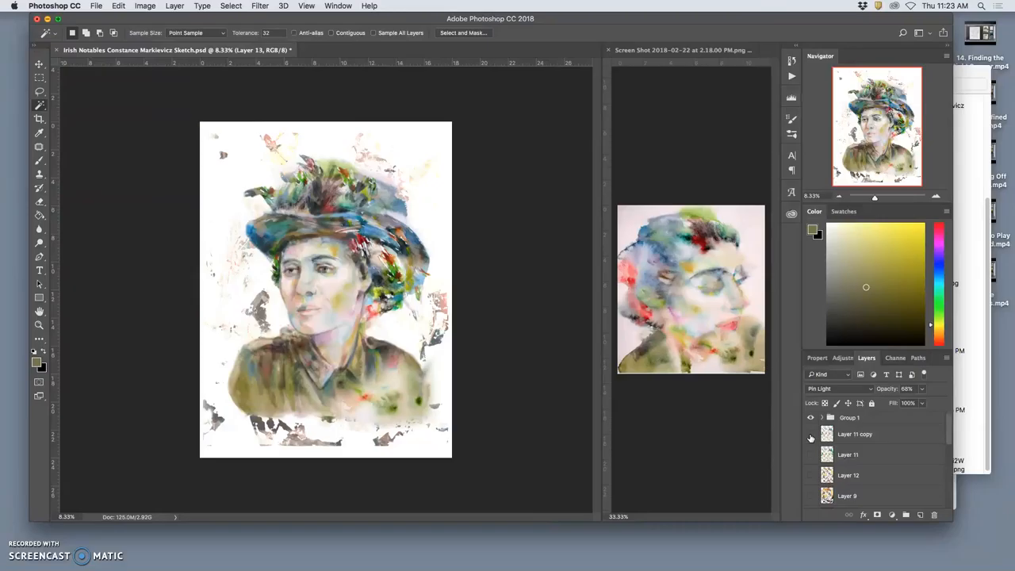
# Show the Layer 11 copy splashes around the portrait and duplicate it as Layer 11 copy 2.
pyautogui.click(811, 435)
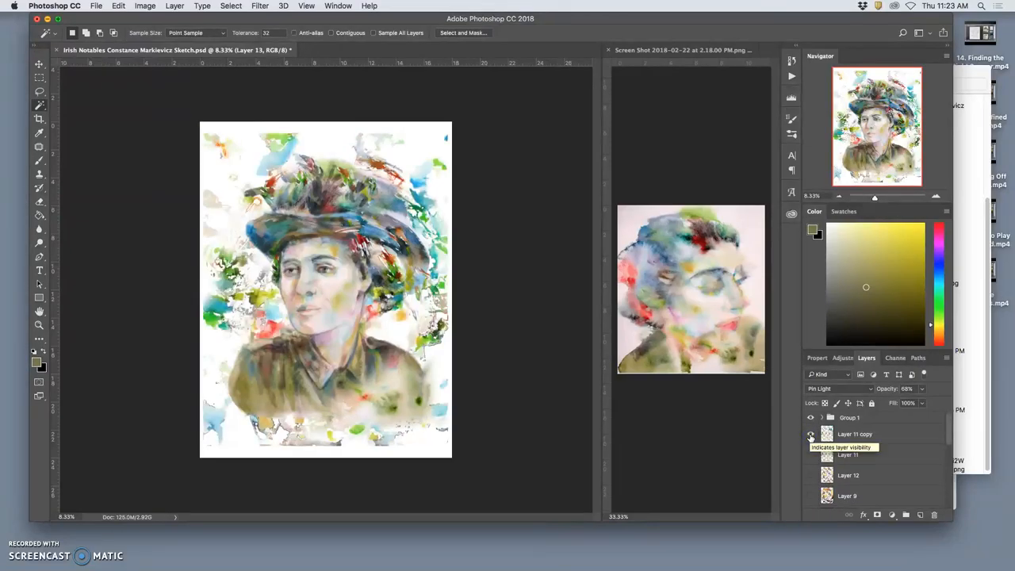
pyautogui.click(811, 435)
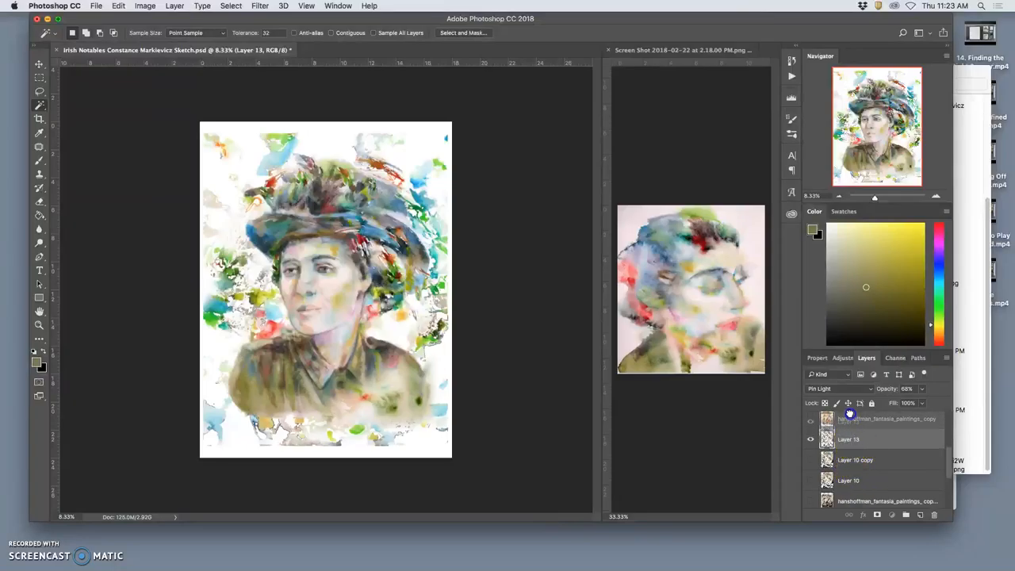
pyautogui.click(848, 438)
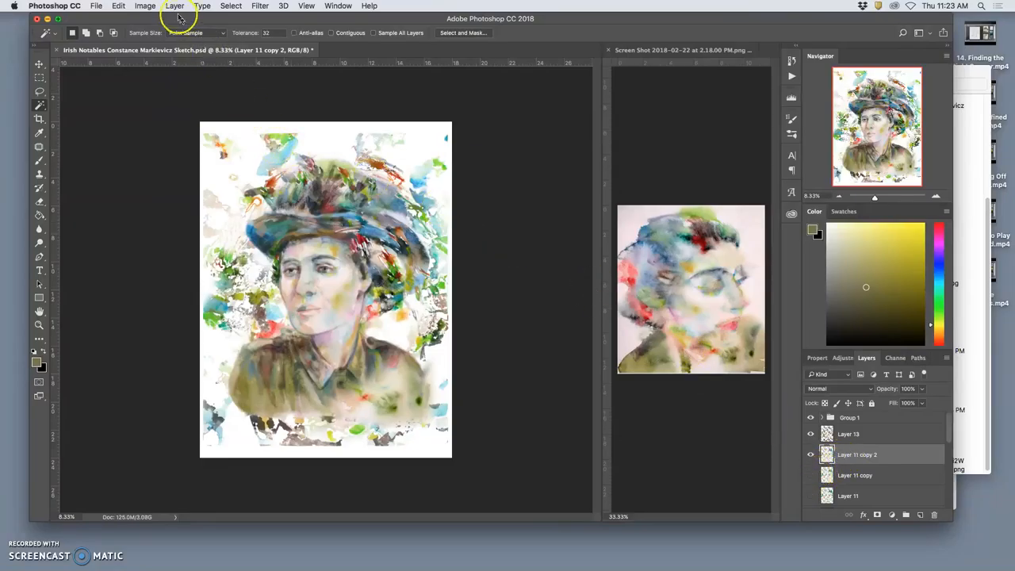
# Apply Color Balance to Layer 11 copy 2, shifting midtones toward red, magenta and yellow.
pyautogui.click(146, 6)
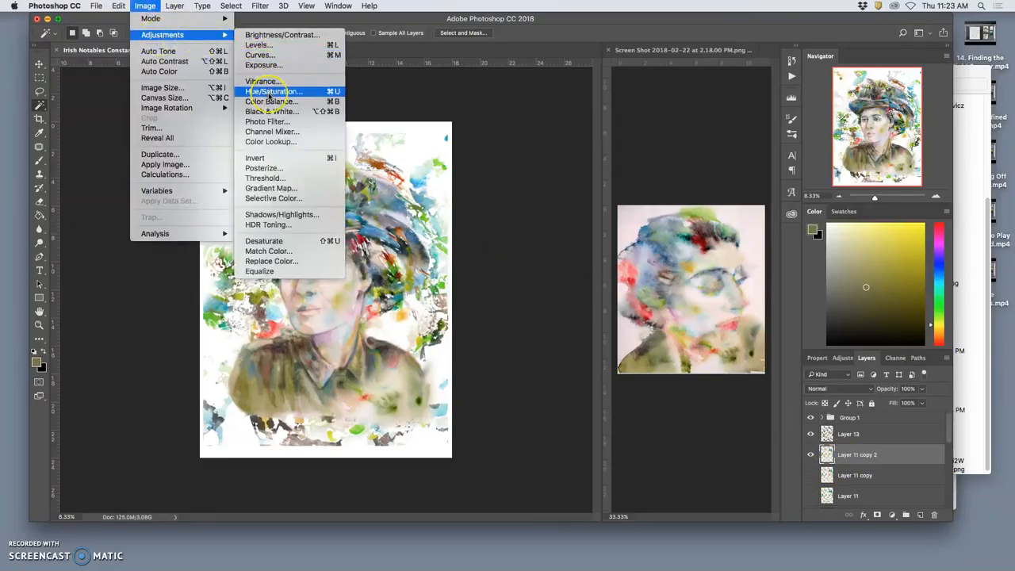
pyautogui.moveTo(273, 91)
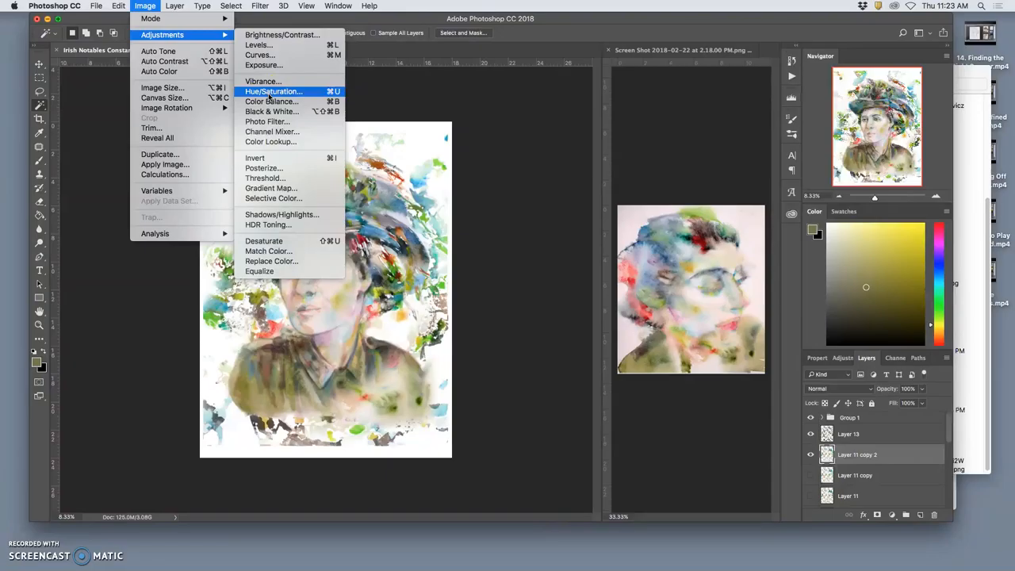
pyautogui.click(271, 101)
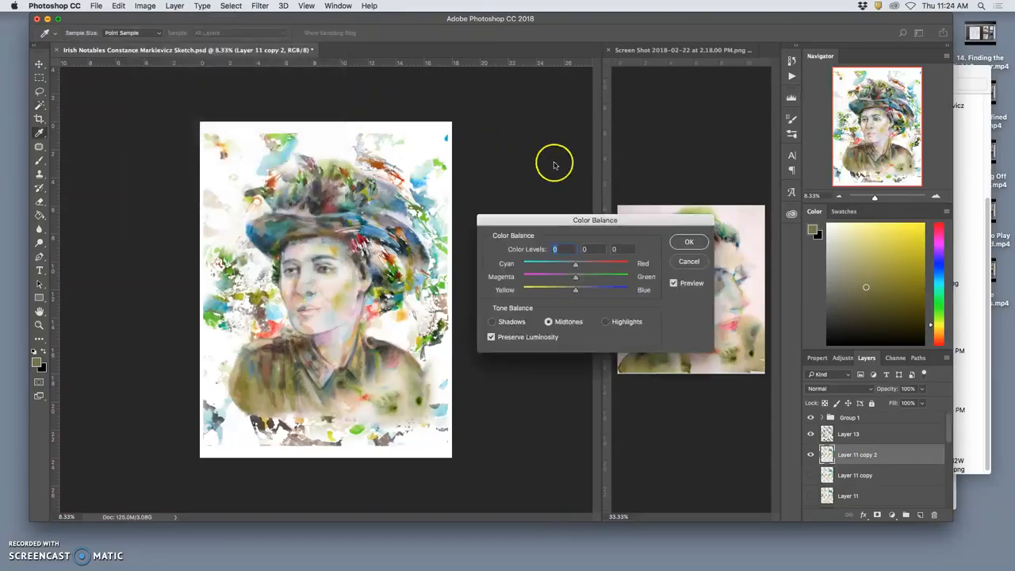
pyautogui.moveTo(574, 263); pyautogui.dragTo(590, 263)
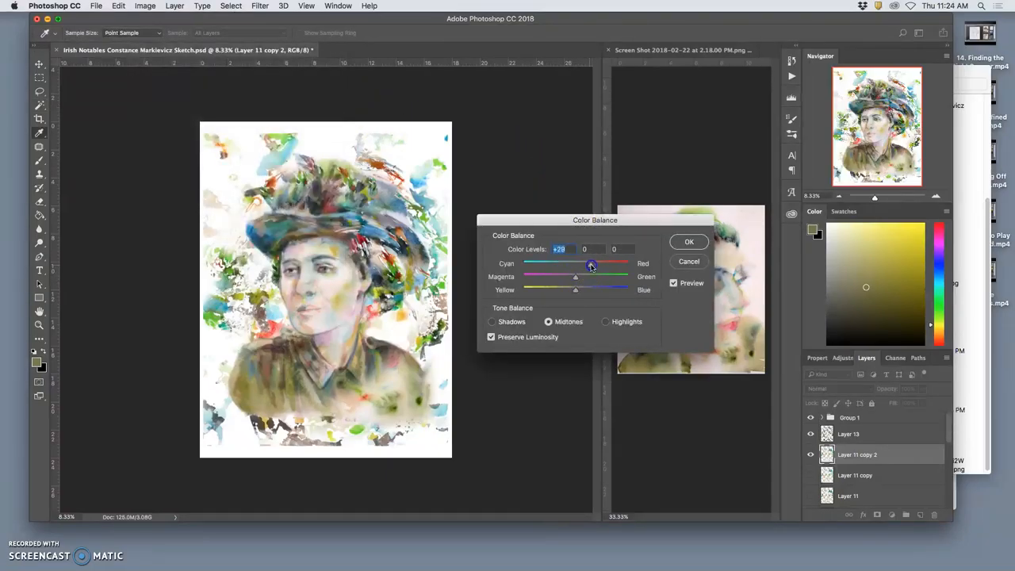
pyautogui.moveTo(590, 289); pyautogui.dragTo(571, 288)
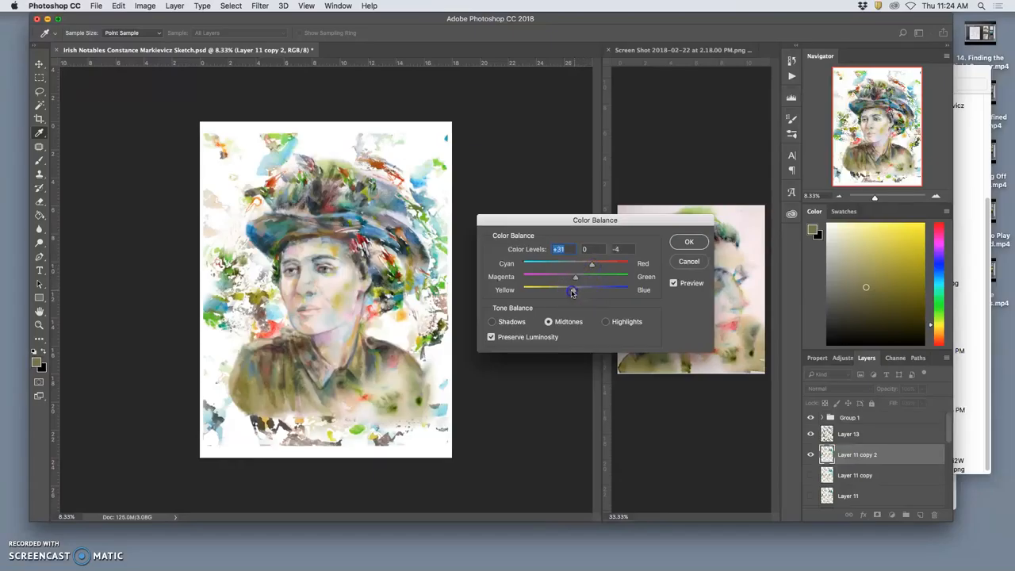
pyautogui.moveTo(571, 288); pyautogui.dragTo(563, 289)
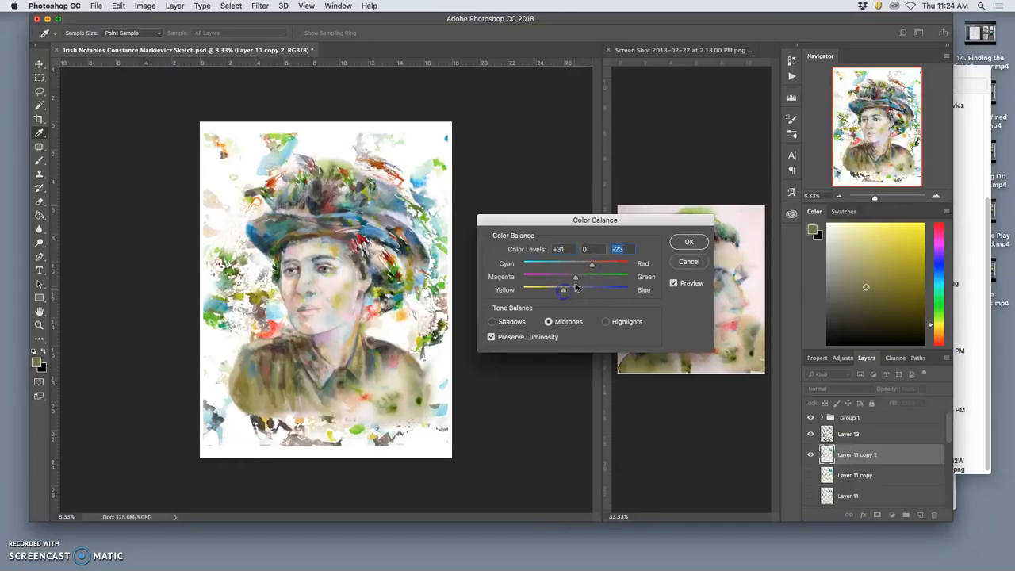
pyautogui.moveTo(590, 276); pyautogui.dragTo(568, 276)
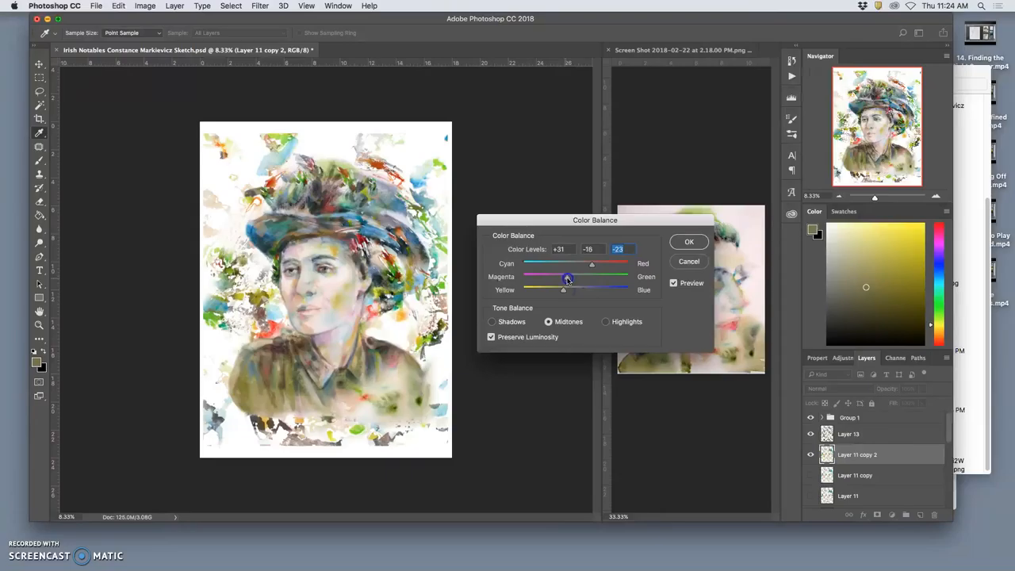
pyautogui.click(689, 241)
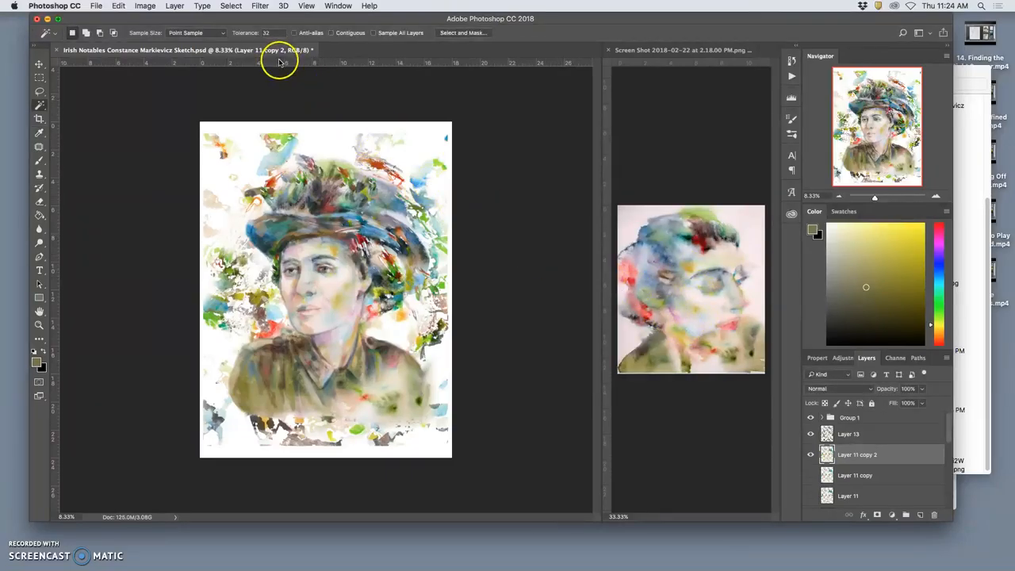
# Lower Layer 11 copy 2's opacity and toggle Layer 13 to compare the result.
pyautogui.moveTo(921, 403); pyautogui.dragTo(908, 403)
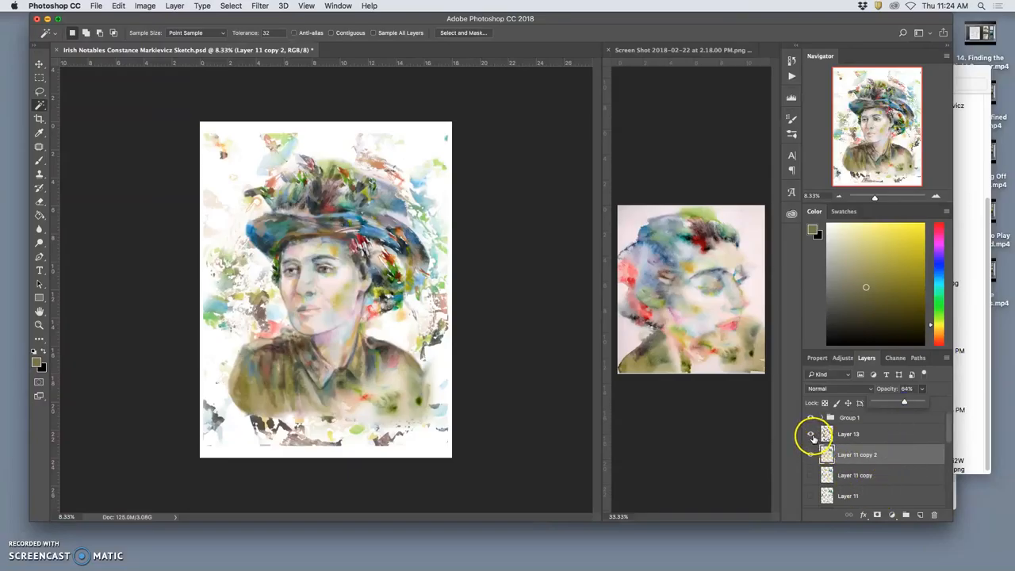
pyautogui.click(811, 435)
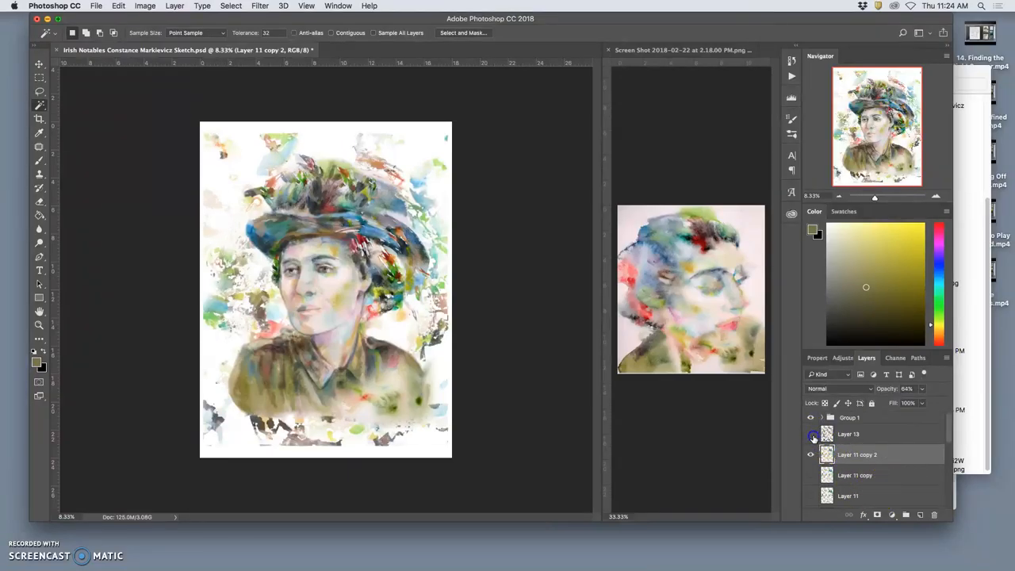
pyautogui.click(811, 435)
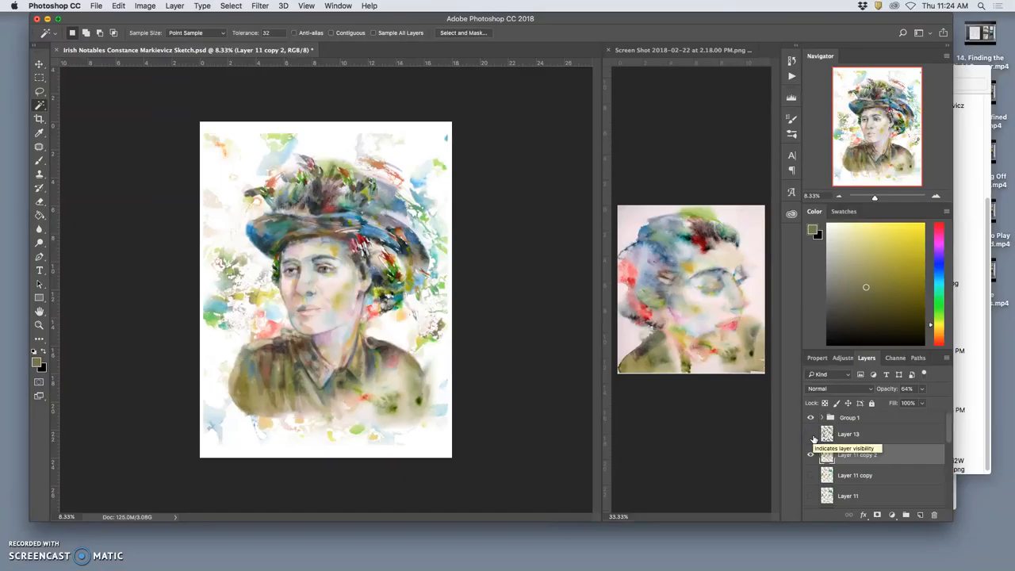
# Blend a Layer 13 copy with Pin Light and reduce its opacity.
pyautogui.click(811, 454)
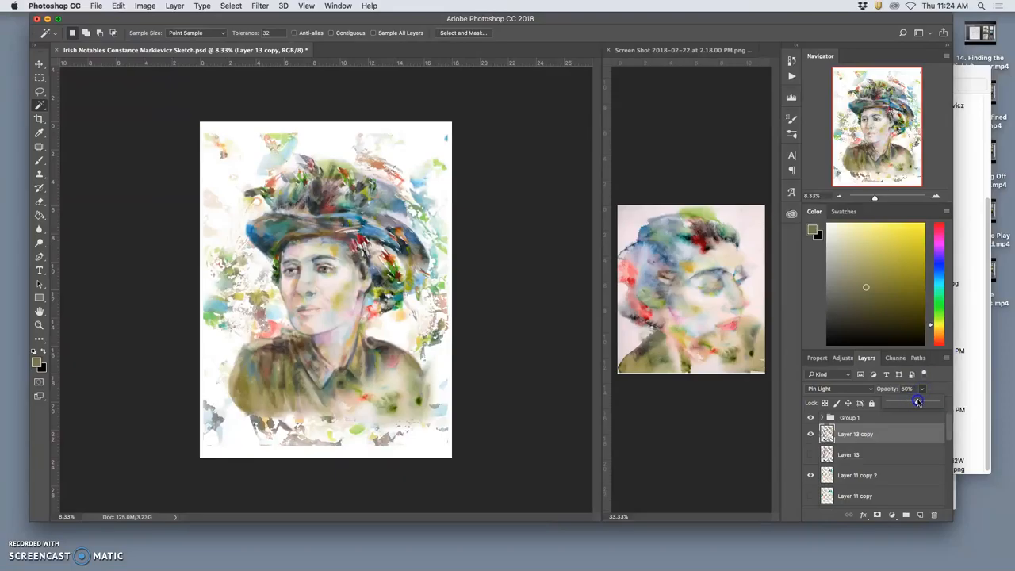
pyautogui.moveTo(917, 400); pyautogui.dragTo(888, 400)
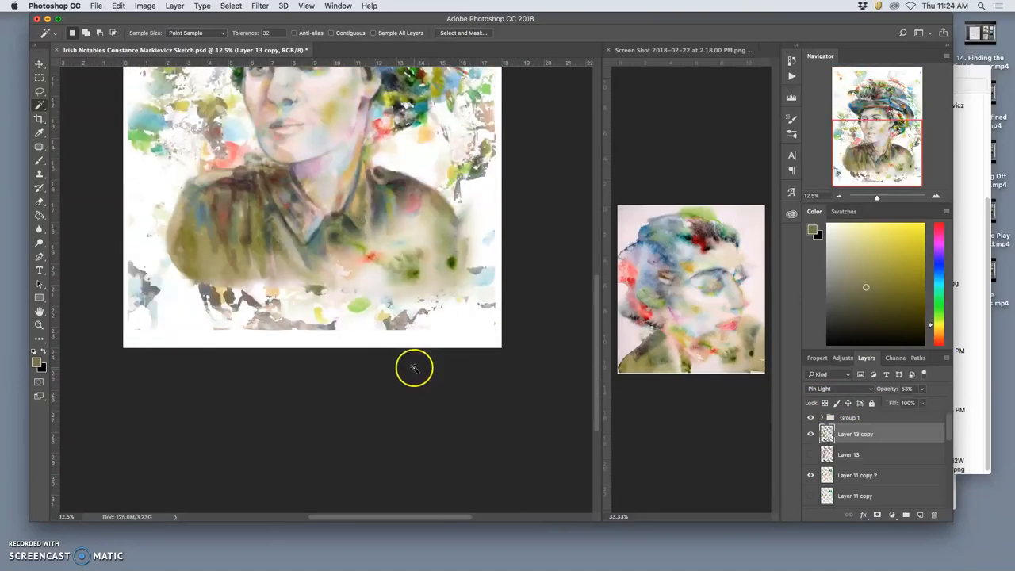
# Wand-select the white area along the lower edge and open Select and Mask for it.
pyautogui.click(415, 368)
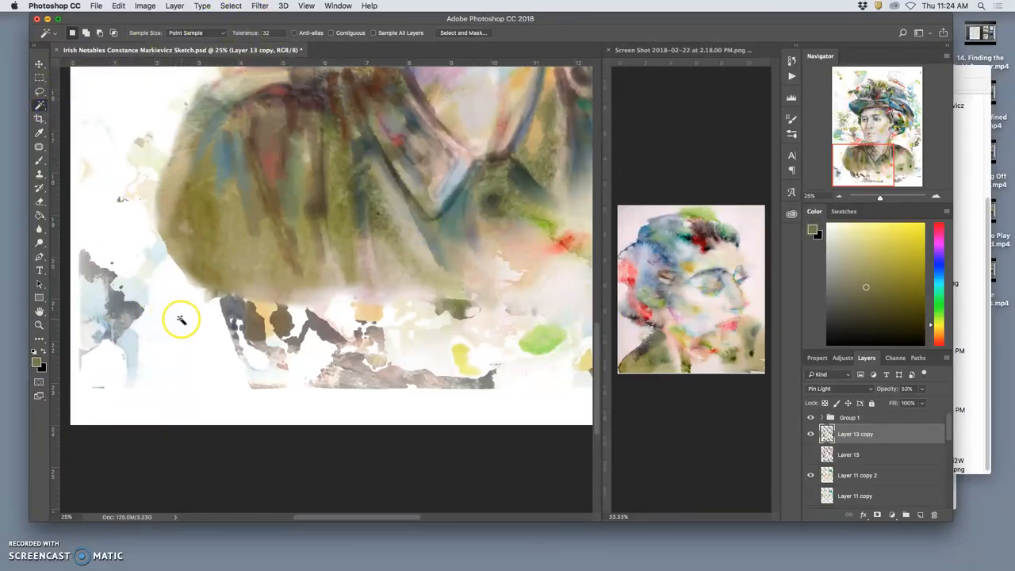
pyautogui.click(181, 321)
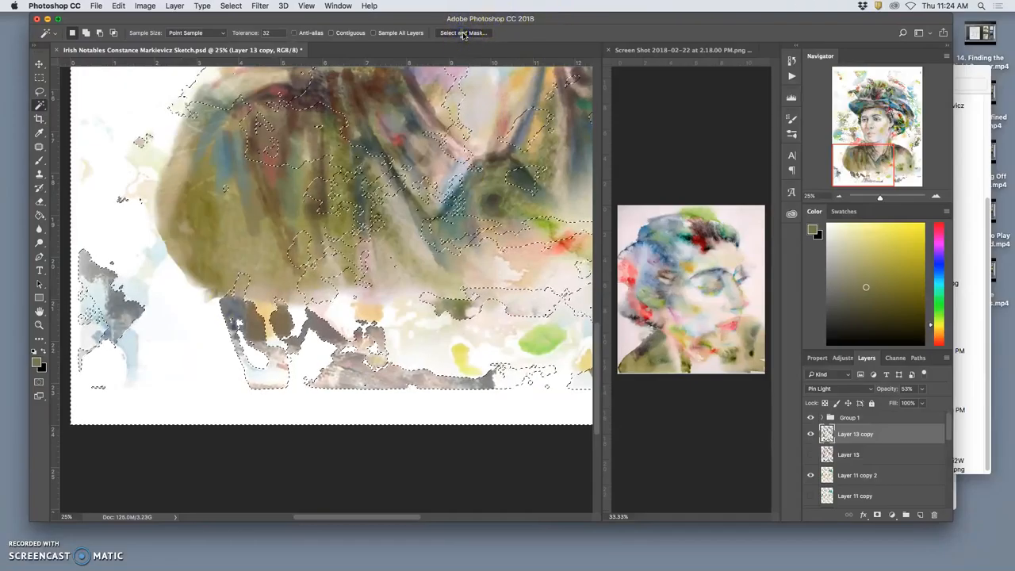
pyautogui.click(463, 32)
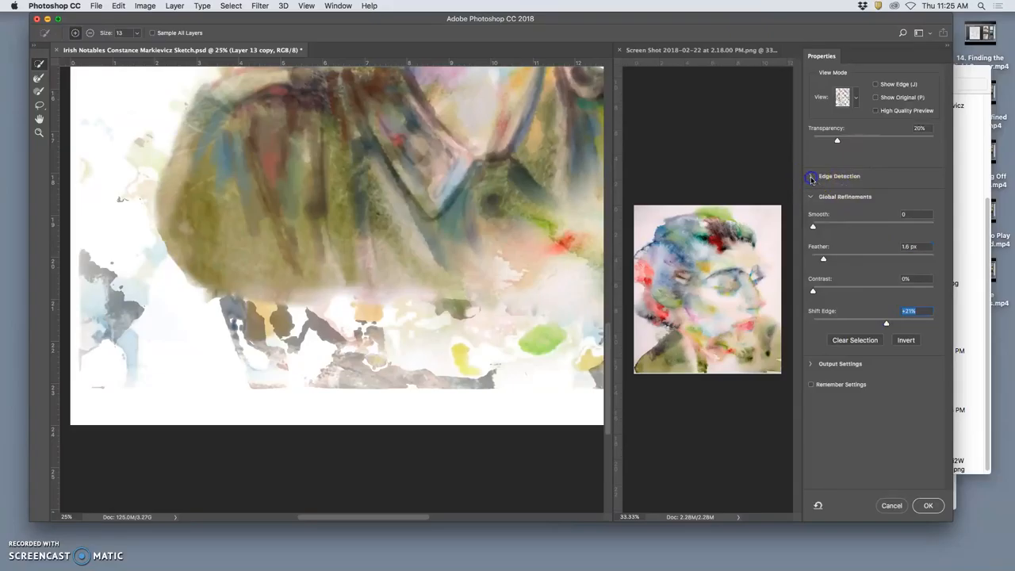
# Widen the Edge Detection radius in Select and Mask to soften the selection's lower edge.
pyautogui.click(811, 177)
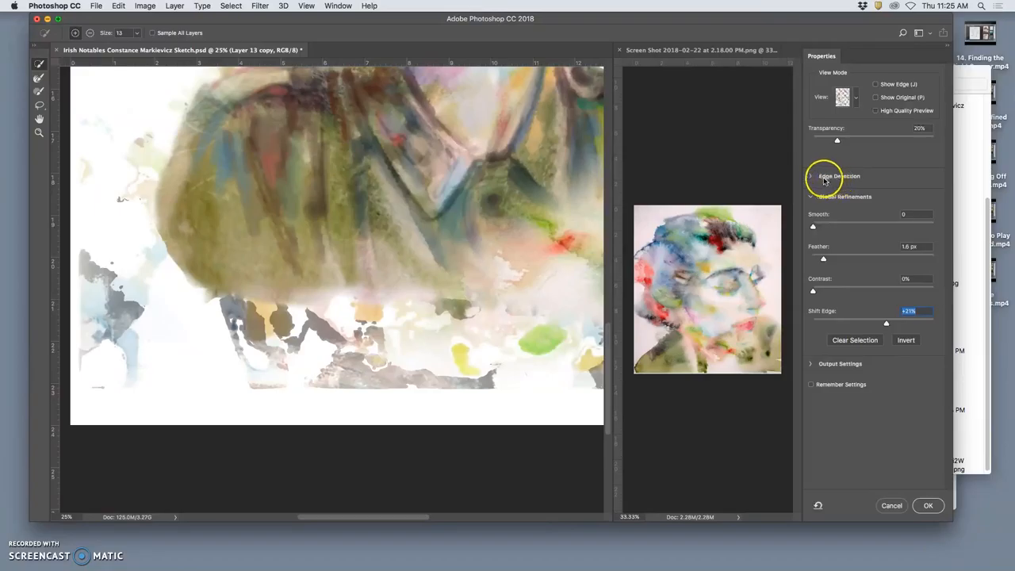
pyautogui.click(839, 174)
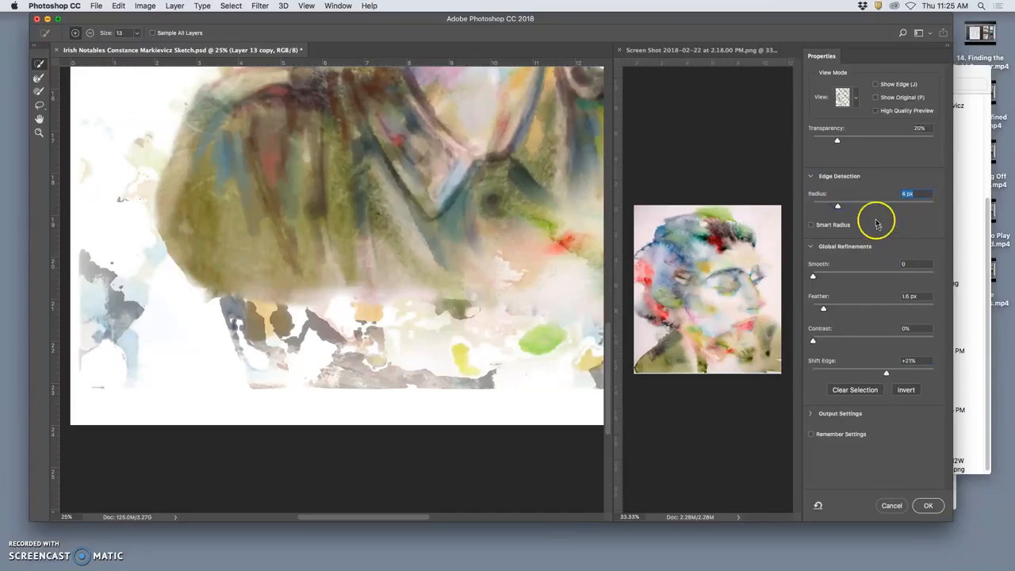
pyautogui.moveTo(865, 204)
pyautogui.write('8')
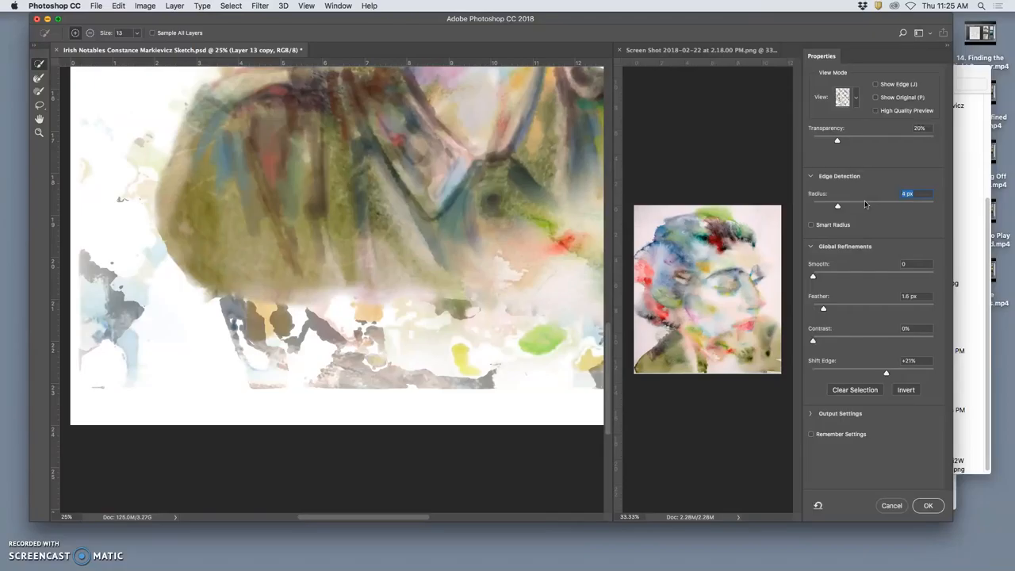
pyautogui.moveTo(837, 206); pyautogui.dragTo(865, 206)
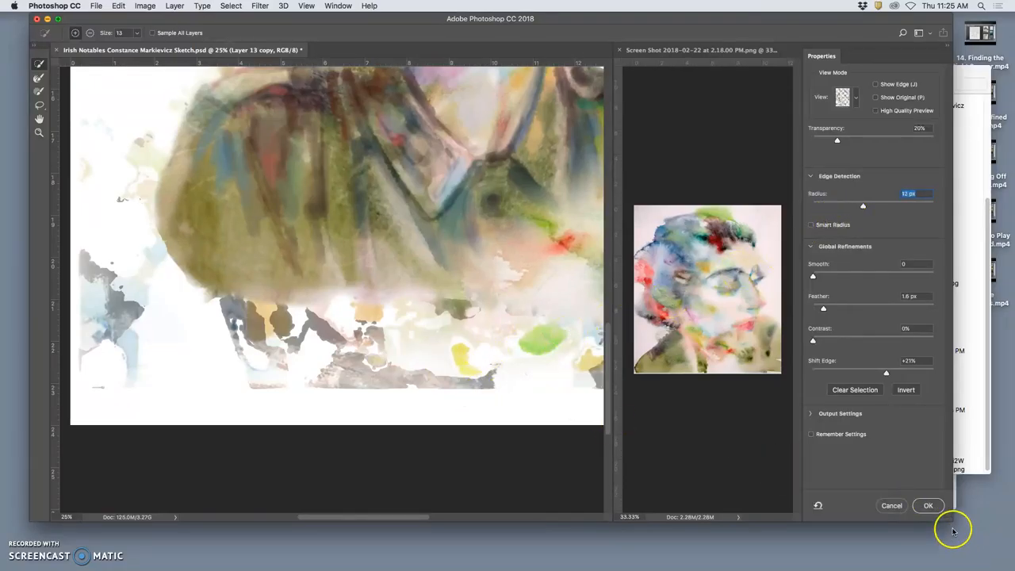
pyautogui.moveTo(854, 457)
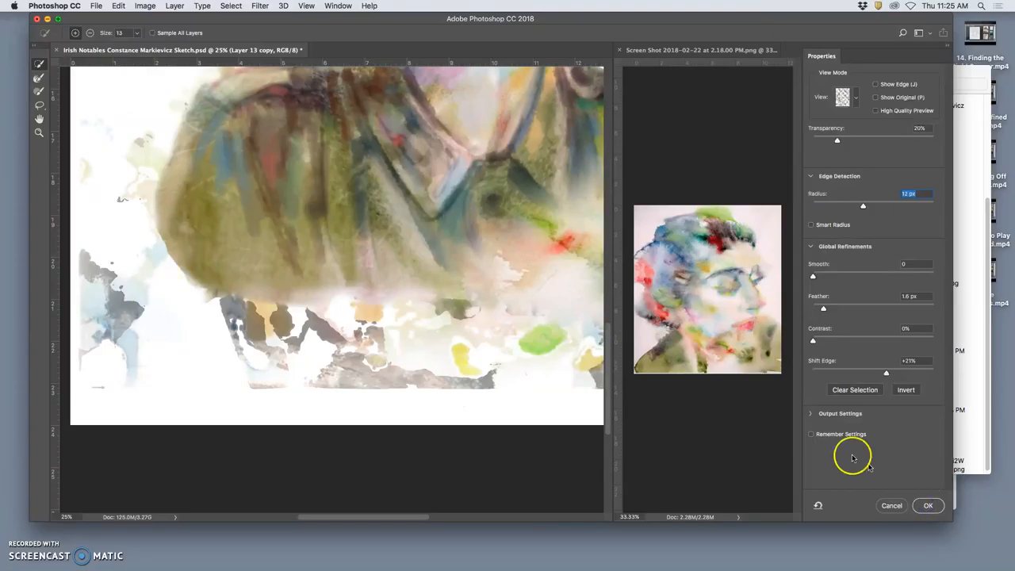
pyautogui.moveTo(508, 321)
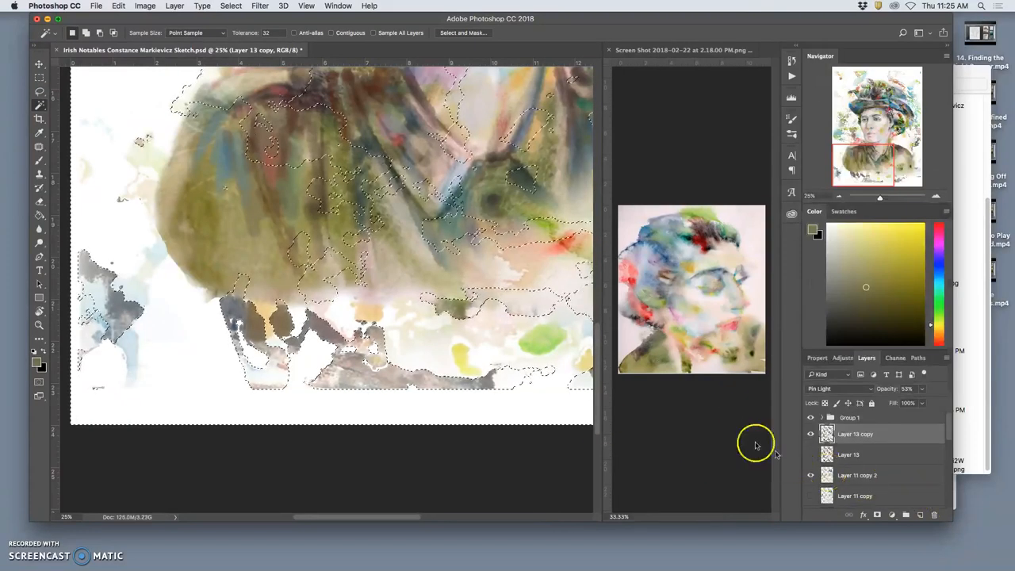
# Fit the whole watercolor portrait on screen after the close-up texture inspection.
pyautogui.click(307, 6)
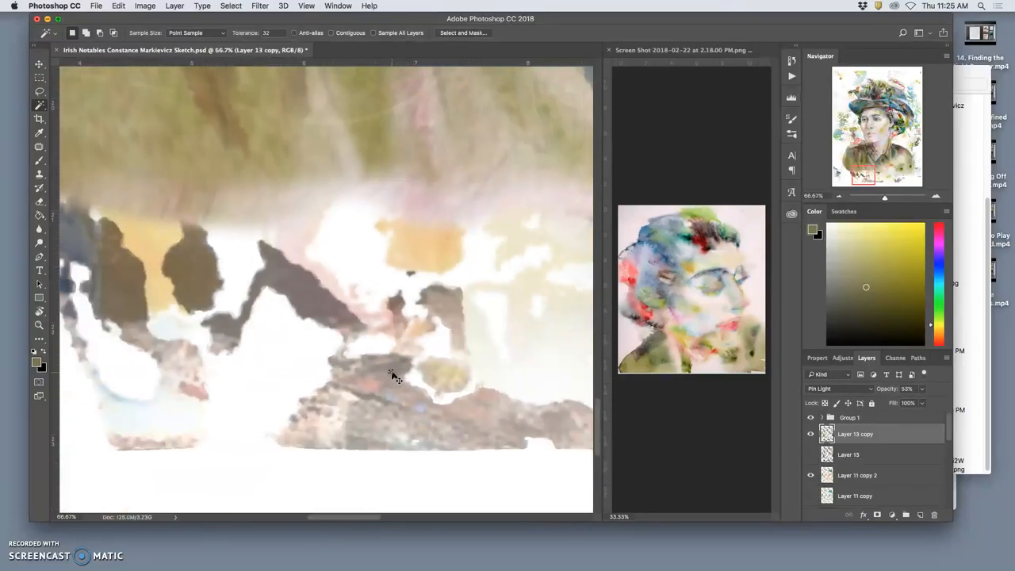
pyautogui.click(393, 377)
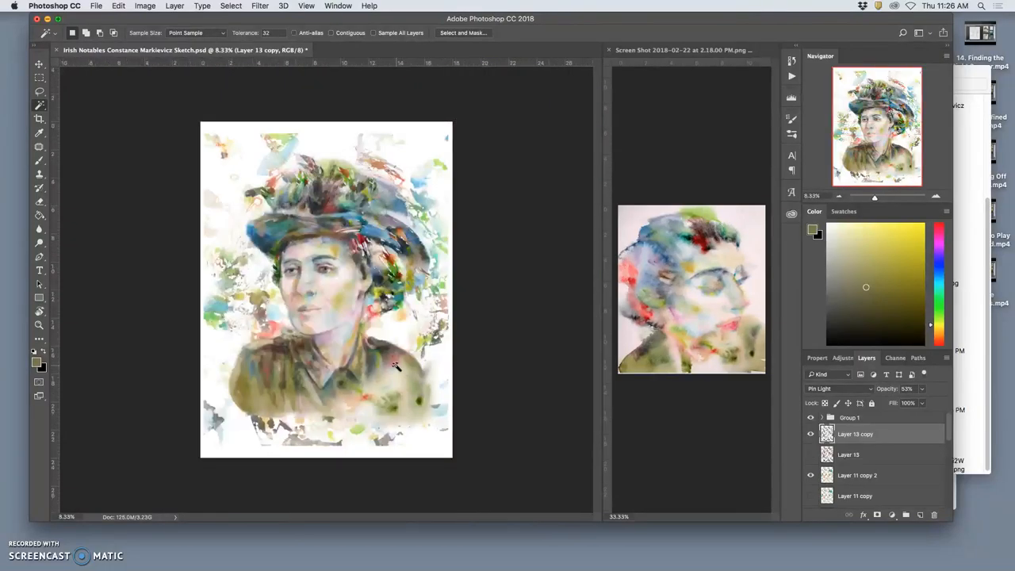
# Toggle Layer 13 copy and Layer 11 copy 2 off and on to compare their texture contribution.
pyautogui.click(810, 419)
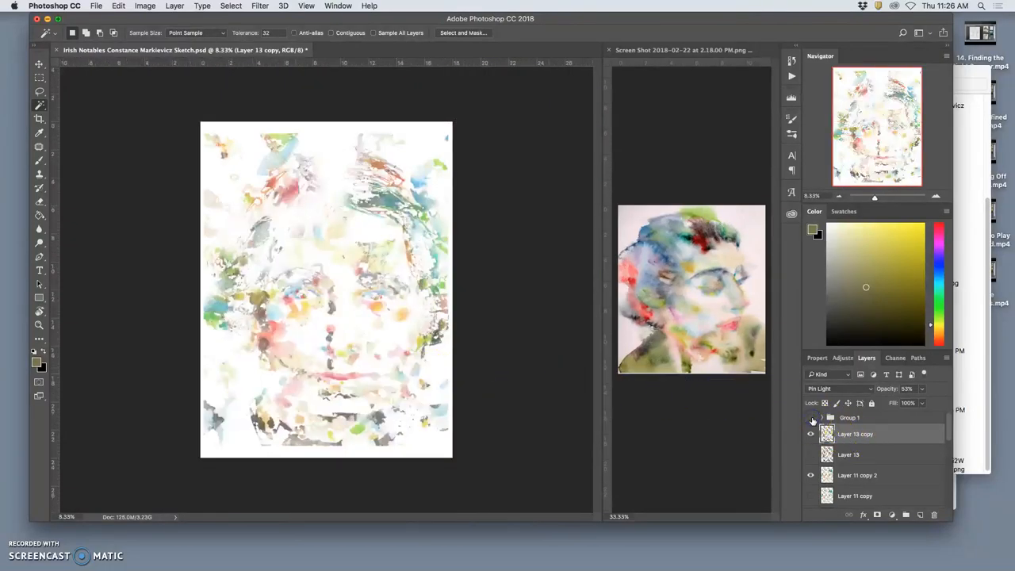
pyautogui.click(811, 435)
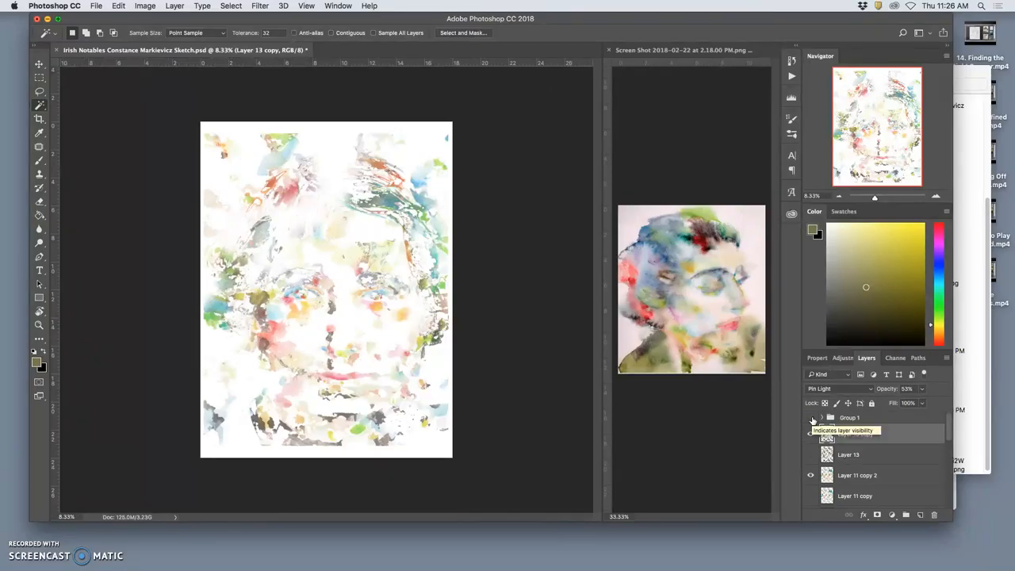
pyautogui.click(810, 435)
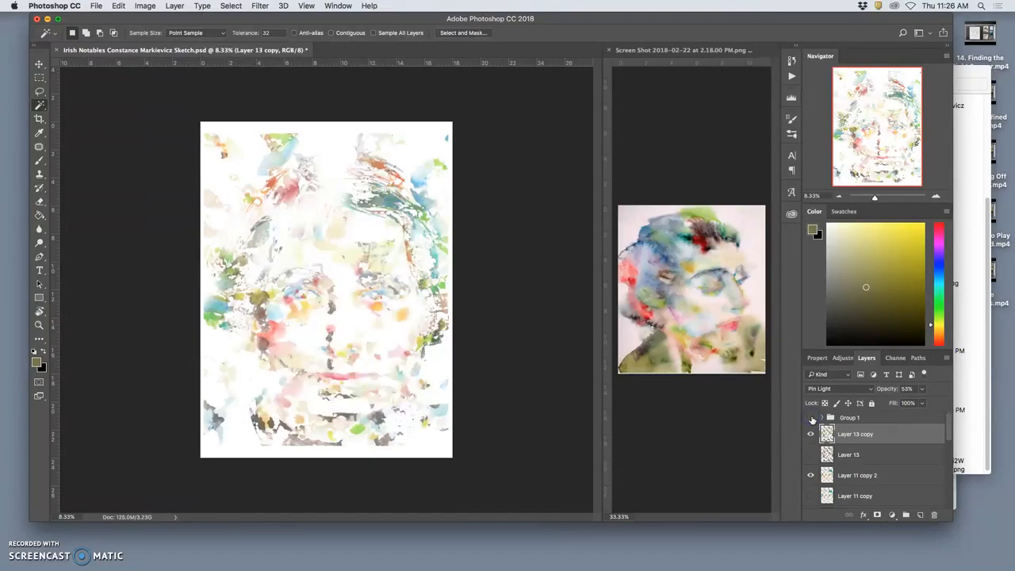
pyautogui.click(810, 419)
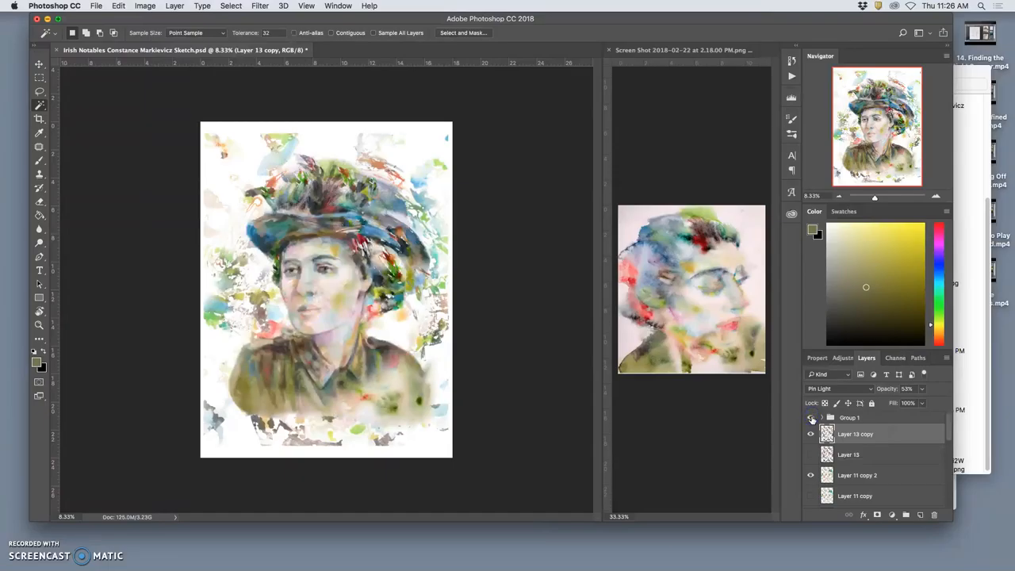
pyautogui.click(811, 419)
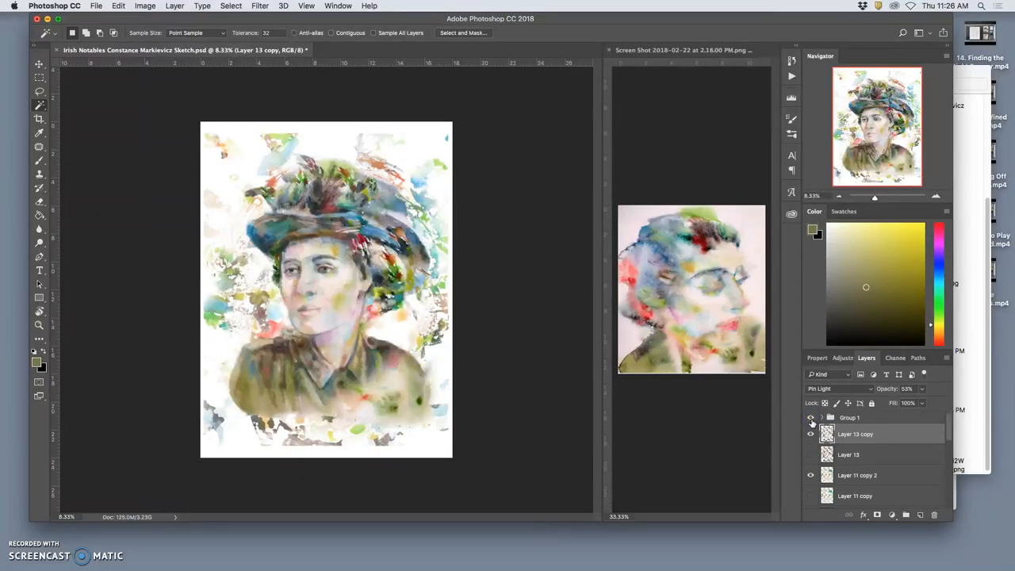
pyautogui.click(811, 434)
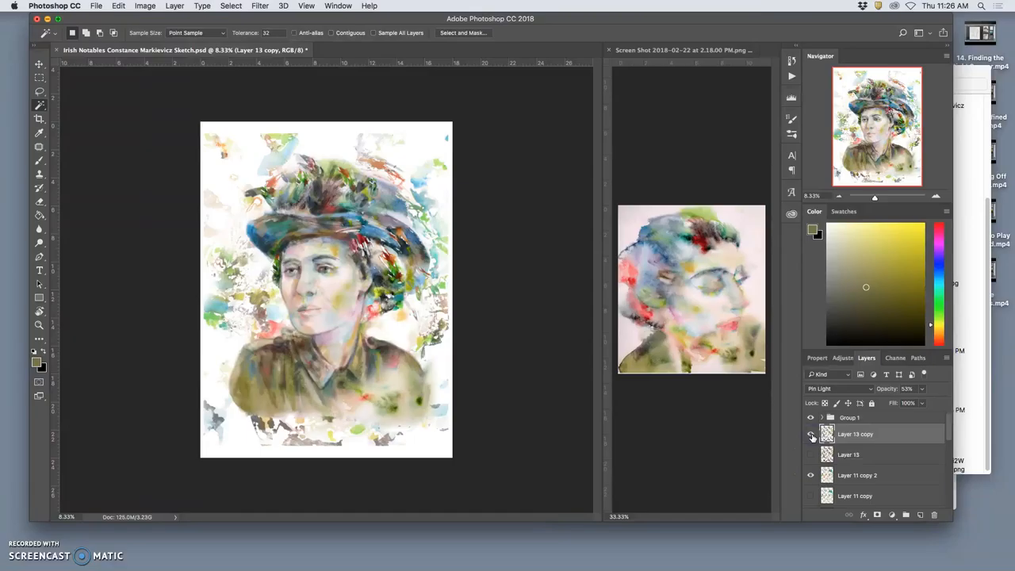
pyautogui.click(811, 435)
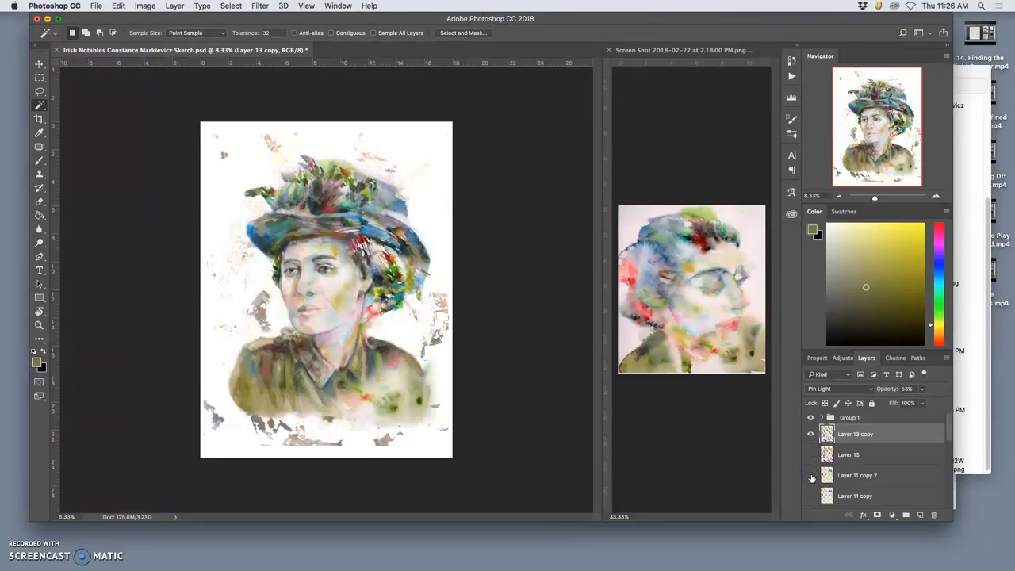
pyautogui.click(811, 435)
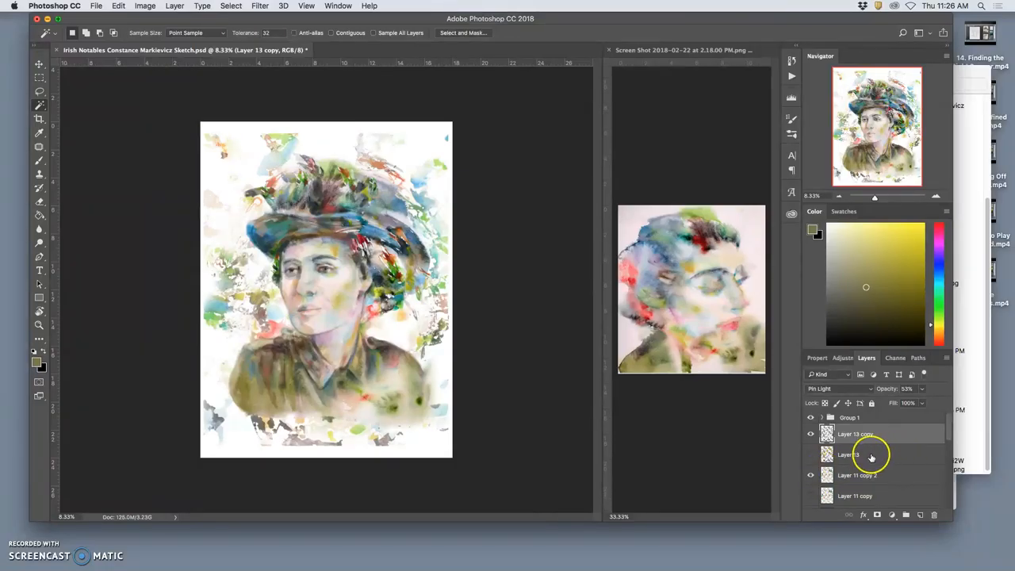
# Show Layer 9's warm wash briefly, then hide it to keep the white background.
pyautogui.scroll(-3)
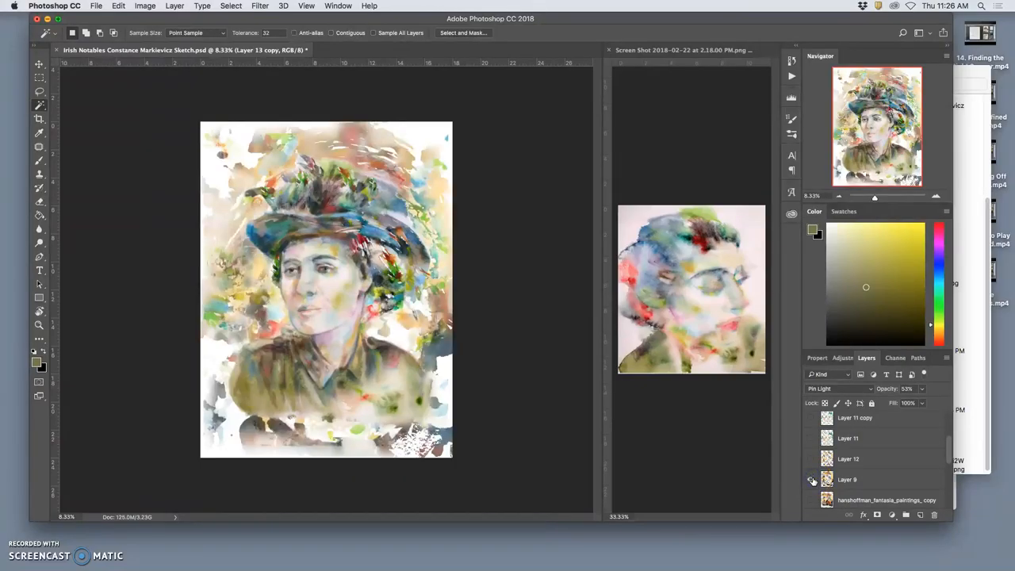
pyautogui.moveTo(813, 479)
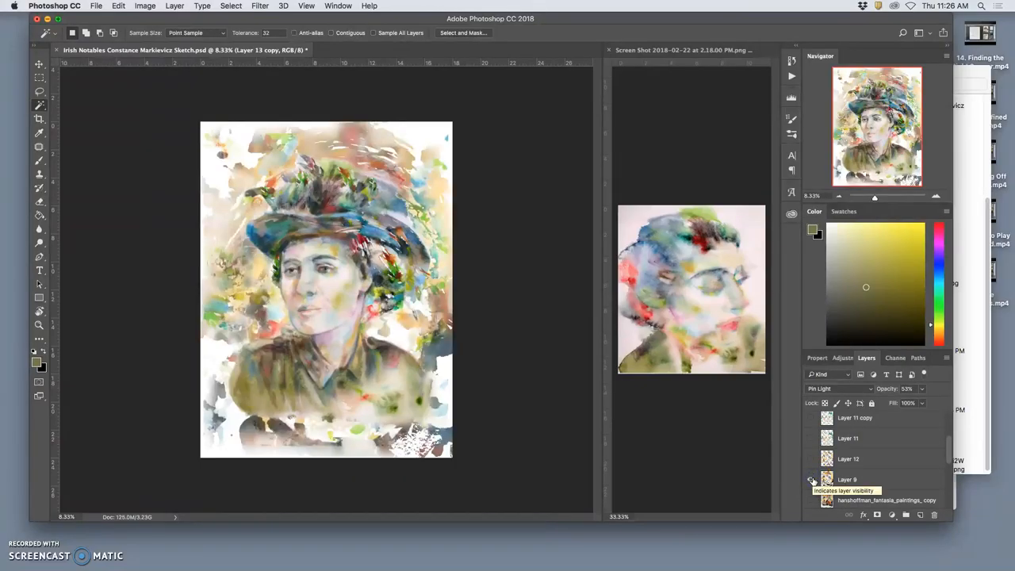
pyautogui.click(812, 479)
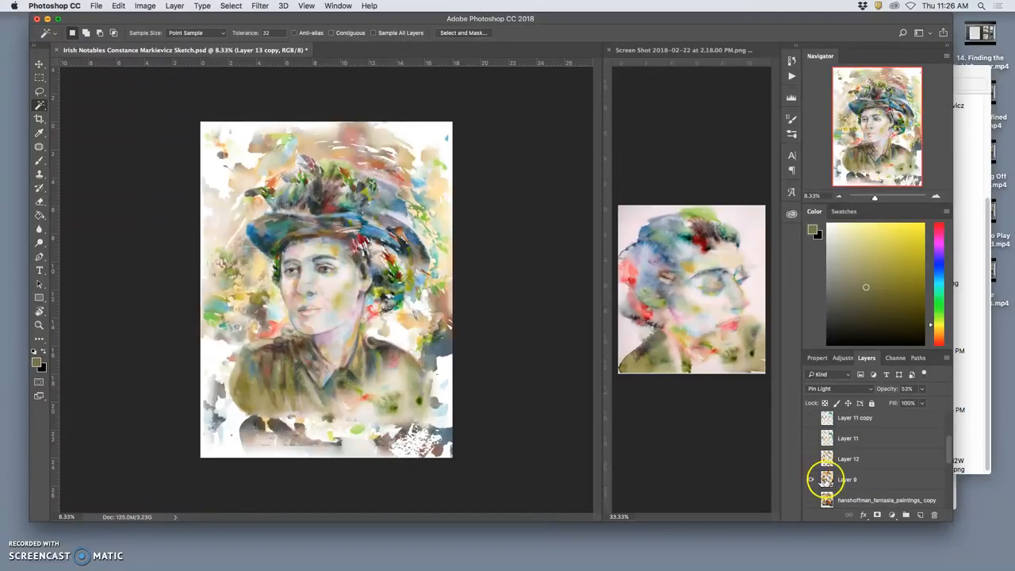
pyautogui.click(812, 479)
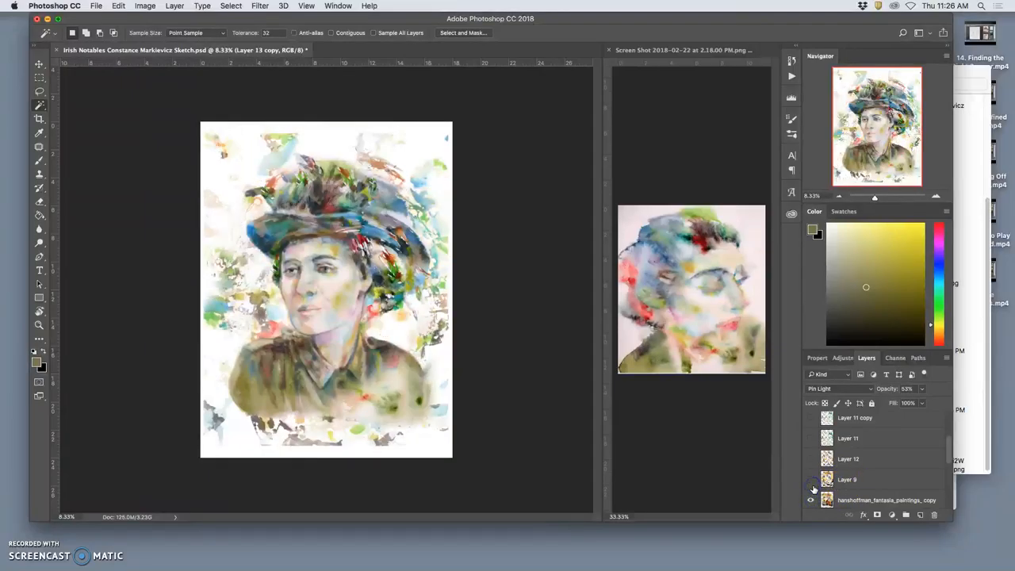
# Set the bottom fantasia painting texture layer to Normal blending.
pyautogui.click(886, 498)
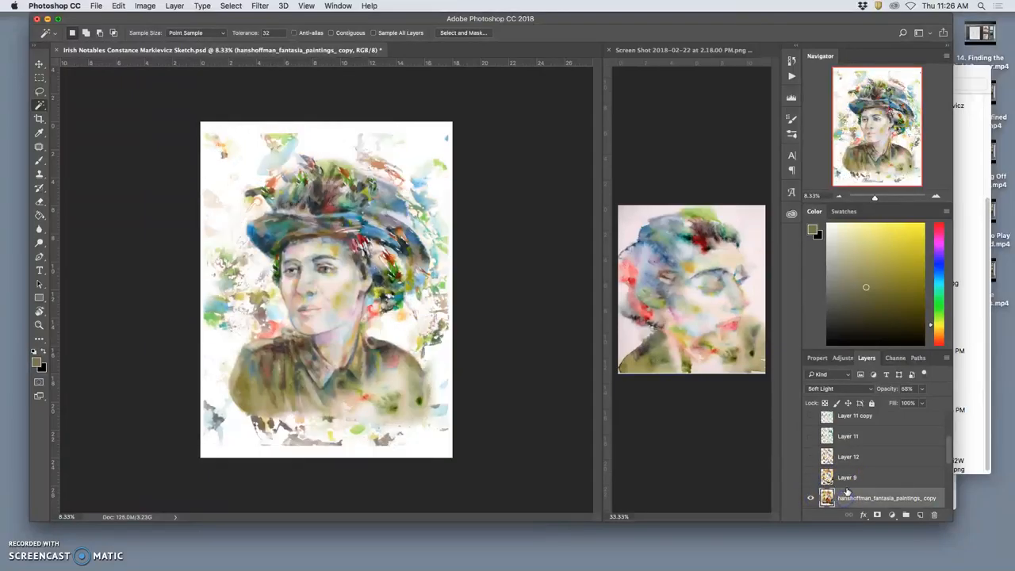
pyautogui.click(837, 389)
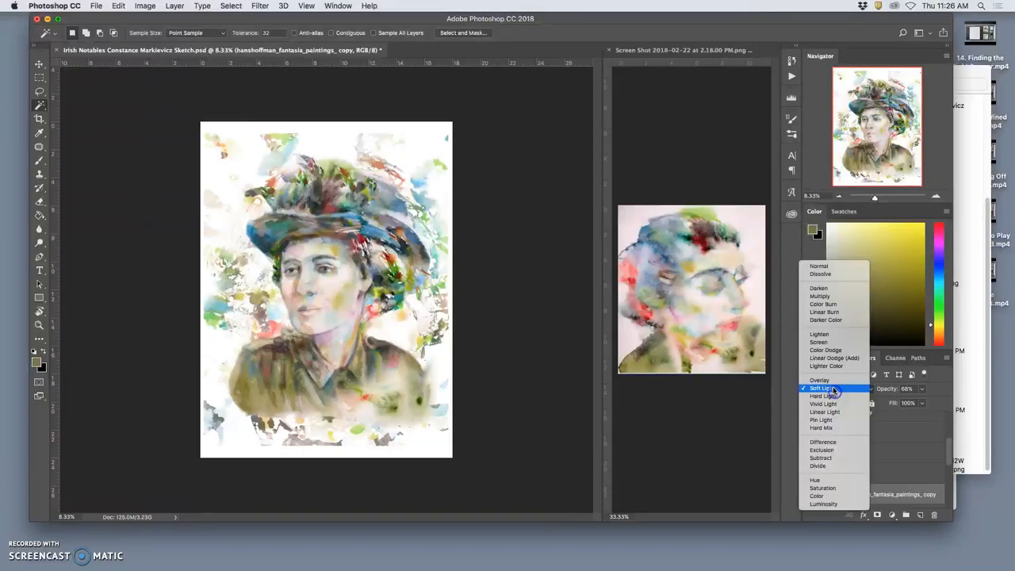
pyautogui.click(818, 267)
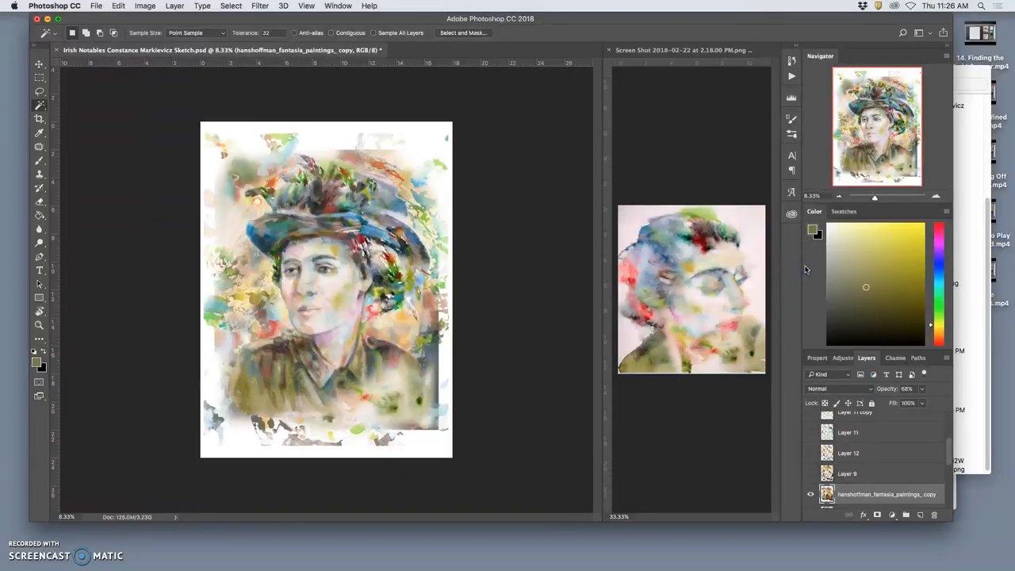
pyautogui.moveTo(527, 351)
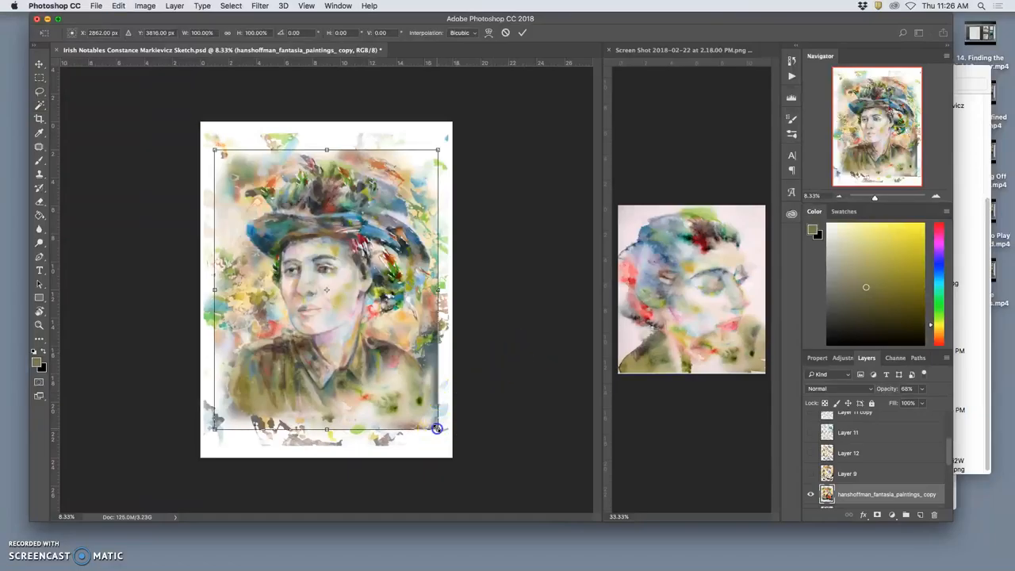
# Free-transform the texture out to the canvas corners so it fills the whole background.
pyautogui.moveTo(438, 429); pyautogui.dragTo(454, 463)
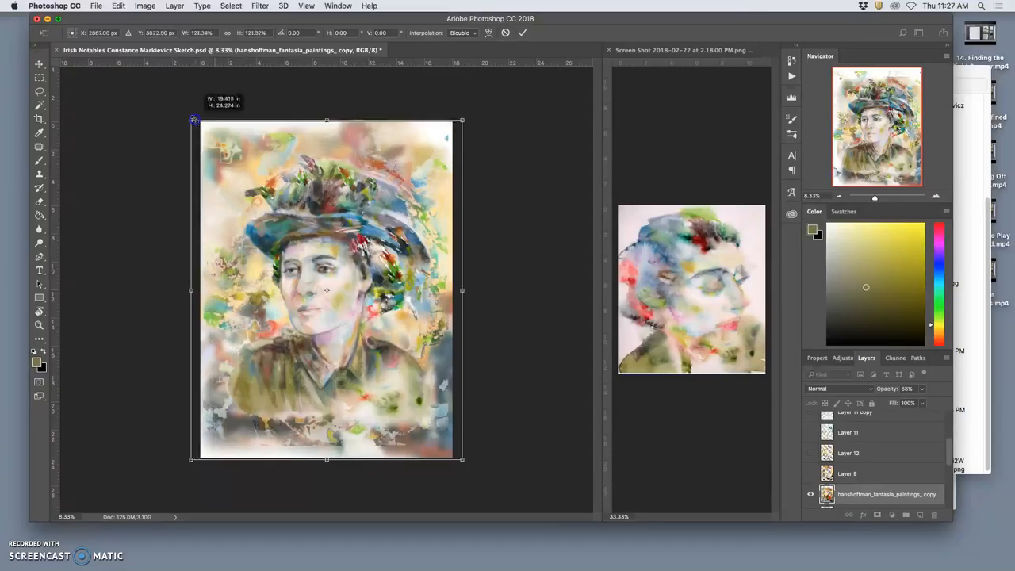
pyautogui.moveTo(194, 120); pyautogui.dragTo(199, 123)
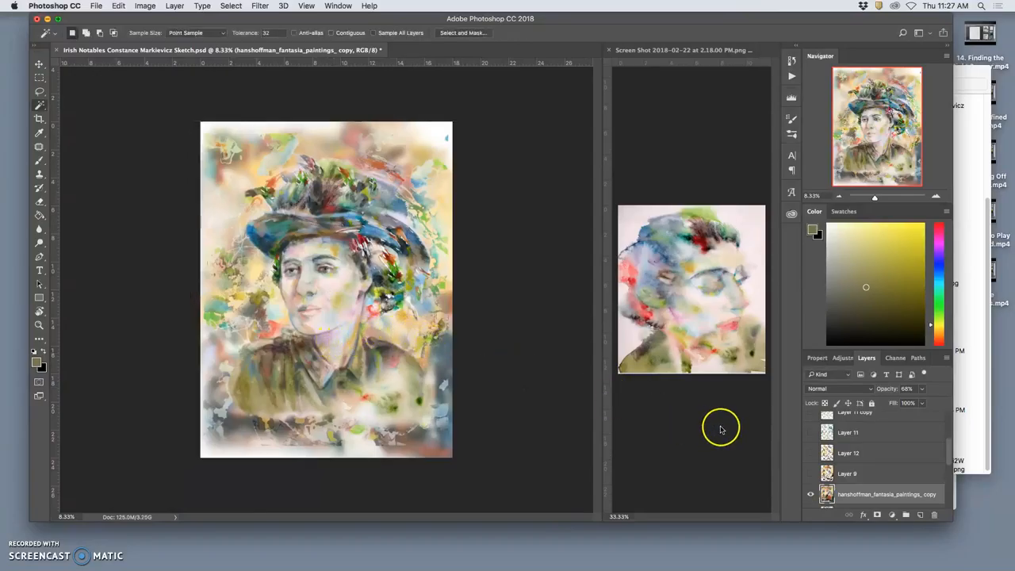
# Hide the stretched painting texture and toggle Layer 10 copy to compare.
pyautogui.click(811, 495)
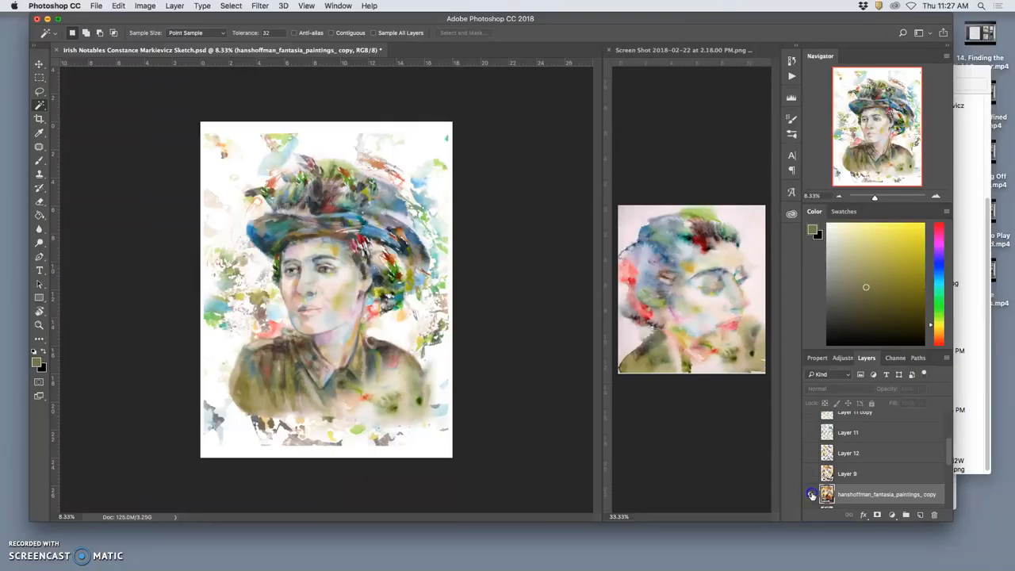
pyautogui.click(811, 495)
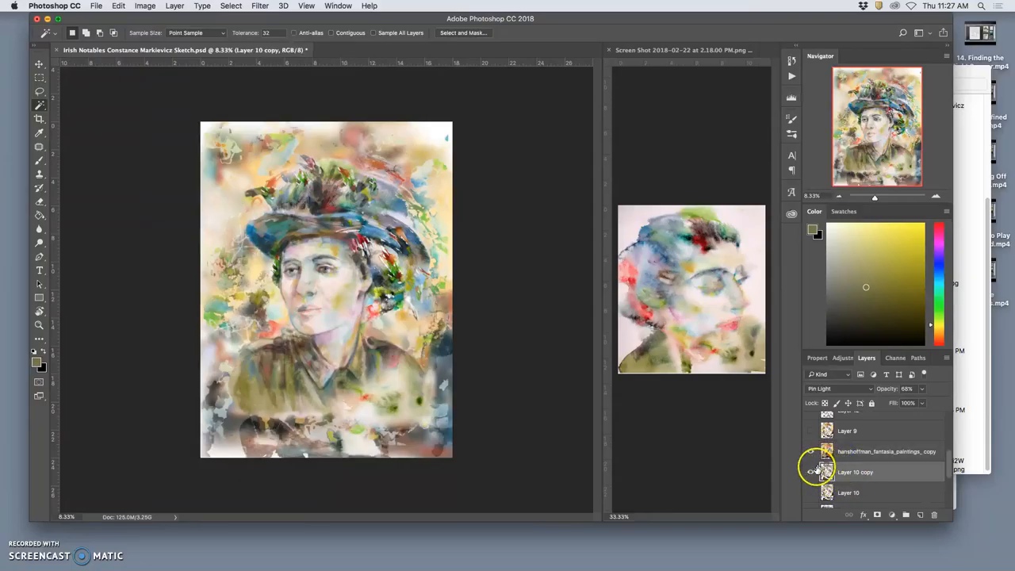
pyautogui.click(813, 473)
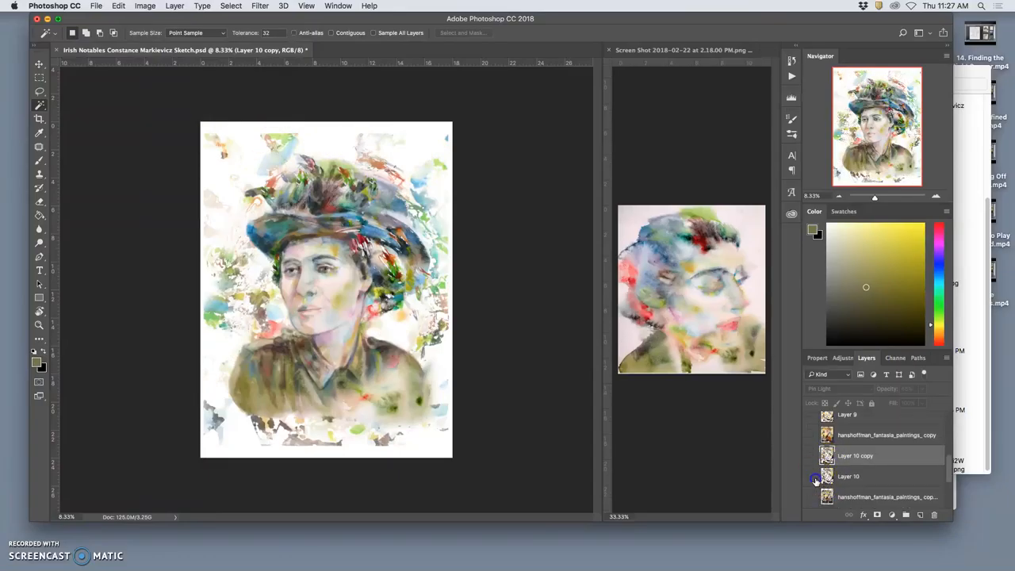
pyautogui.click(813, 476)
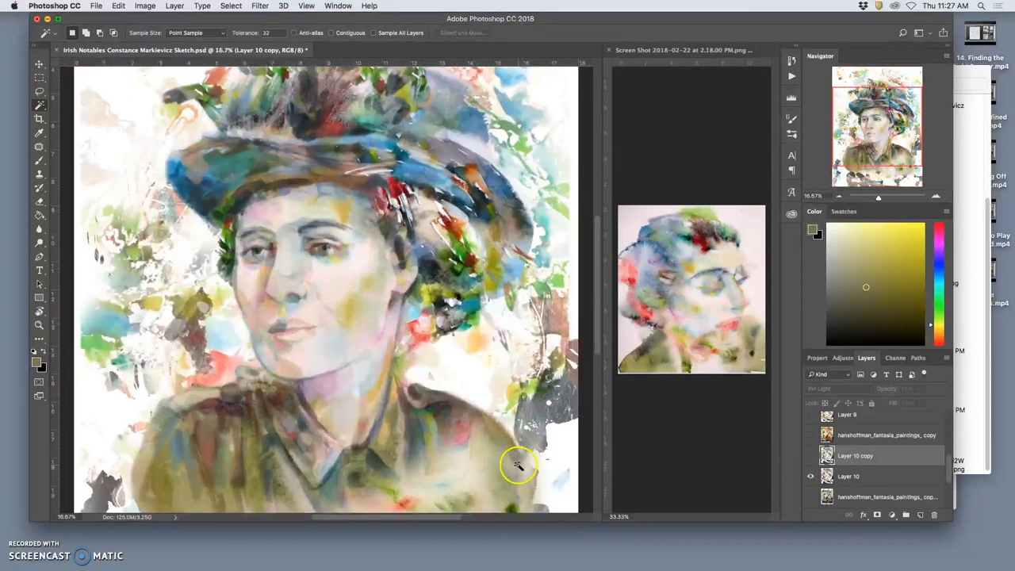
# Toggle Layer 13 copy, Layer 13 and Layer 11 copy 2 visibility up close to judge each texture.
pyautogui.scroll(-3)
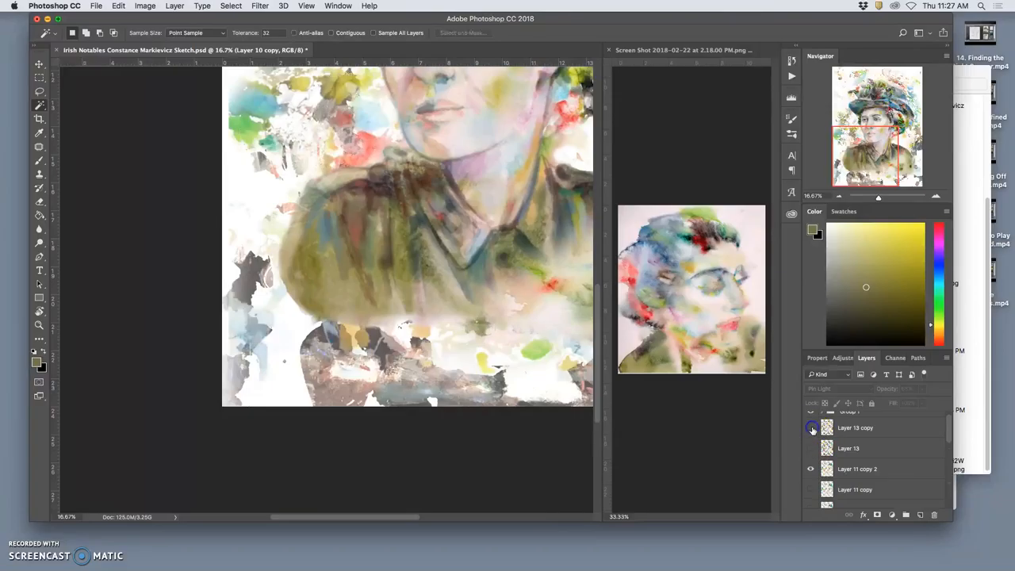
pyautogui.moveTo(812, 428)
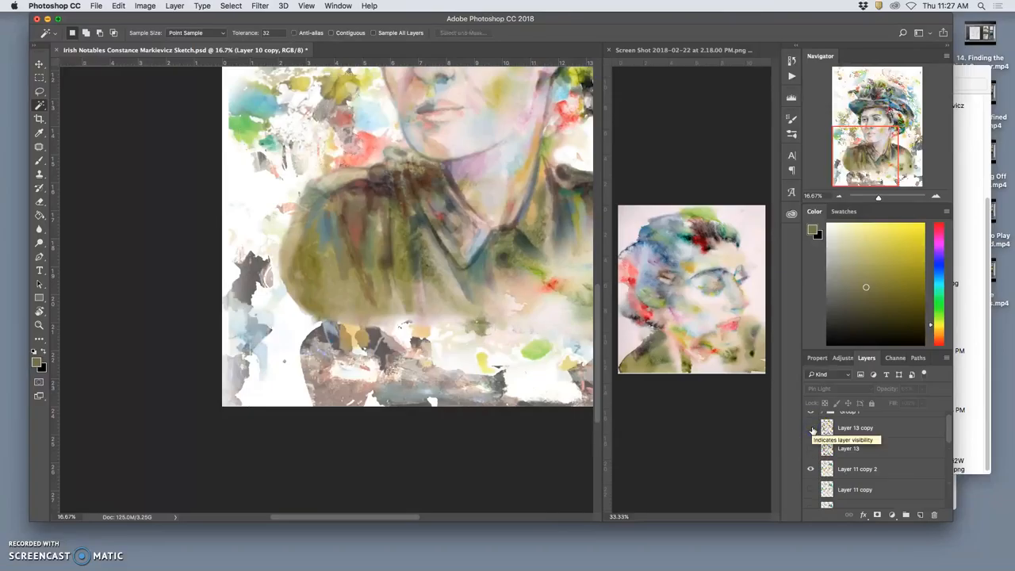
pyautogui.click(811, 428)
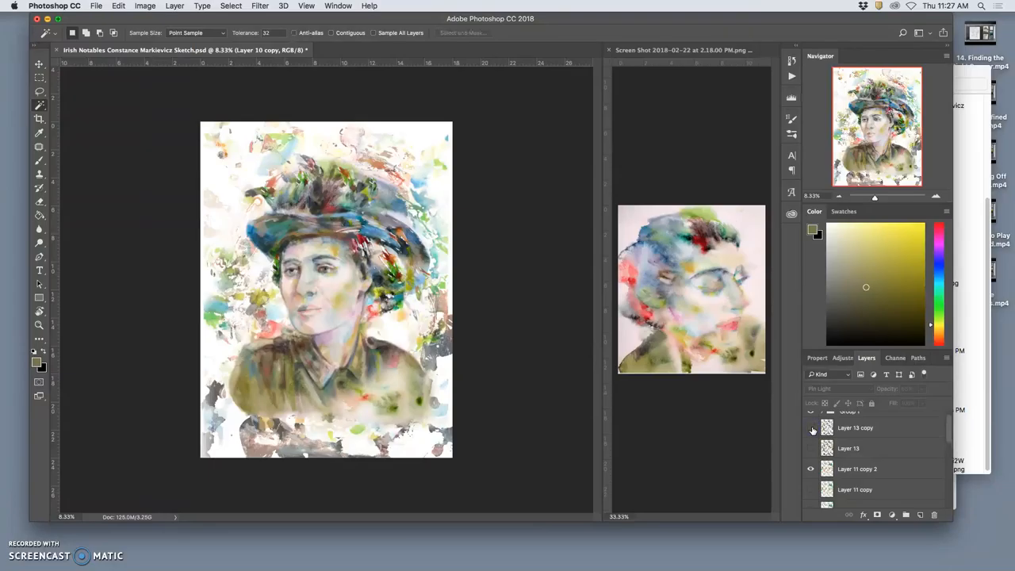
pyautogui.click(810, 428)
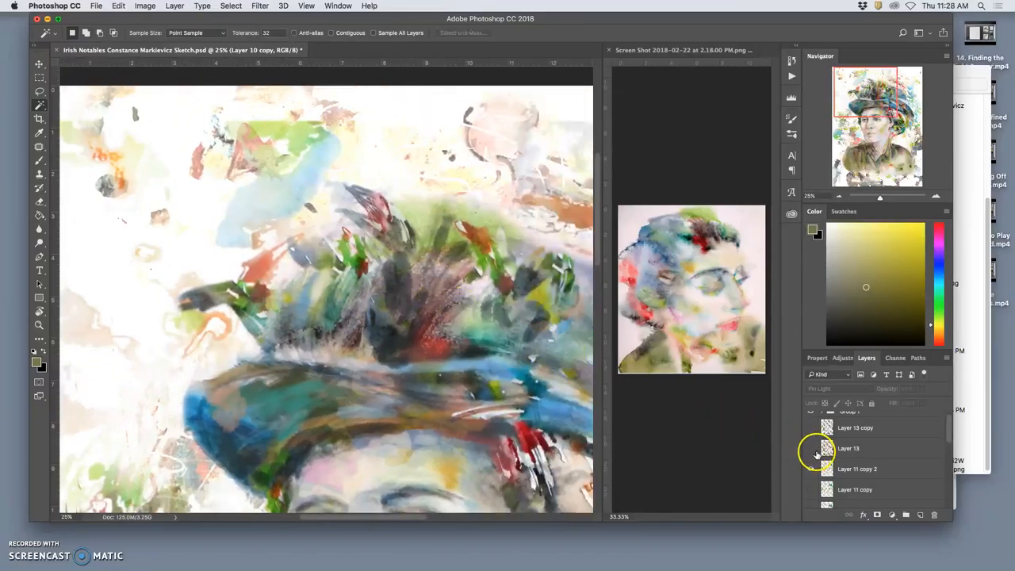
pyautogui.click(813, 447)
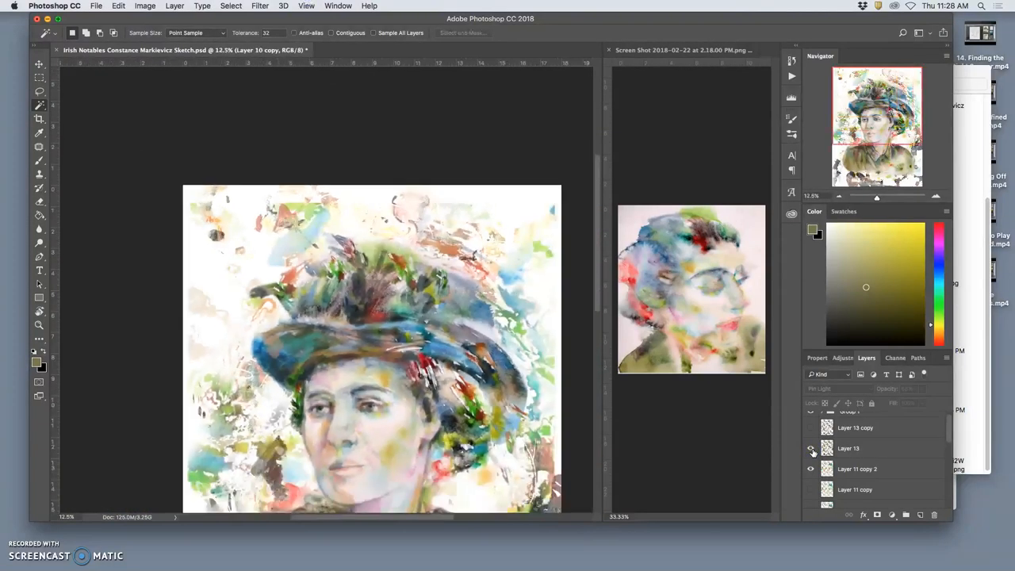
pyautogui.click(811, 449)
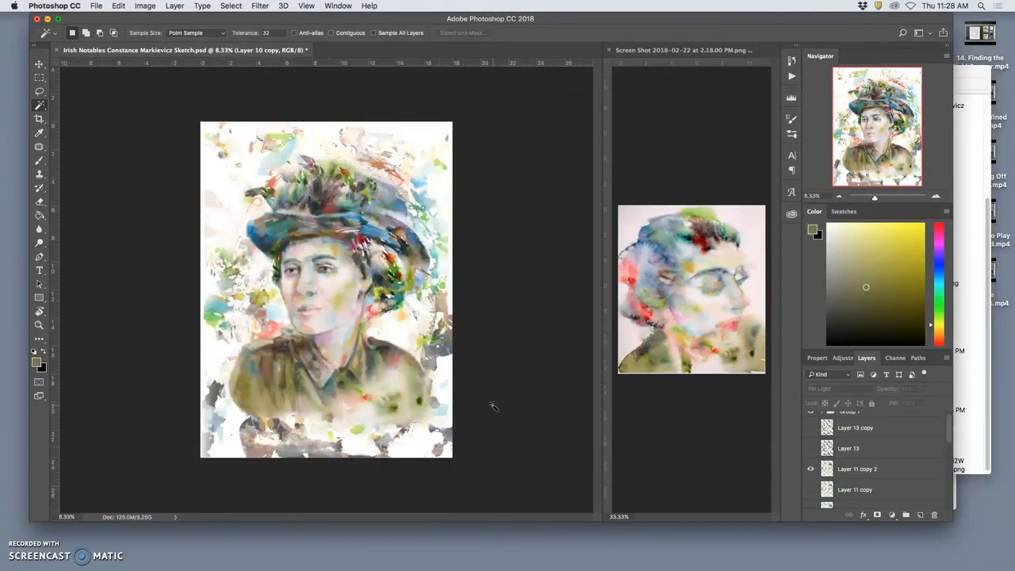
# Free-transform Layer 11 copy 2 and stretch its bottom edge down past the shoulders.
pyautogui.click(811, 472)
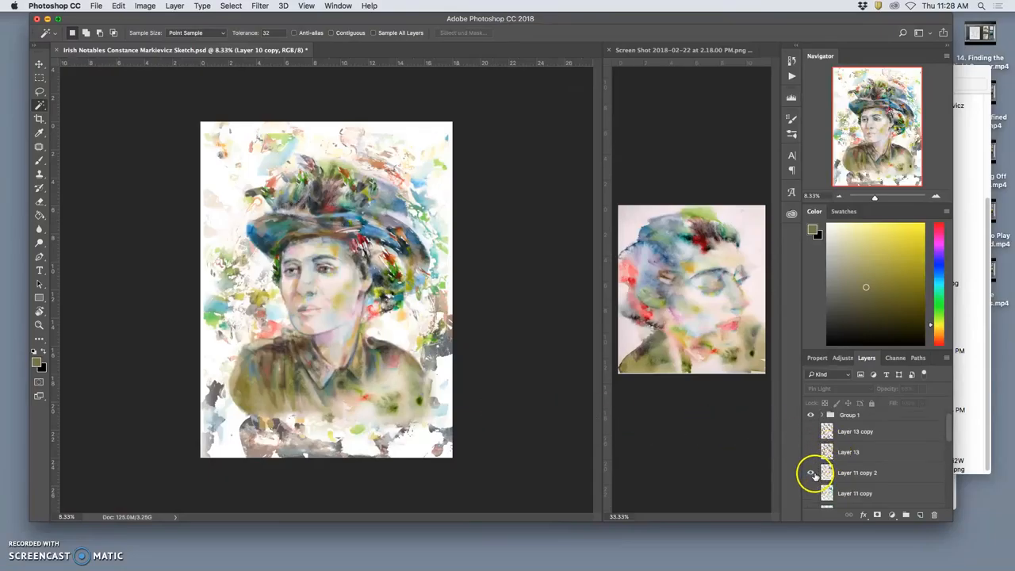
pyautogui.click(857, 473)
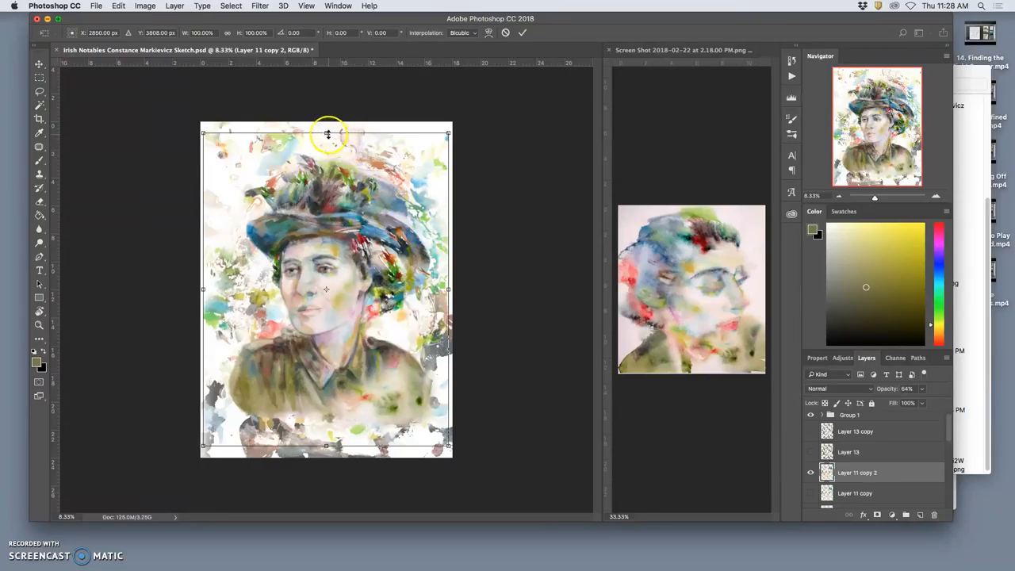
pyautogui.moveTo(327, 130); pyautogui.dragTo(327, 124)
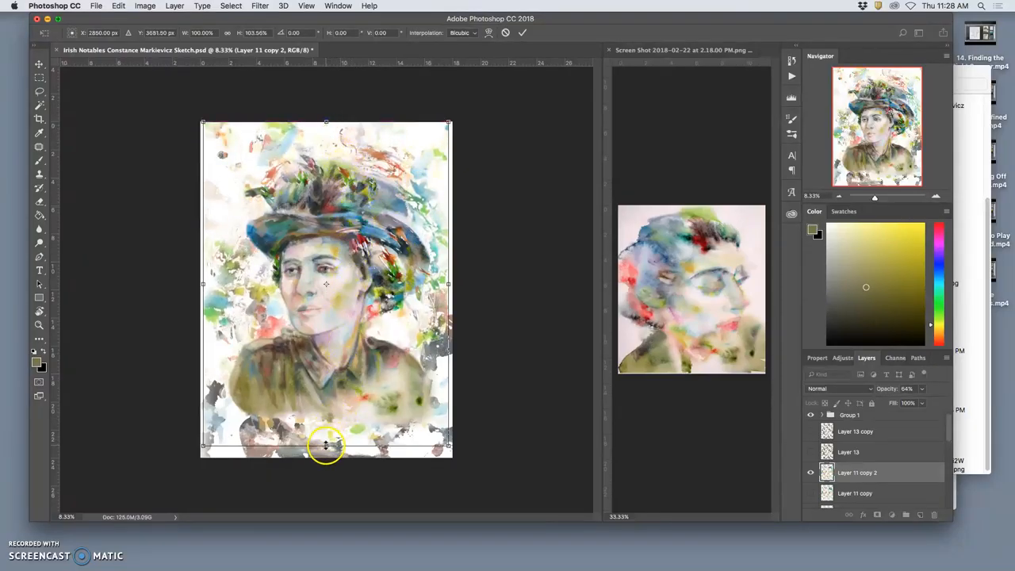
pyautogui.moveTo(325, 446); pyautogui.dragTo(326, 457)
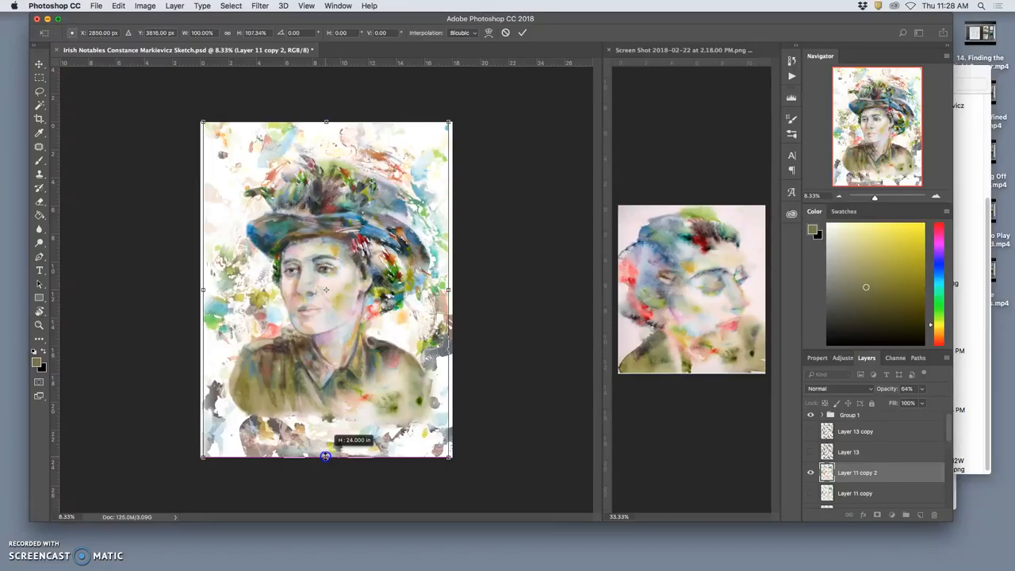
pyautogui.moveTo(325, 457); pyautogui.dragTo(325, 441)
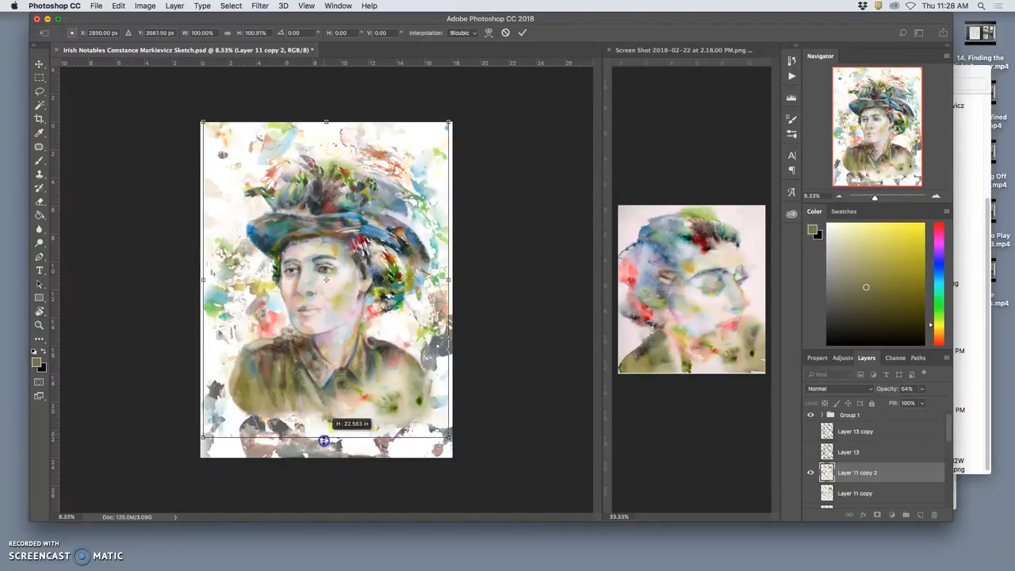
pyautogui.moveTo(326, 439); pyautogui.dragTo(327, 453)
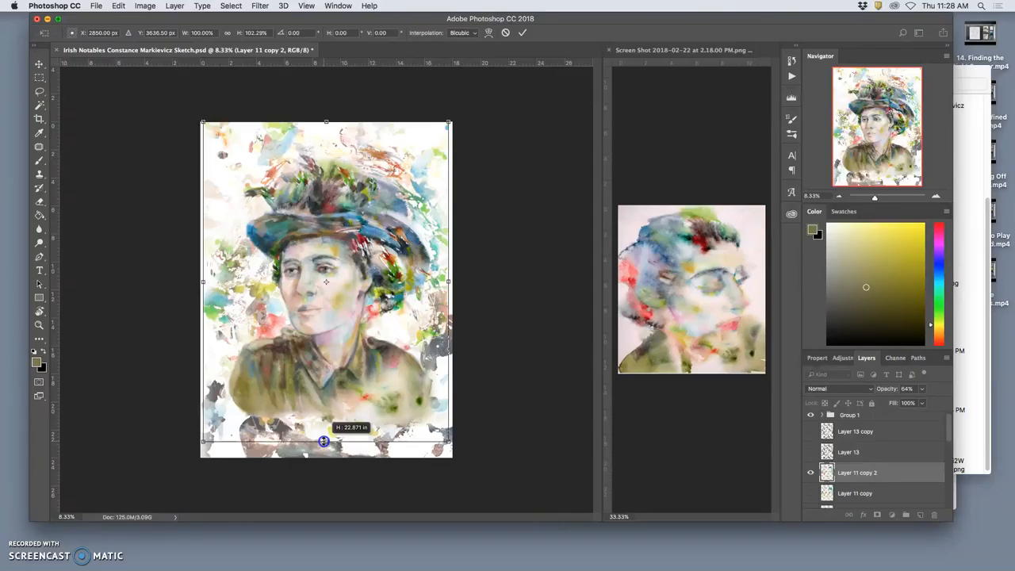
pyautogui.moveTo(324, 441); pyautogui.dragTo(325, 127)
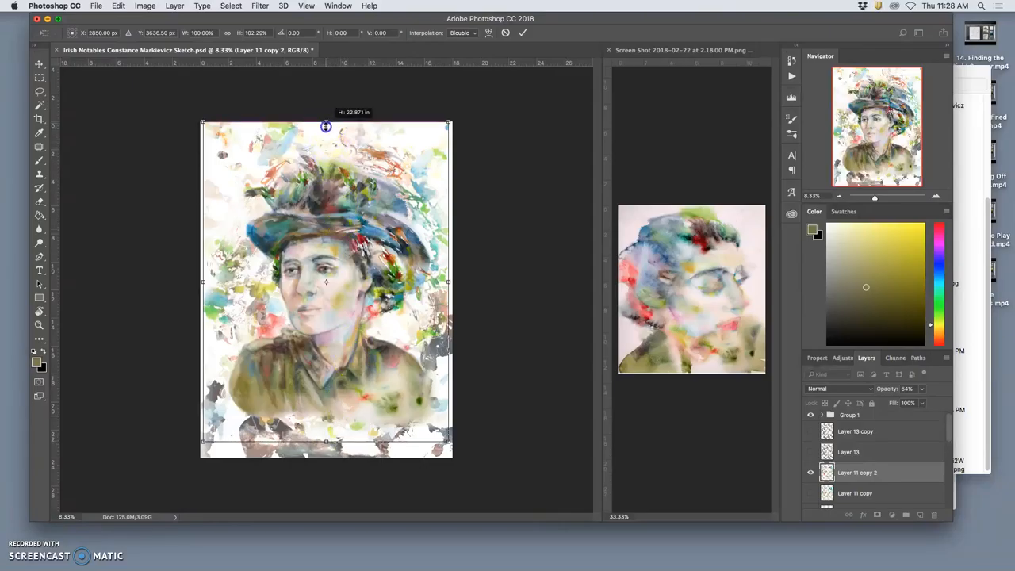
# Adjust the texture's top edge up and down until it settles just onto the hat.
pyautogui.moveTo(326, 127); pyautogui.dragTo(325, 131)
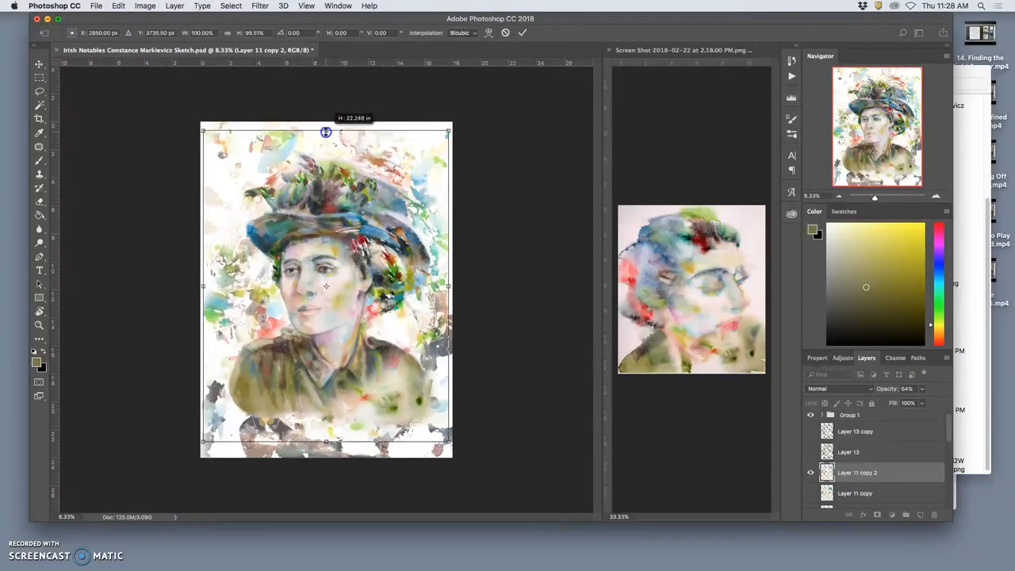
pyautogui.moveTo(326, 133); pyautogui.dragTo(325, 127)
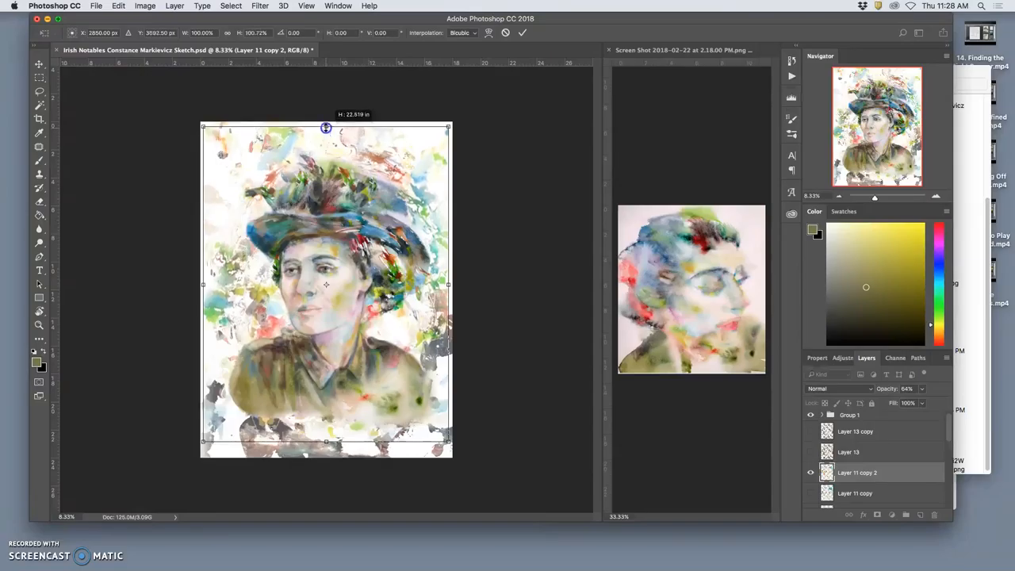
pyautogui.moveTo(325, 127); pyautogui.dragTo(325, 134)
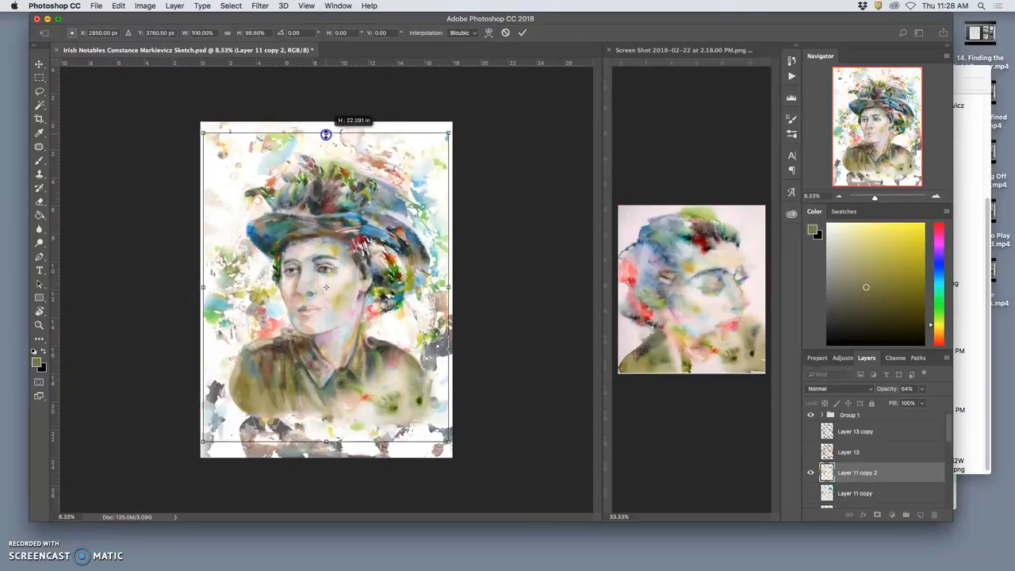
pyautogui.moveTo(325, 134); pyautogui.dragTo(326, 154)
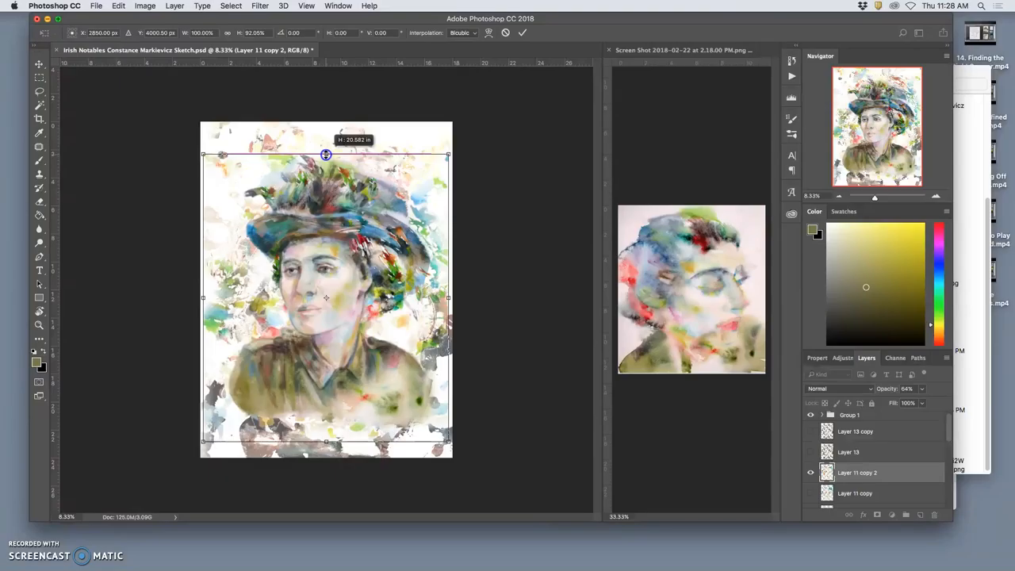
pyautogui.moveTo(325, 154); pyautogui.dragTo(325, 157)
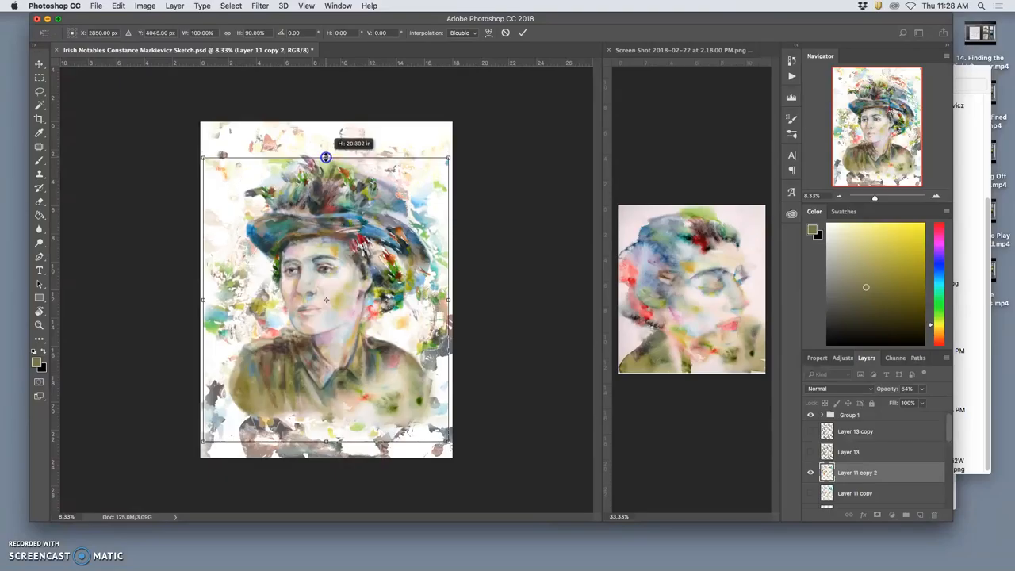
pyautogui.moveTo(327, 157); pyautogui.dragTo(327, 133)
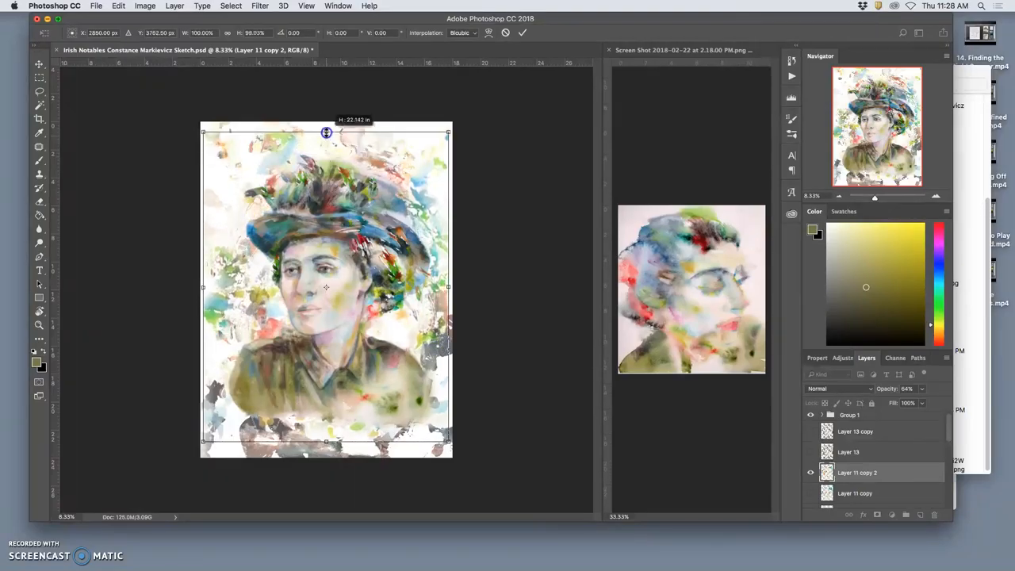
pyautogui.moveTo(326, 133); pyautogui.dragTo(327, 123)
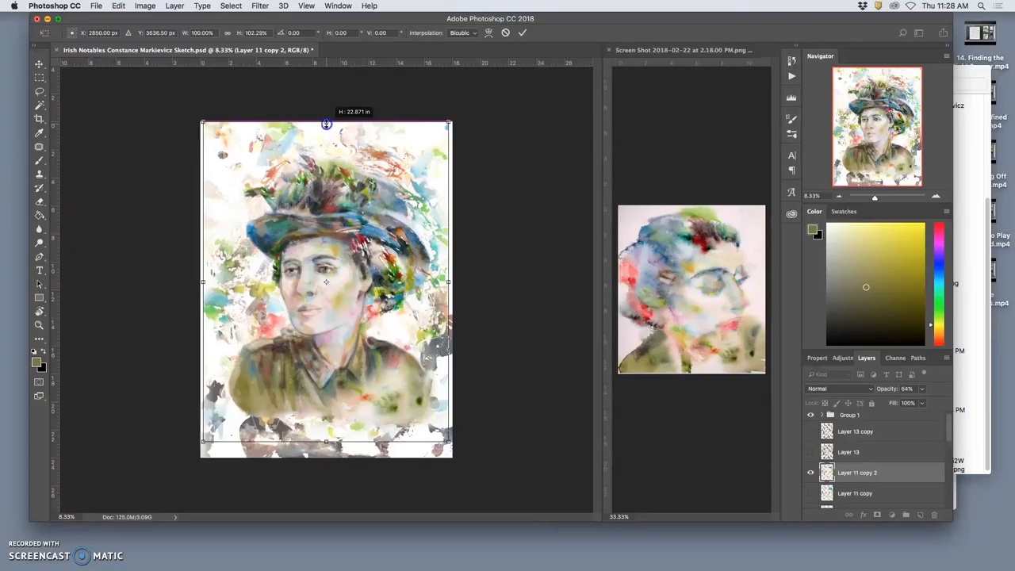
pyautogui.moveTo(326, 123); pyautogui.dragTo(327, 162)
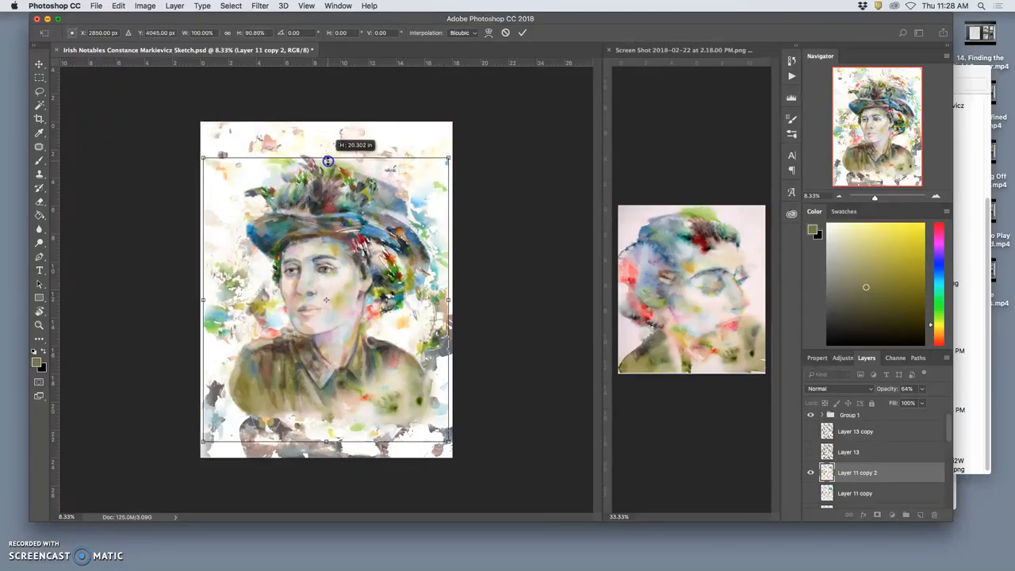
pyautogui.moveTo(327, 162); pyautogui.dragTo(326, 157)
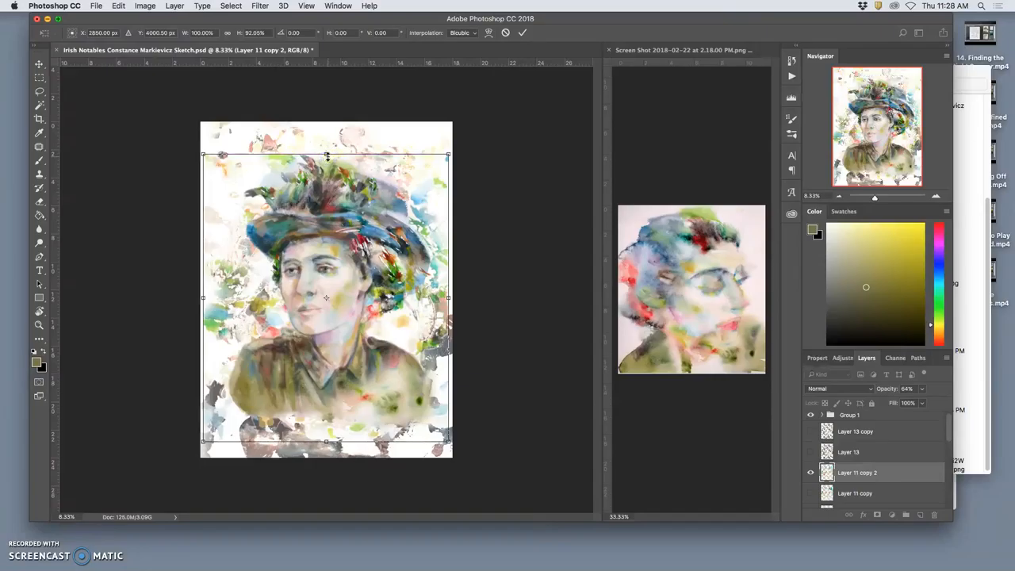
# Switch the transform to Warp and bend the texture's upper right over the hat.
pyautogui.rightClick(327, 298)
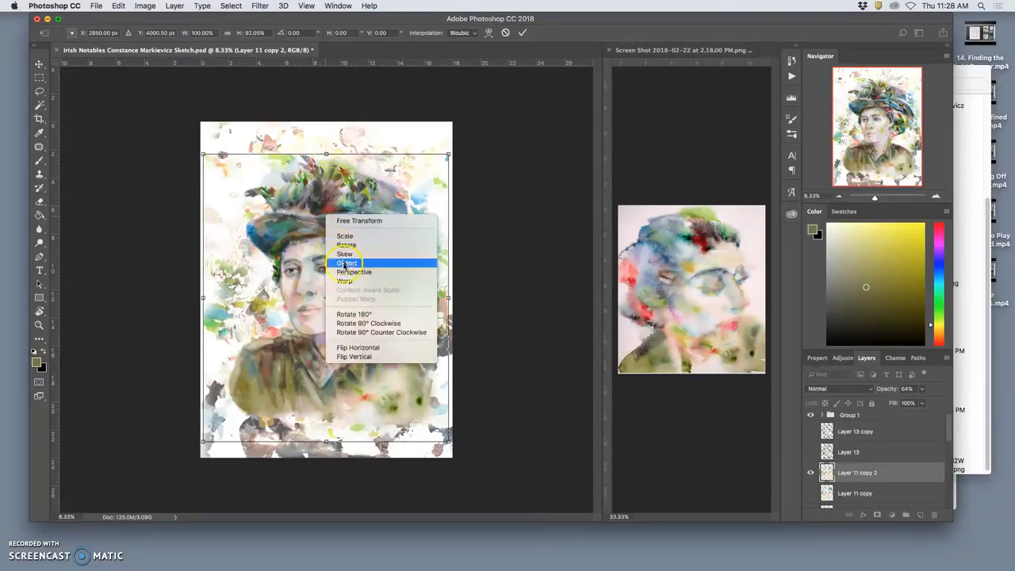
pyautogui.click(343, 281)
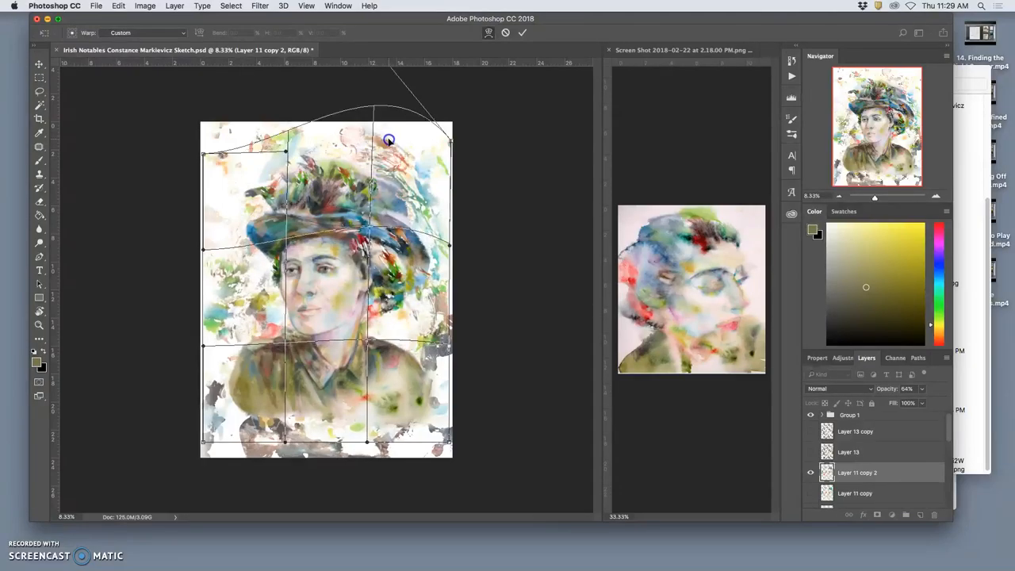
pyautogui.moveTo(389, 140); pyautogui.dragTo(374, 153)
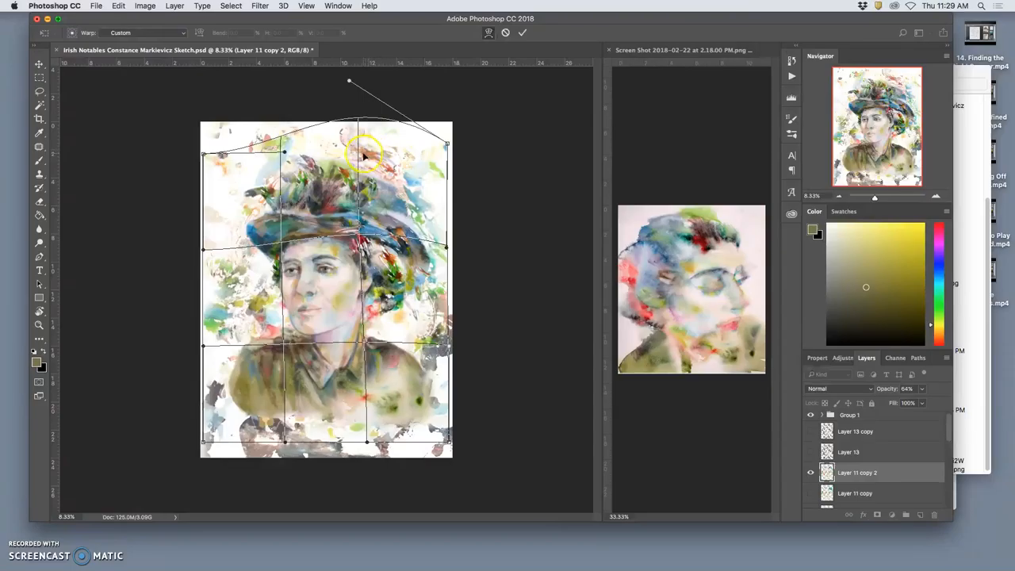
pyautogui.moveTo(230, 151)
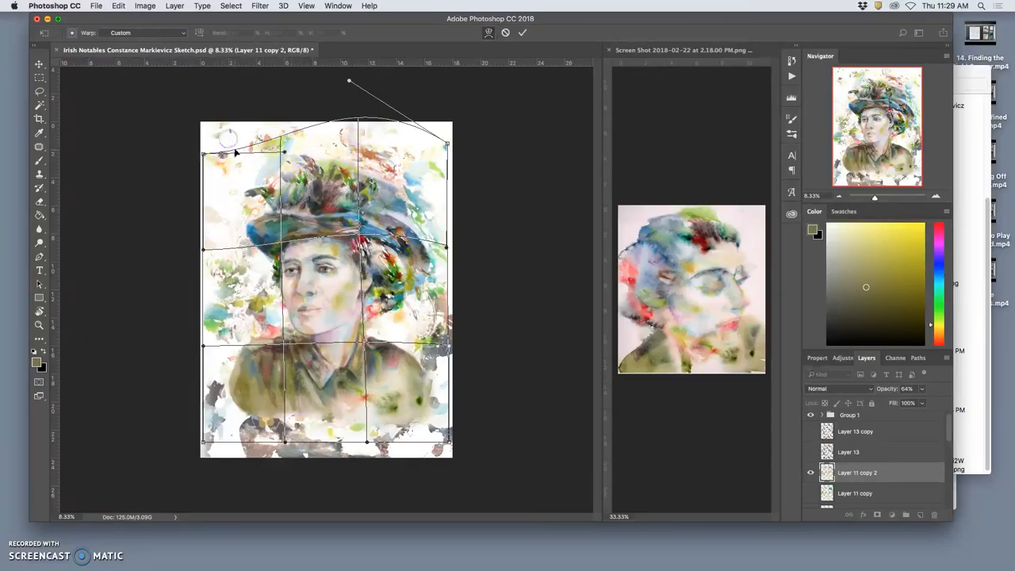
# Reshape the top edge's left side into a wavy curve around the hat.
pyautogui.moveTo(230, 137); pyautogui.dragTo(277, 127)
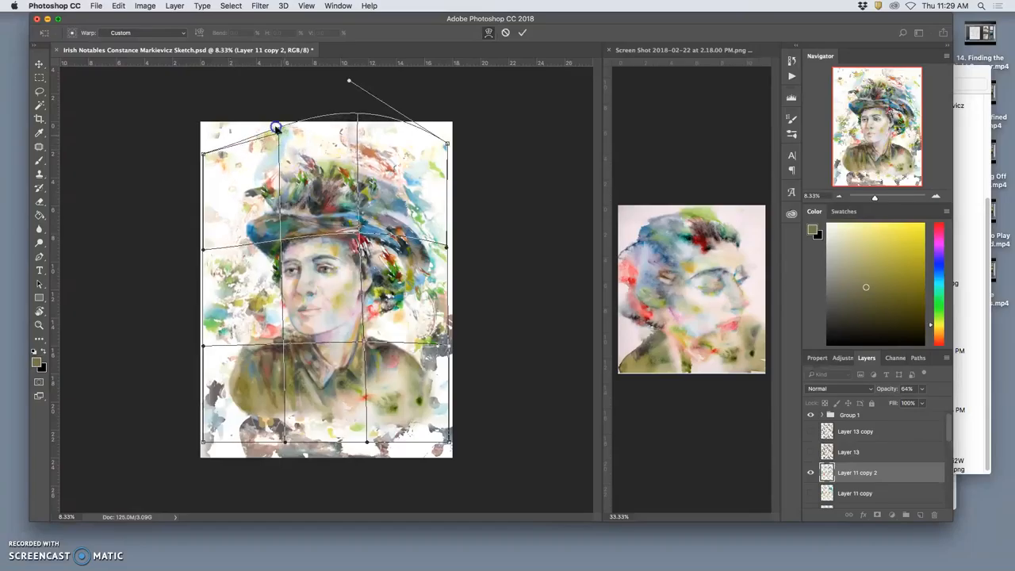
pyautogui.moveTo(276, 127); pyautogui.dragTo(251, 120)
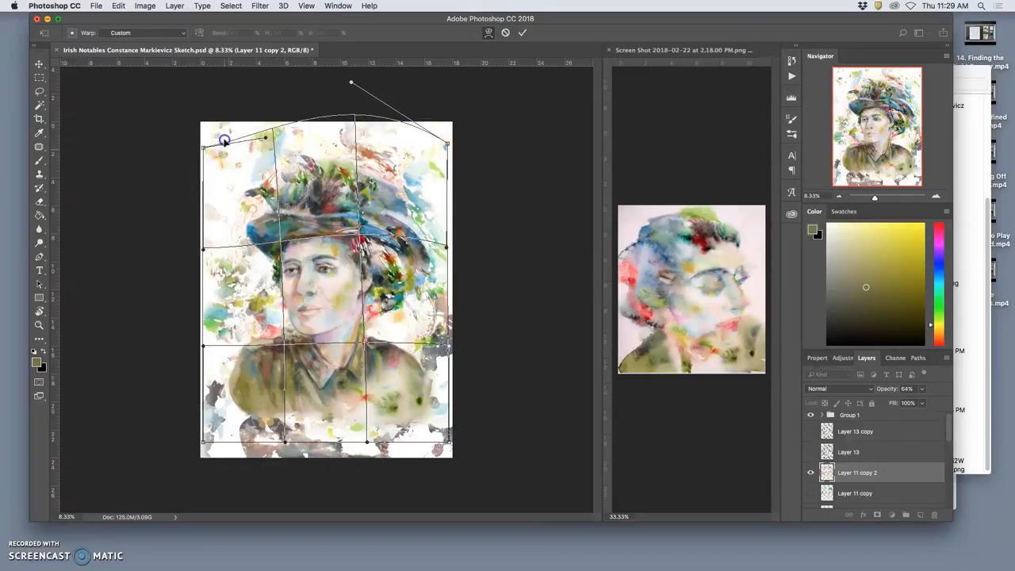
pyautogui.moveTo(226, 140); pyautogui.dragTo(300, 173)
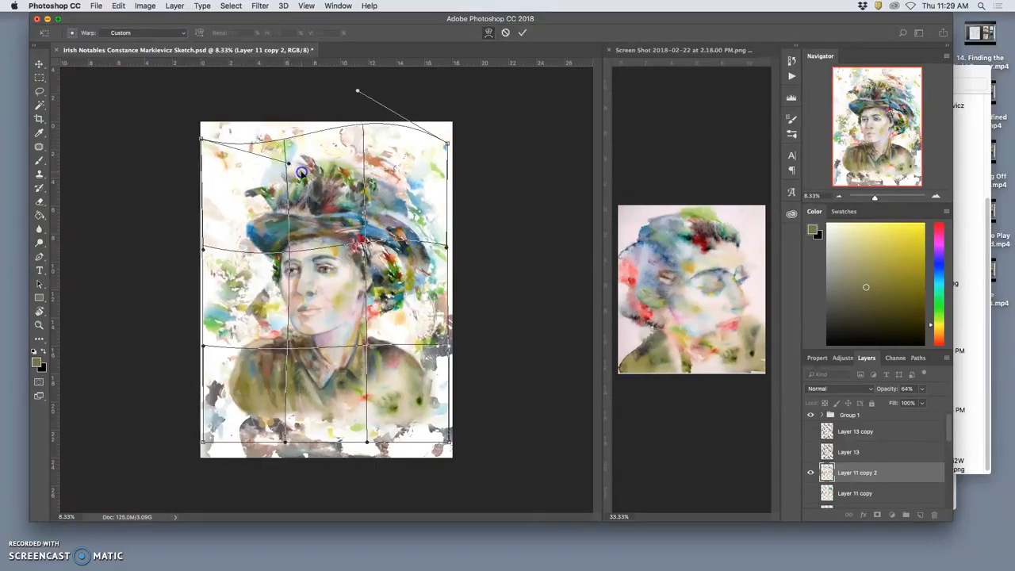
pyautogui.moveTo(300, 171); pyautogui.dragTo(262, 142)
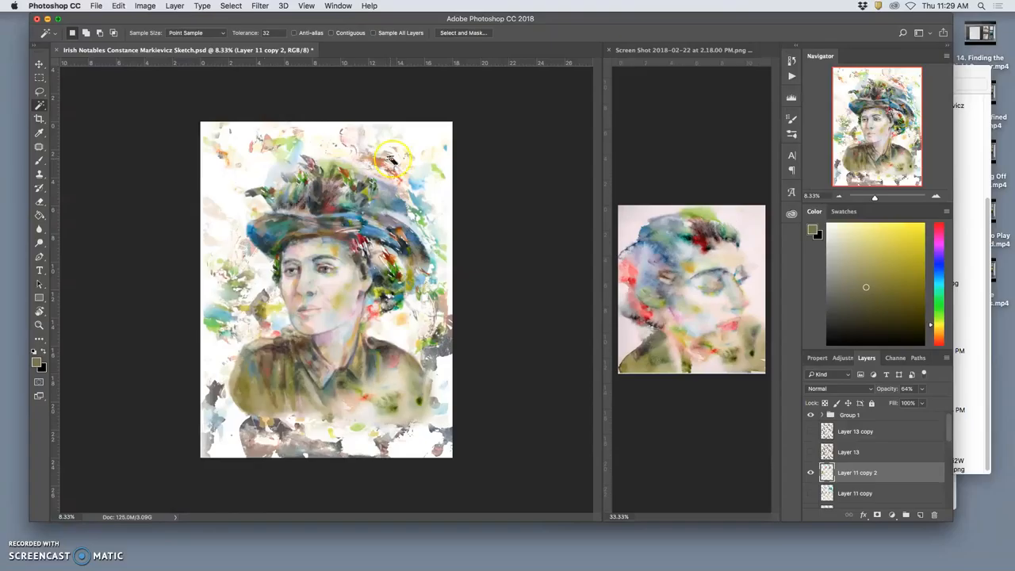
pyautogui.moveTo(611, 310)
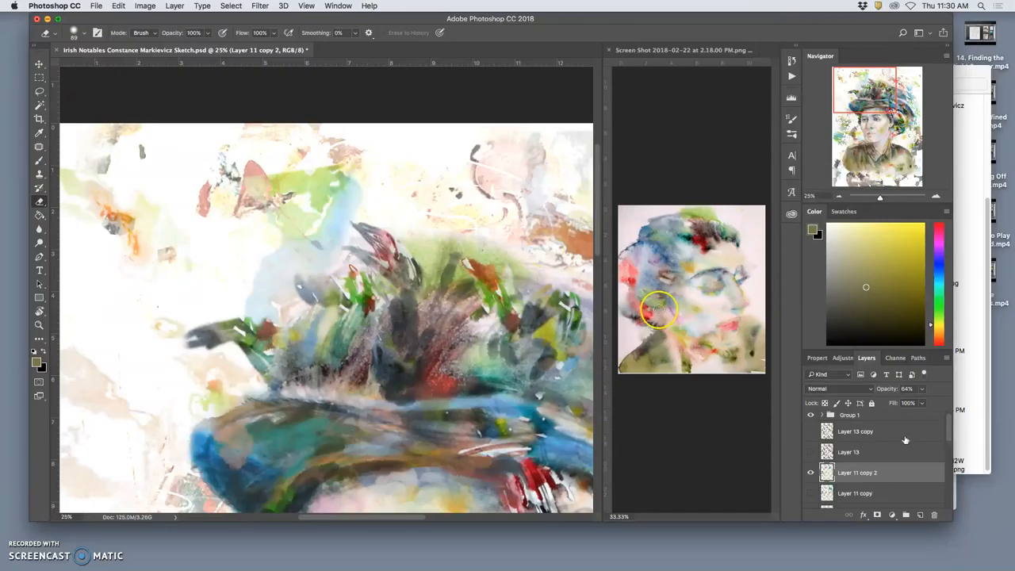
# Make Refined Painting copy the active layer after erasing hard texture edges around the hat.
pyautogui.click(850, 419)
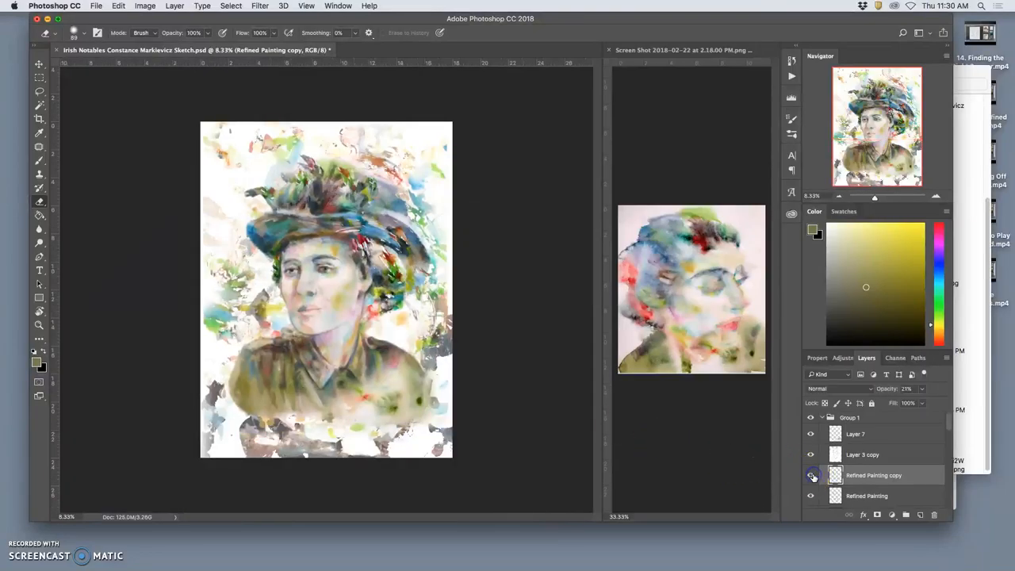
# With a soft pastel brush, dab over the patchy area beside the woman's eye.
pyautogui.click(811, 476)
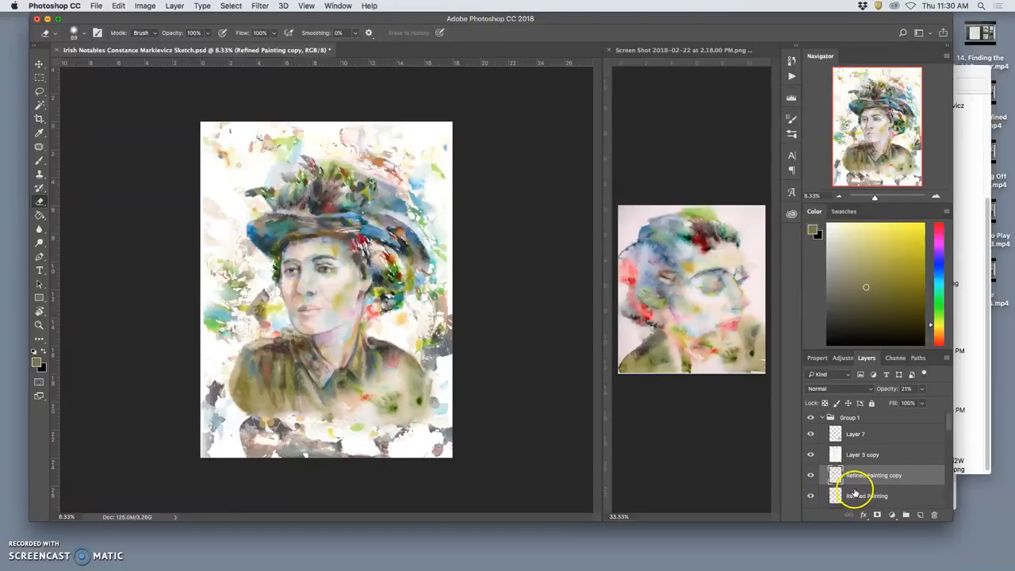
pyautogui.moveTo(447, 254)
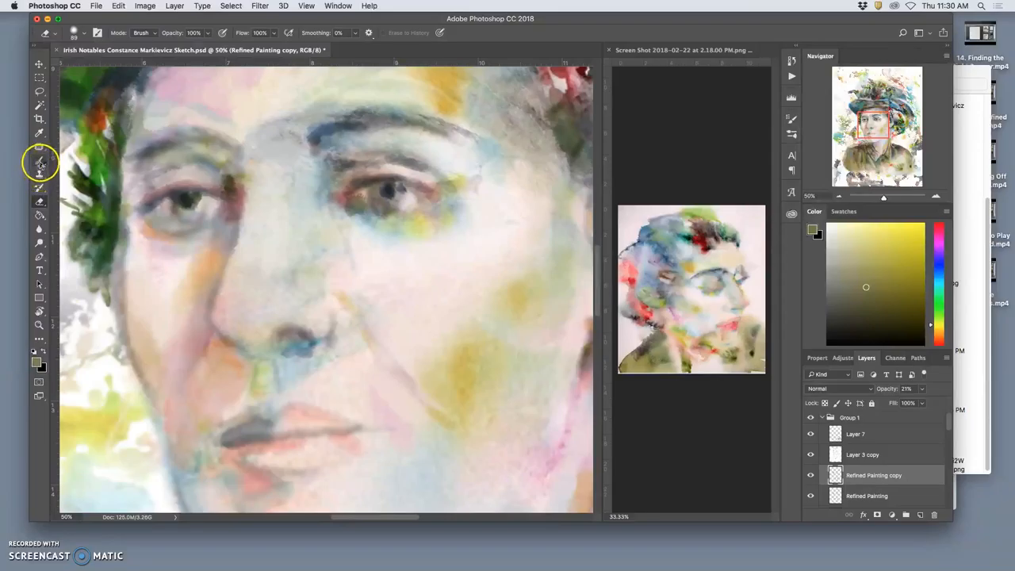
pyautogui.click(38, 162)
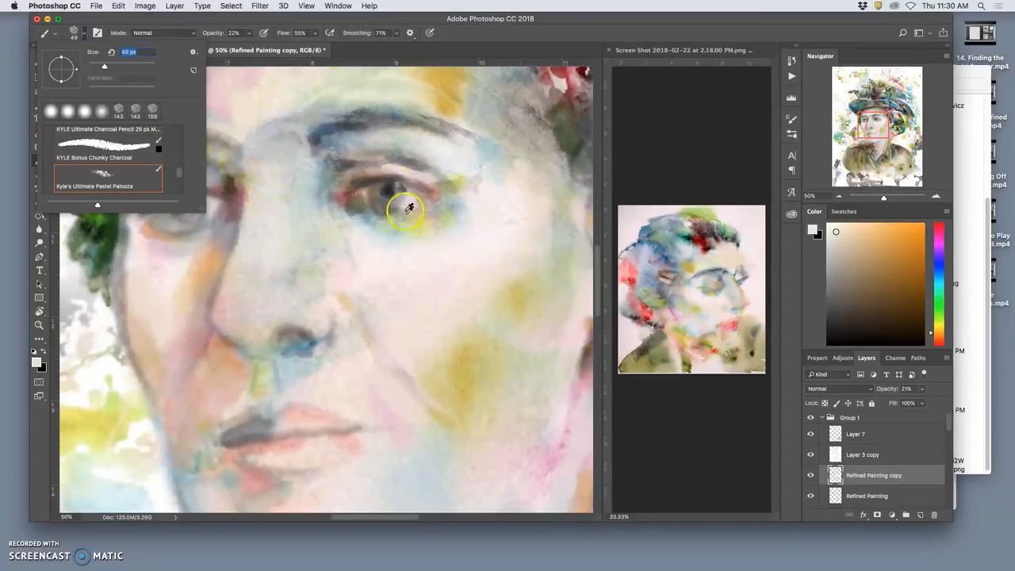
pyautogui.click(409, 210)
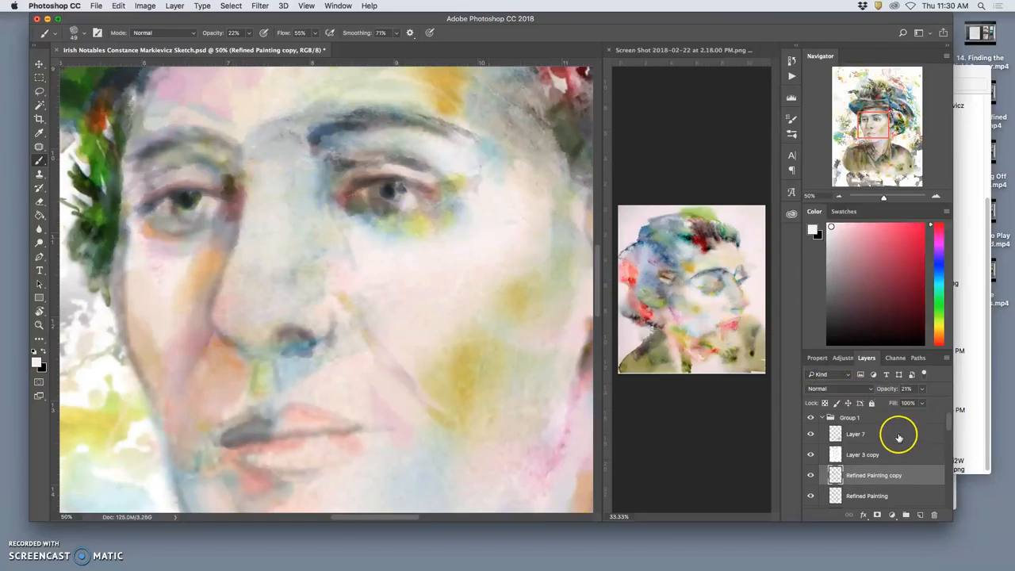
pyautogui.click(855, 435)
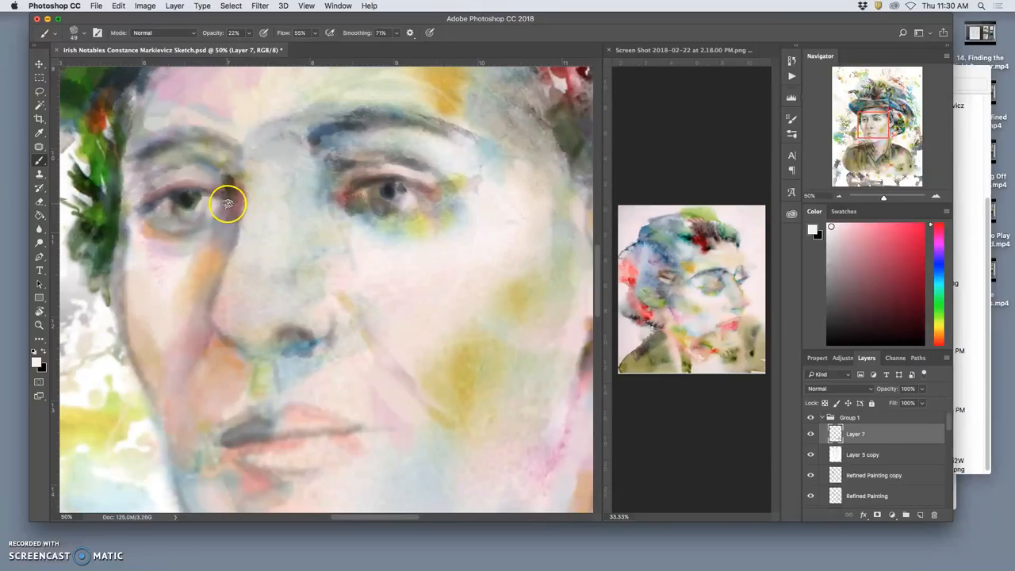
pyautogui.moveTo(230, 208)
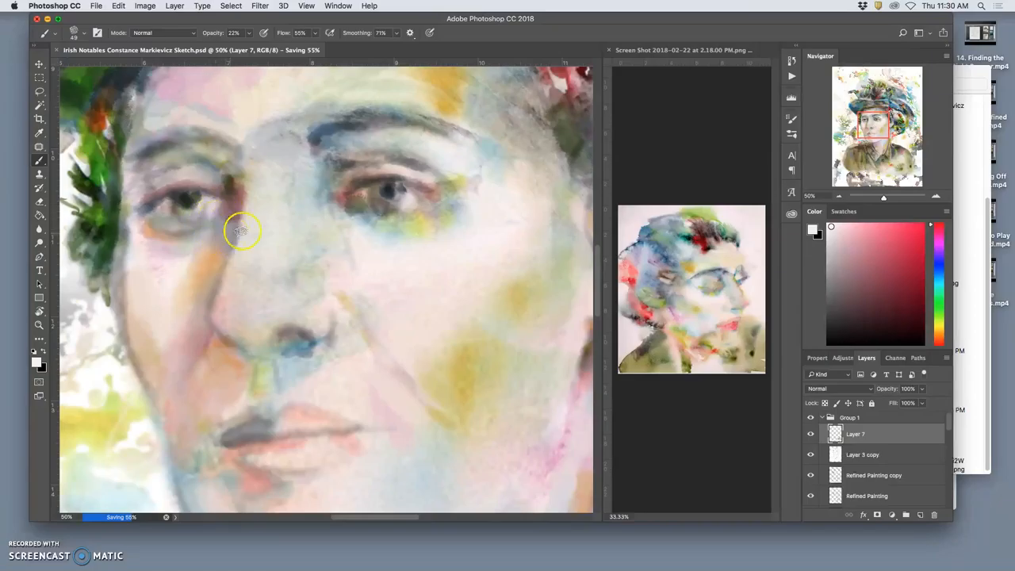
pyautogui.moveTo(730, 414)
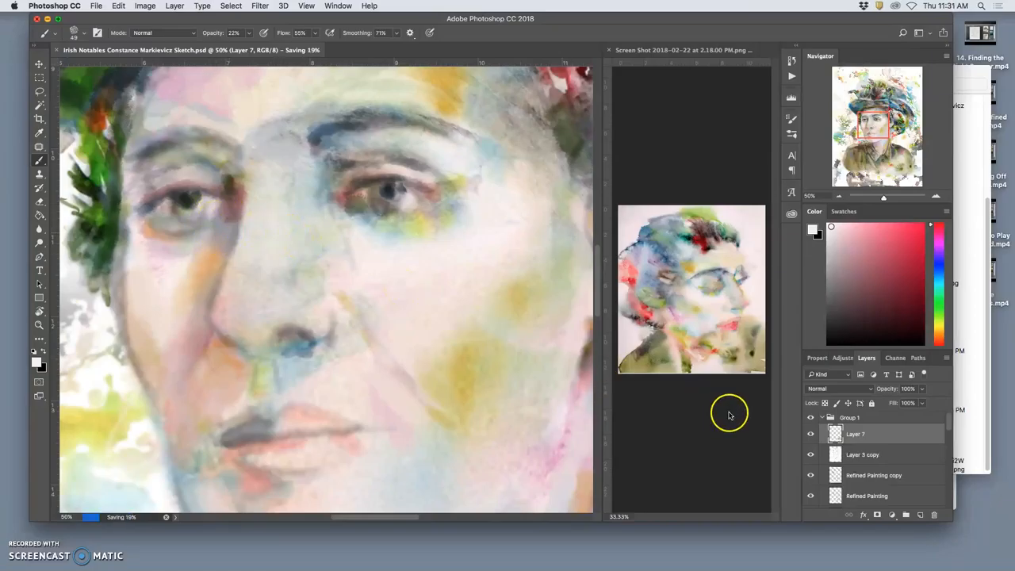
# Scroll down the layer stack and make Layer 10 the active texture layer.
pyautogui.scroll(-3)
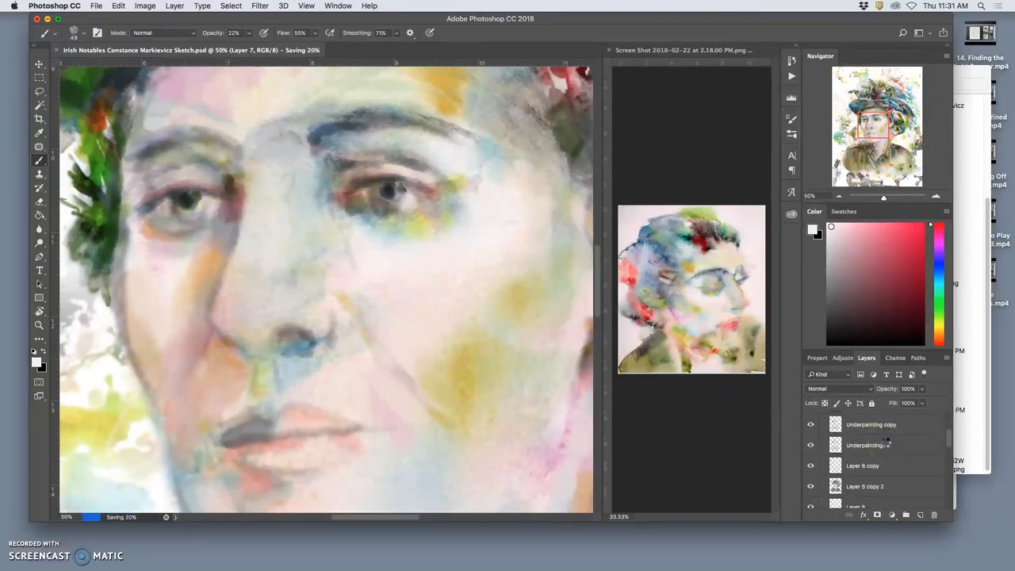
pyautogui.scroll(-3)
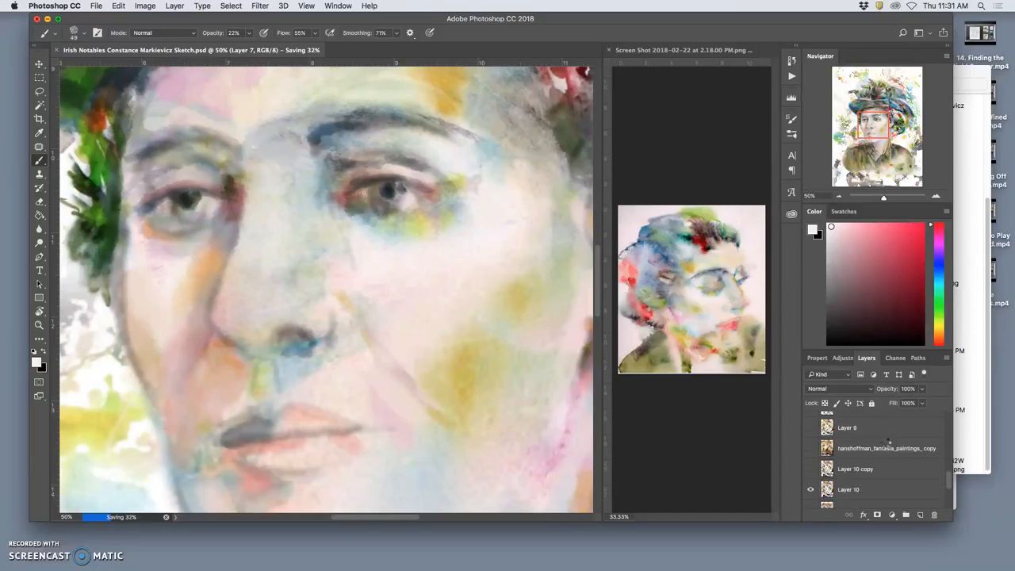
pyautogui.scroll(-3)
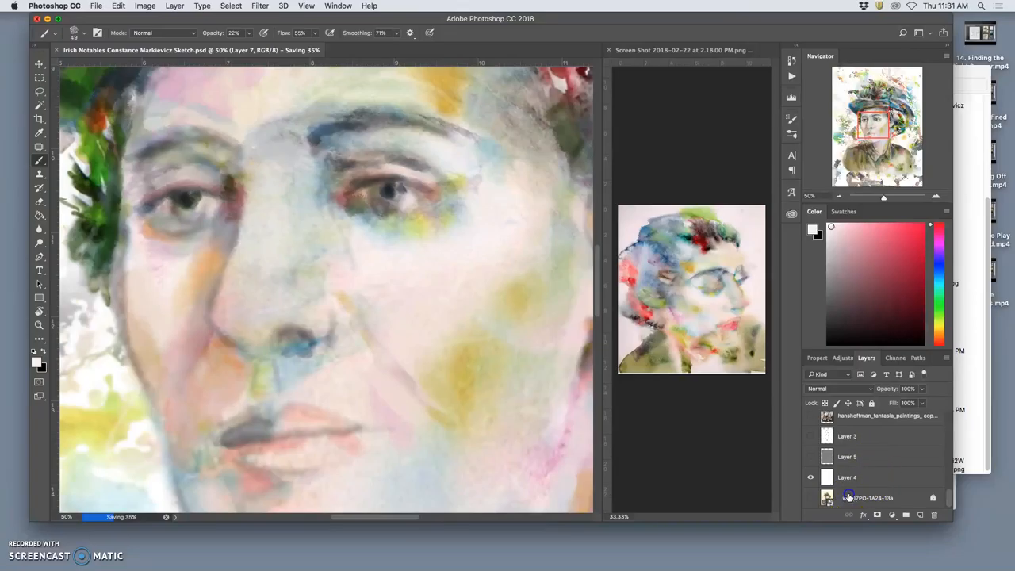
pyautogui.click(870, 498)
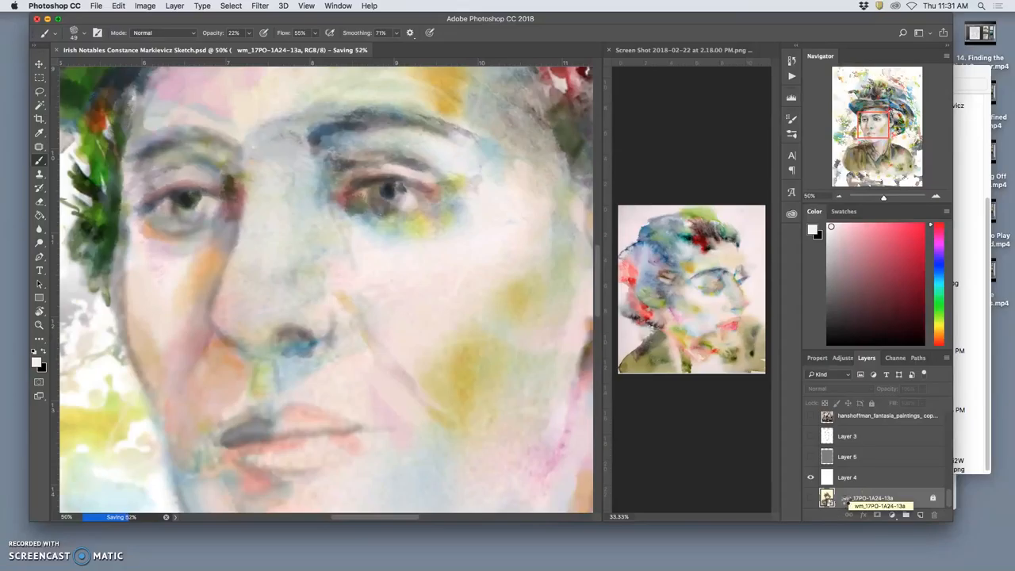
pyautogui.moveTo(881, 416)
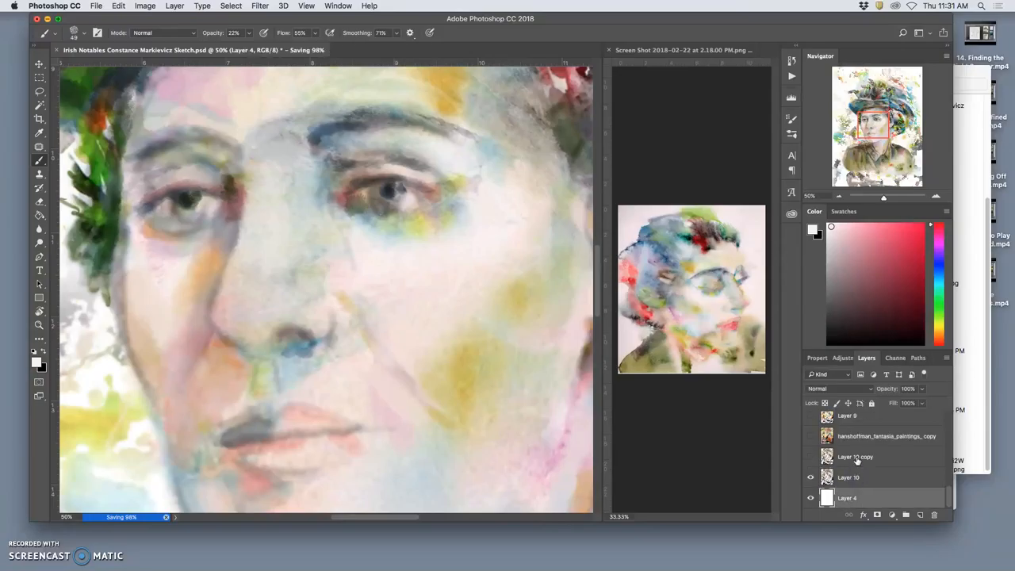
pyautogui.click(872, 457)
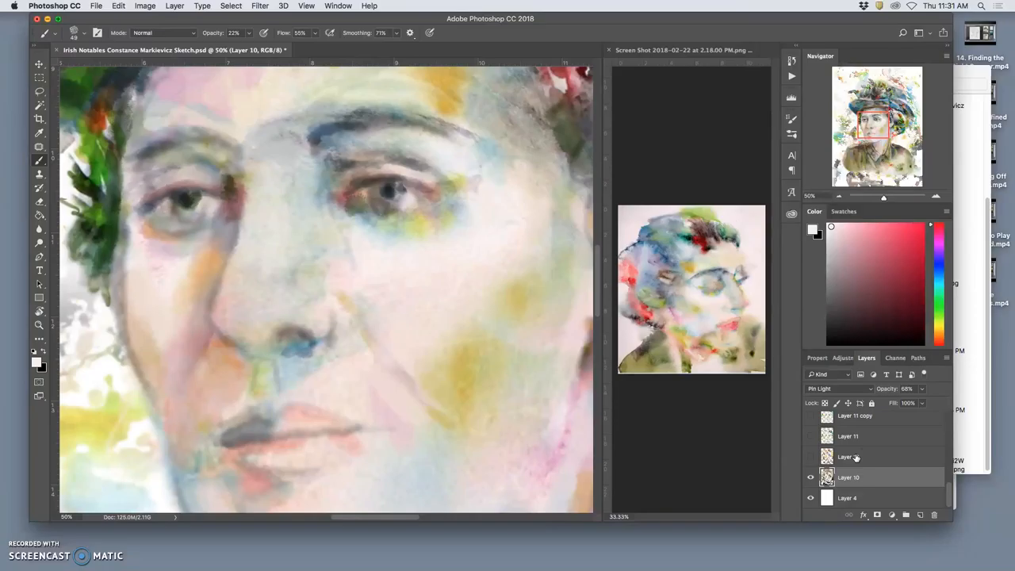
pyautogui.moveTo(844, 457)
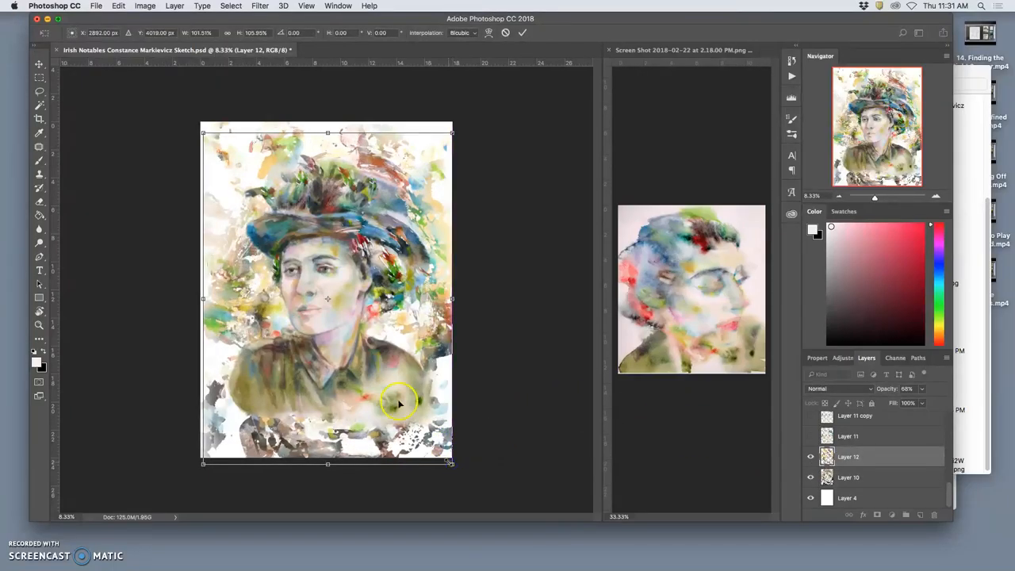
# Stretch the texture layer to cover the canvas and compare Layer 12 shown and hidden.
pyautogui.moveTo(203, 133); pyautogui.dragTo(194, 117)
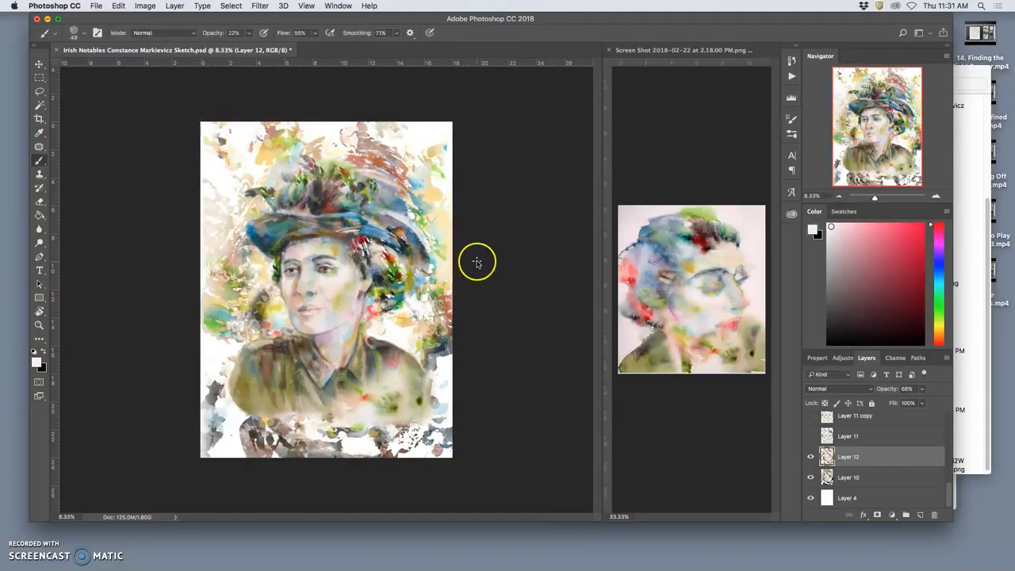
pyautogui.click(810, 457)
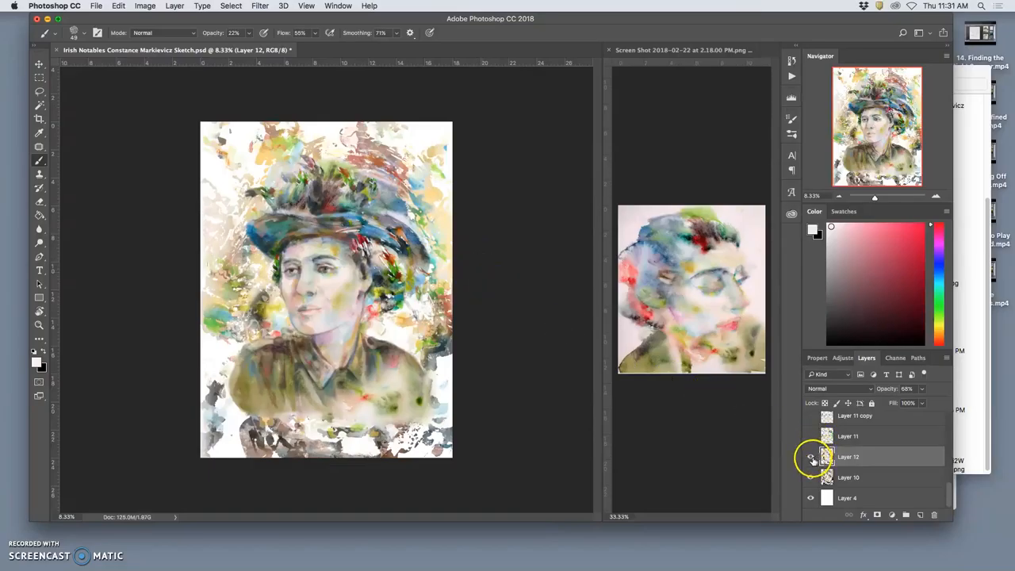
pyautogui.click(811, 457)
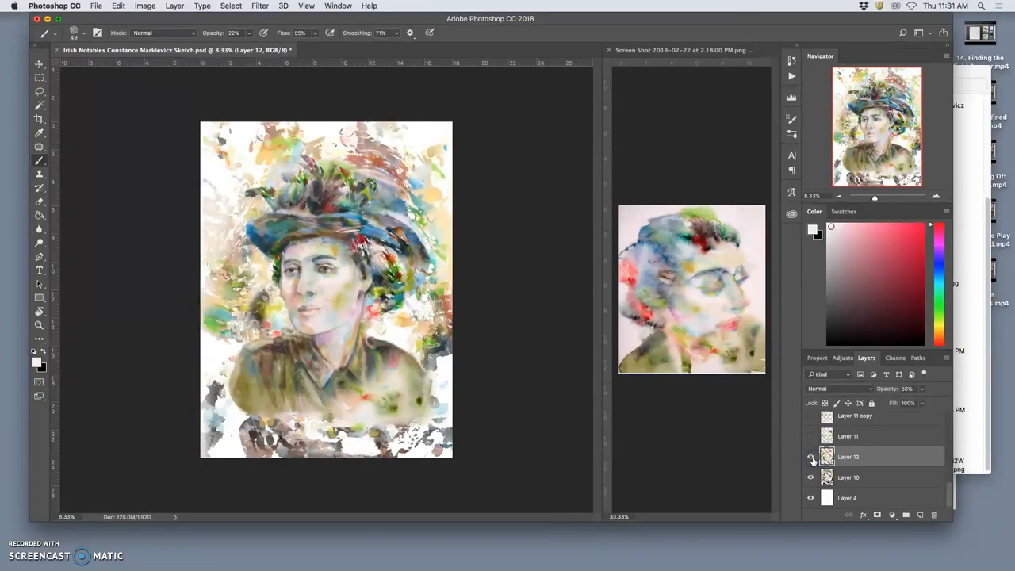
pyautogui.click(811, 457)
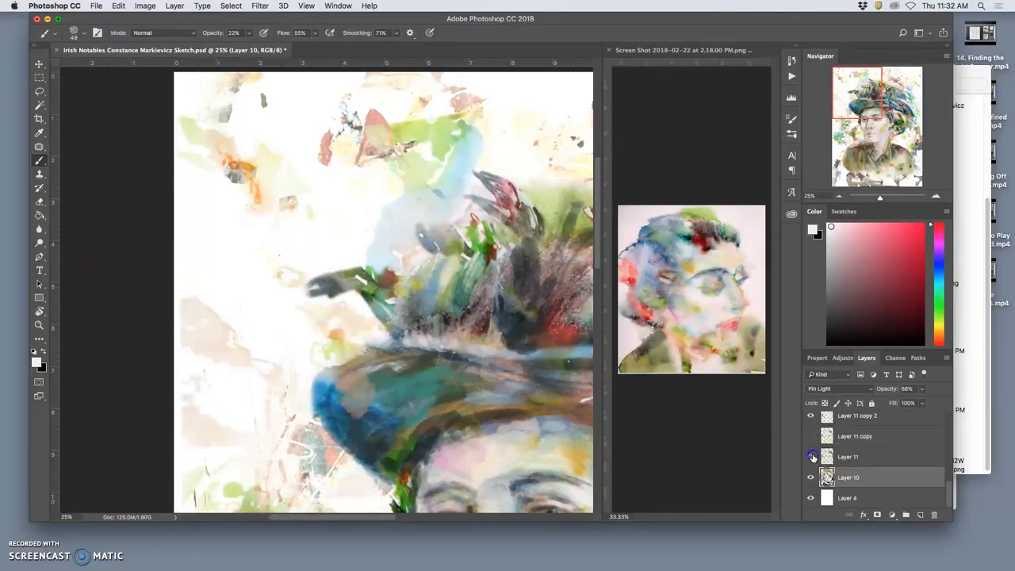
# Compare the Layer 11 copy and Layer 13 textures by toggling their visibility.
pyautogui.click(848, 457)
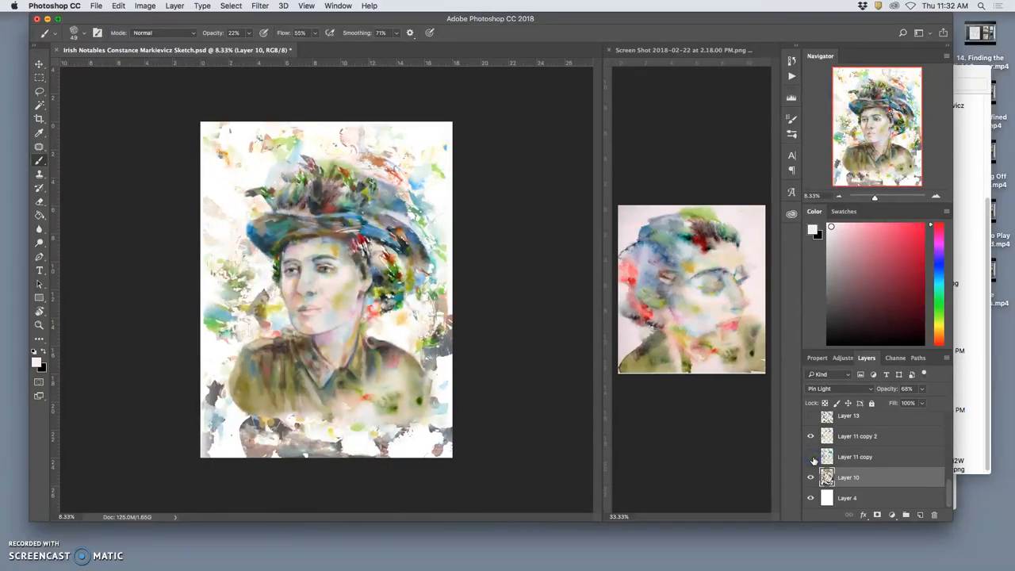
pyautogui.click(810, 457)
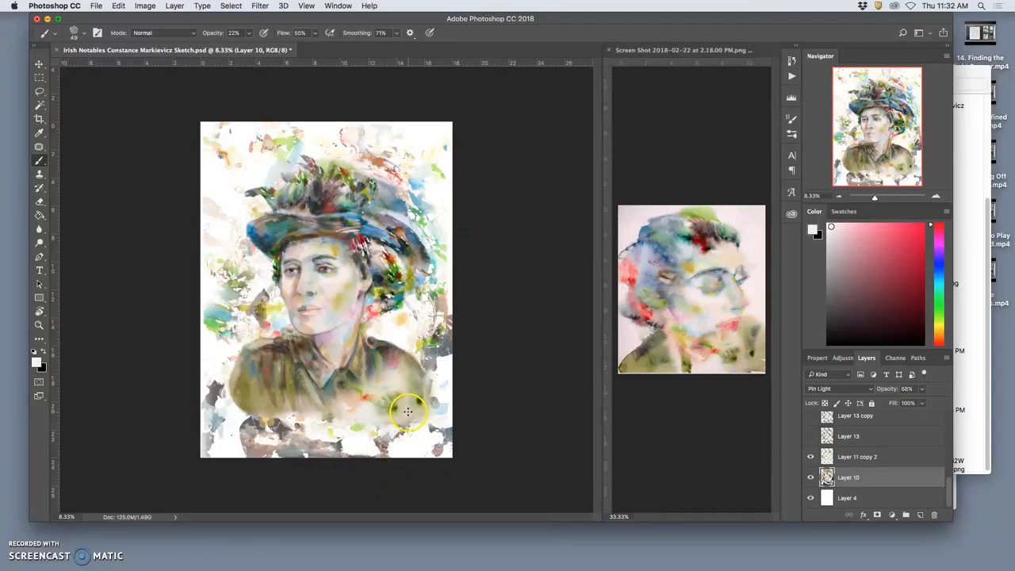
pyautogui.click(811, 436)
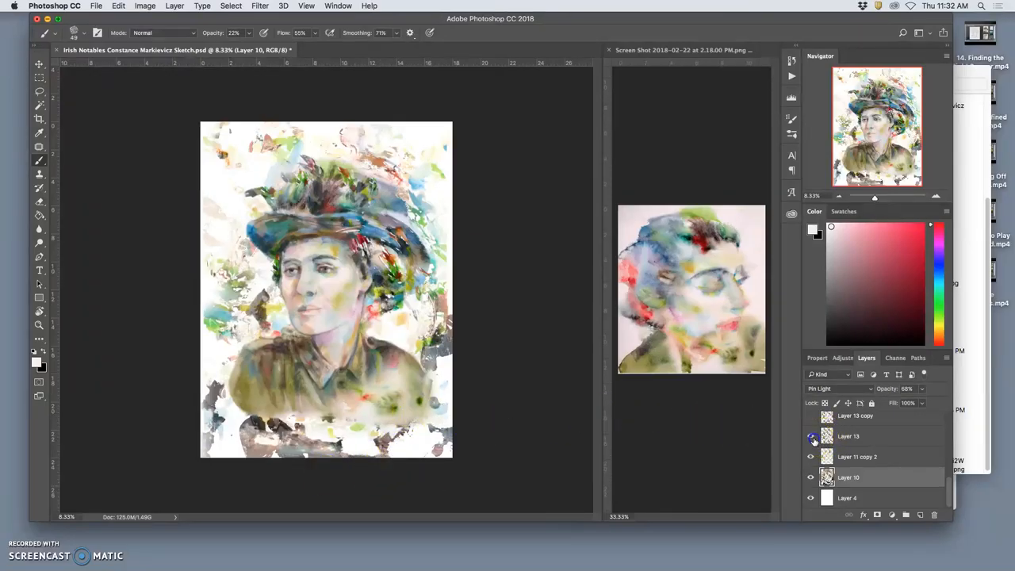
pyautogui.click(811, 436)
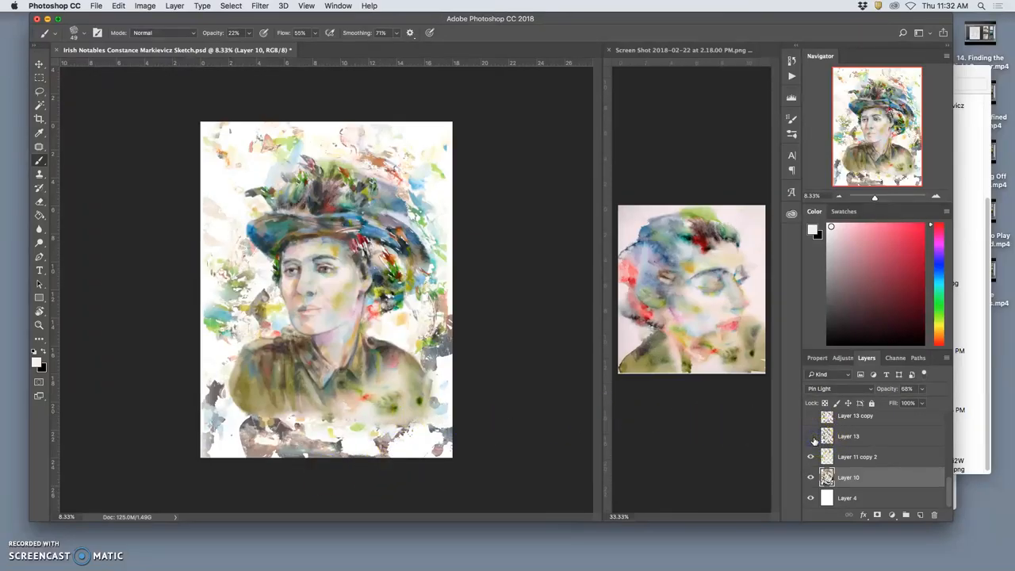
pyautogui.click(838, 389)
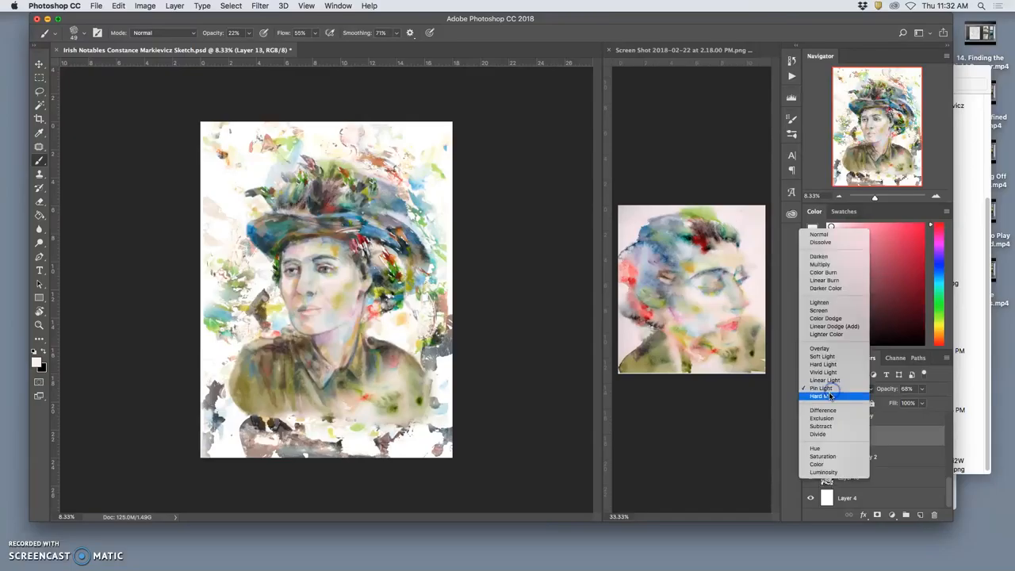
# Give the watercolor texture layer a light blending mode over the portrait.
pyautogui.click(822, 355)
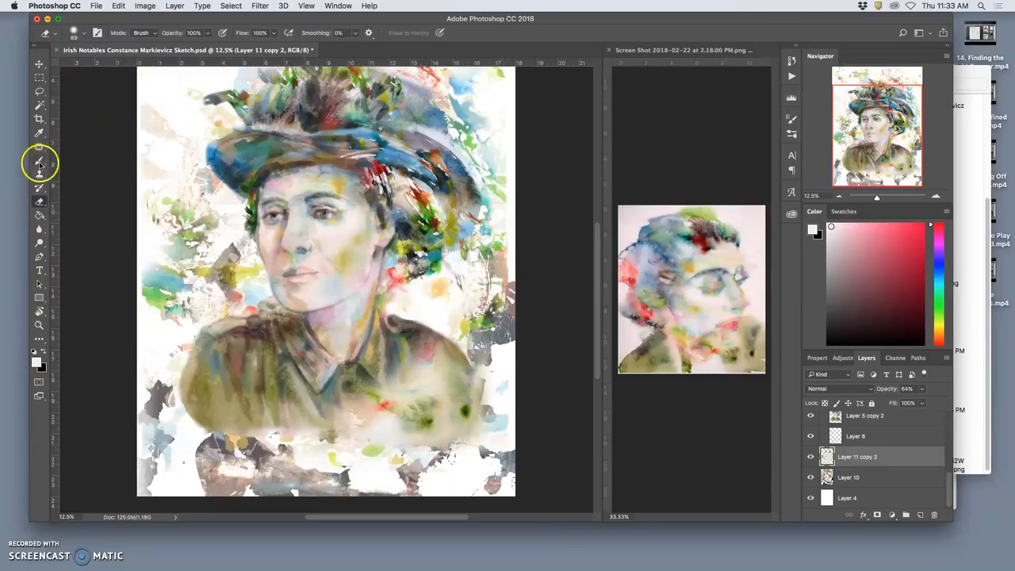
# Switch to the Eraser to soften stray texture at the hat's right edge.
pyautogui.click(86, 32)
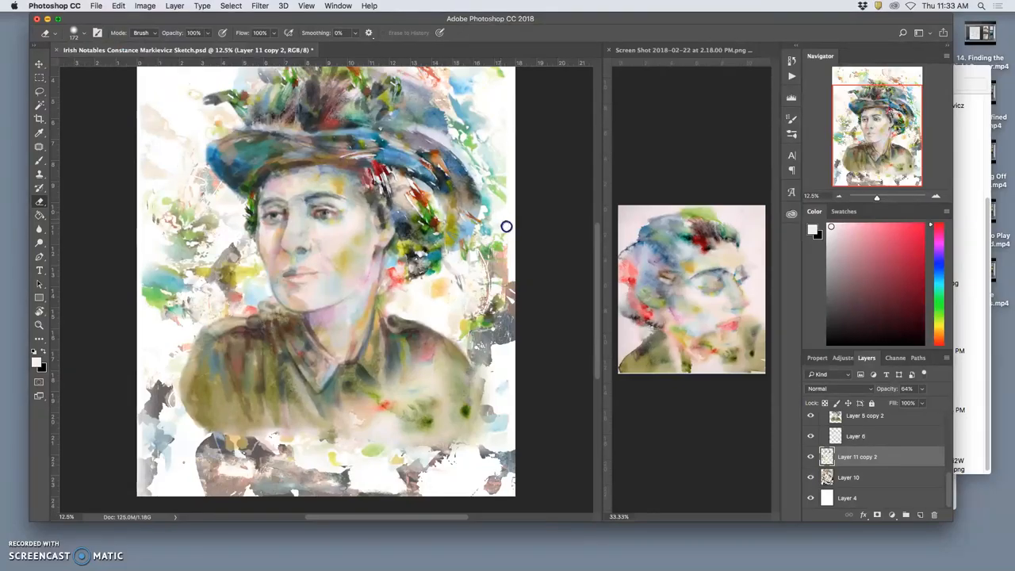
pyautogui.moveTo(502, 217)
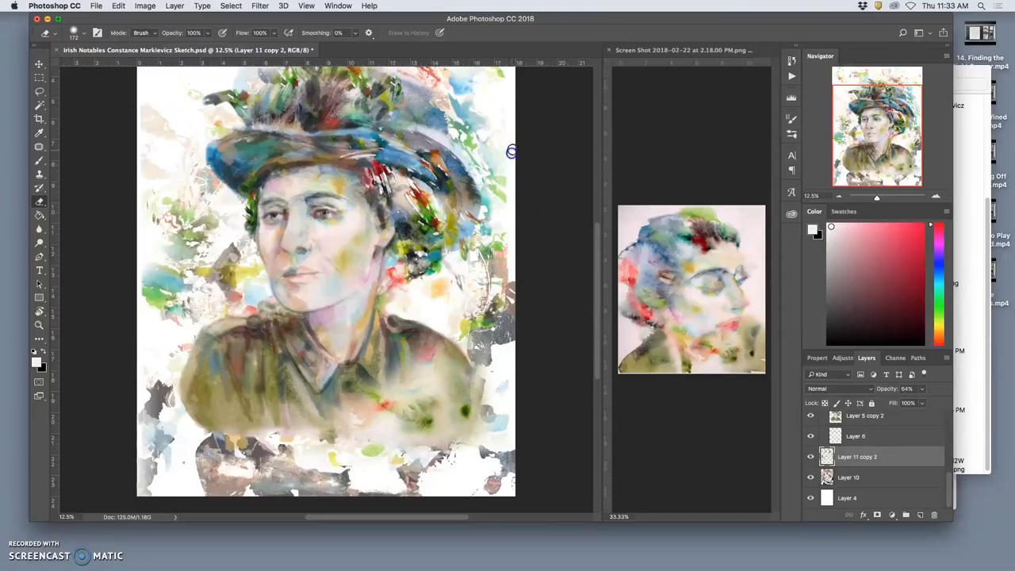
pyautogui.moveTo(531, 267)
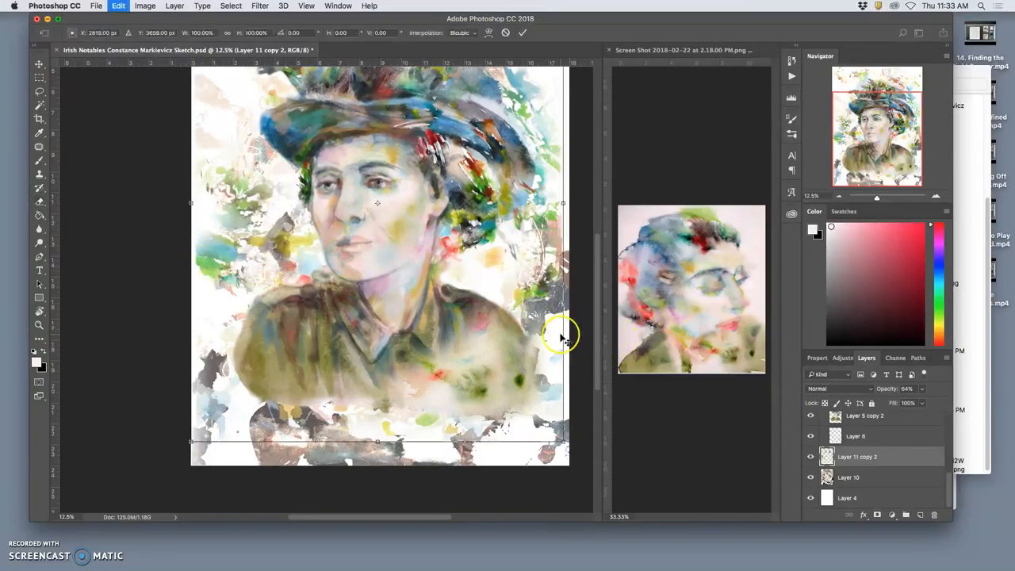
pyautogui.moveTo(193, 204)
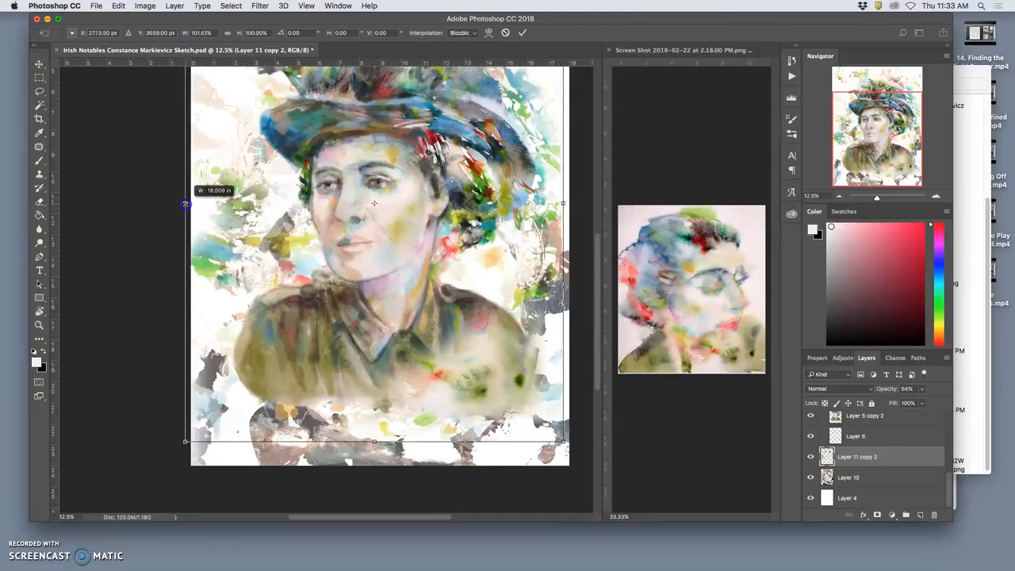
# Widen Layer 11 copy 2 toward the left canvas edge with free transform.
pyautogui.moveTo(187, 204); pyautogui.dragTo(191, 204)
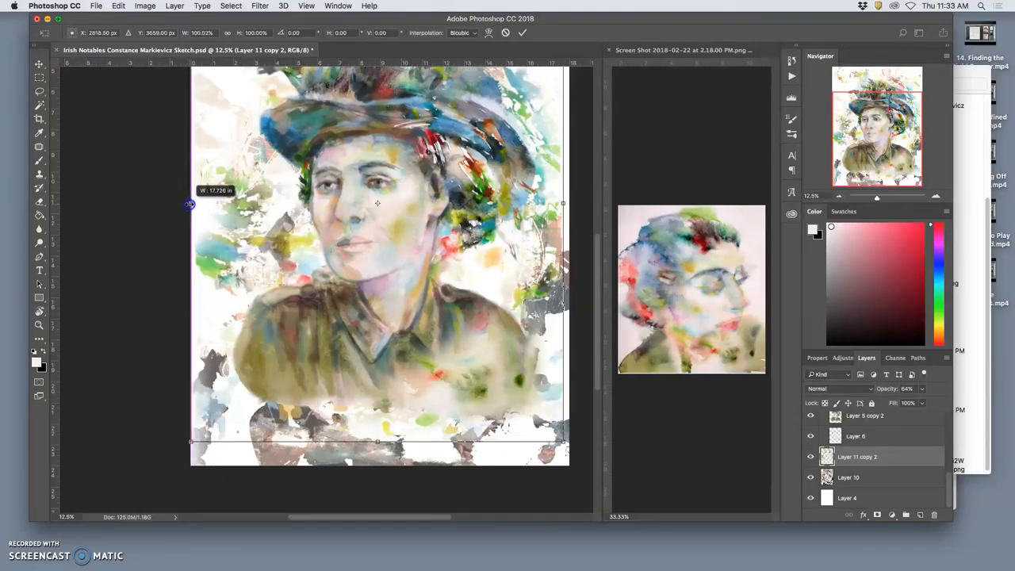
pyautogui.moveTo(190, 203); pyautogui.dragTo(210, 209)
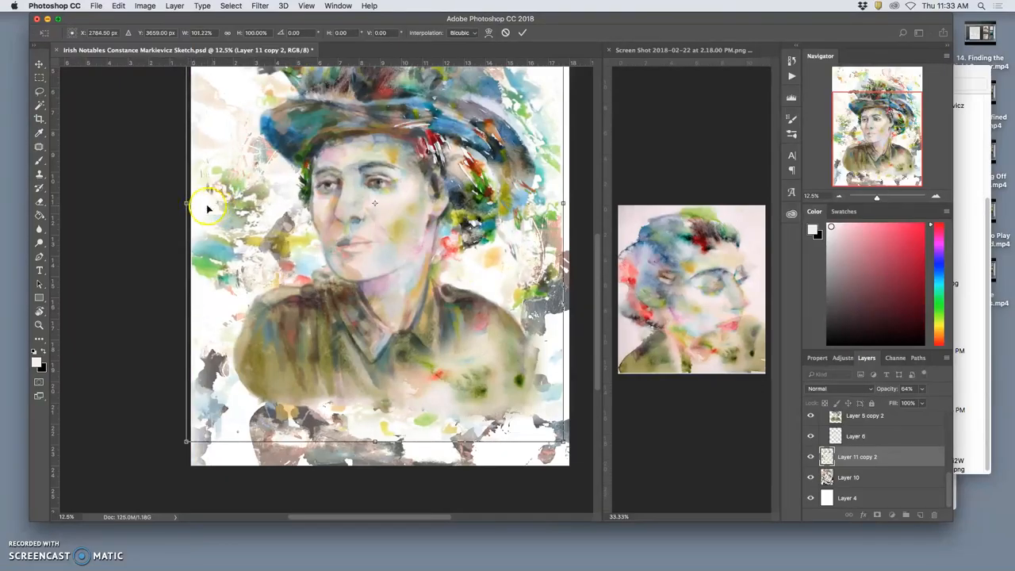
pyautogui.moveTo(187, 203); pyautogui.dragTo(184, 203)
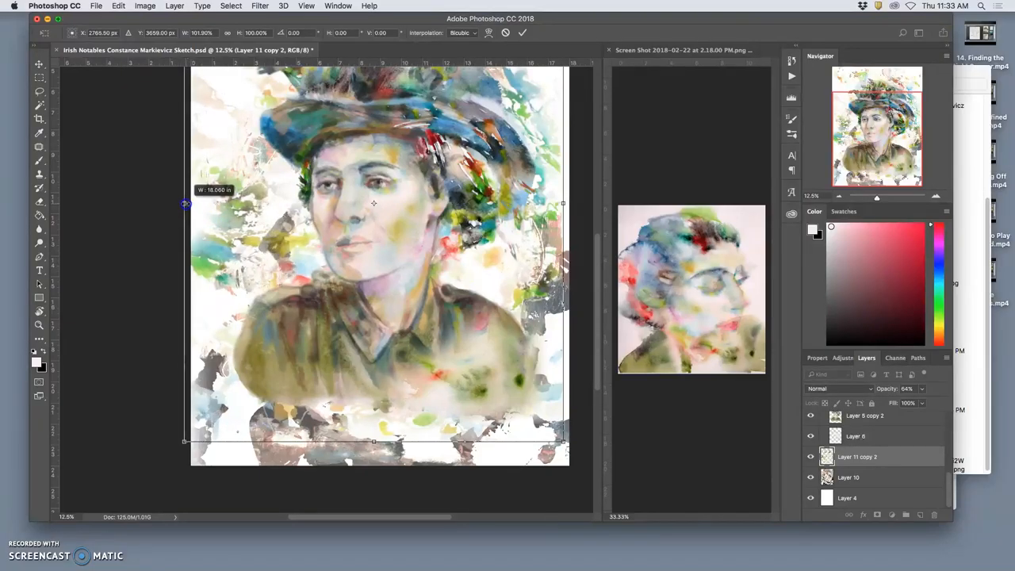